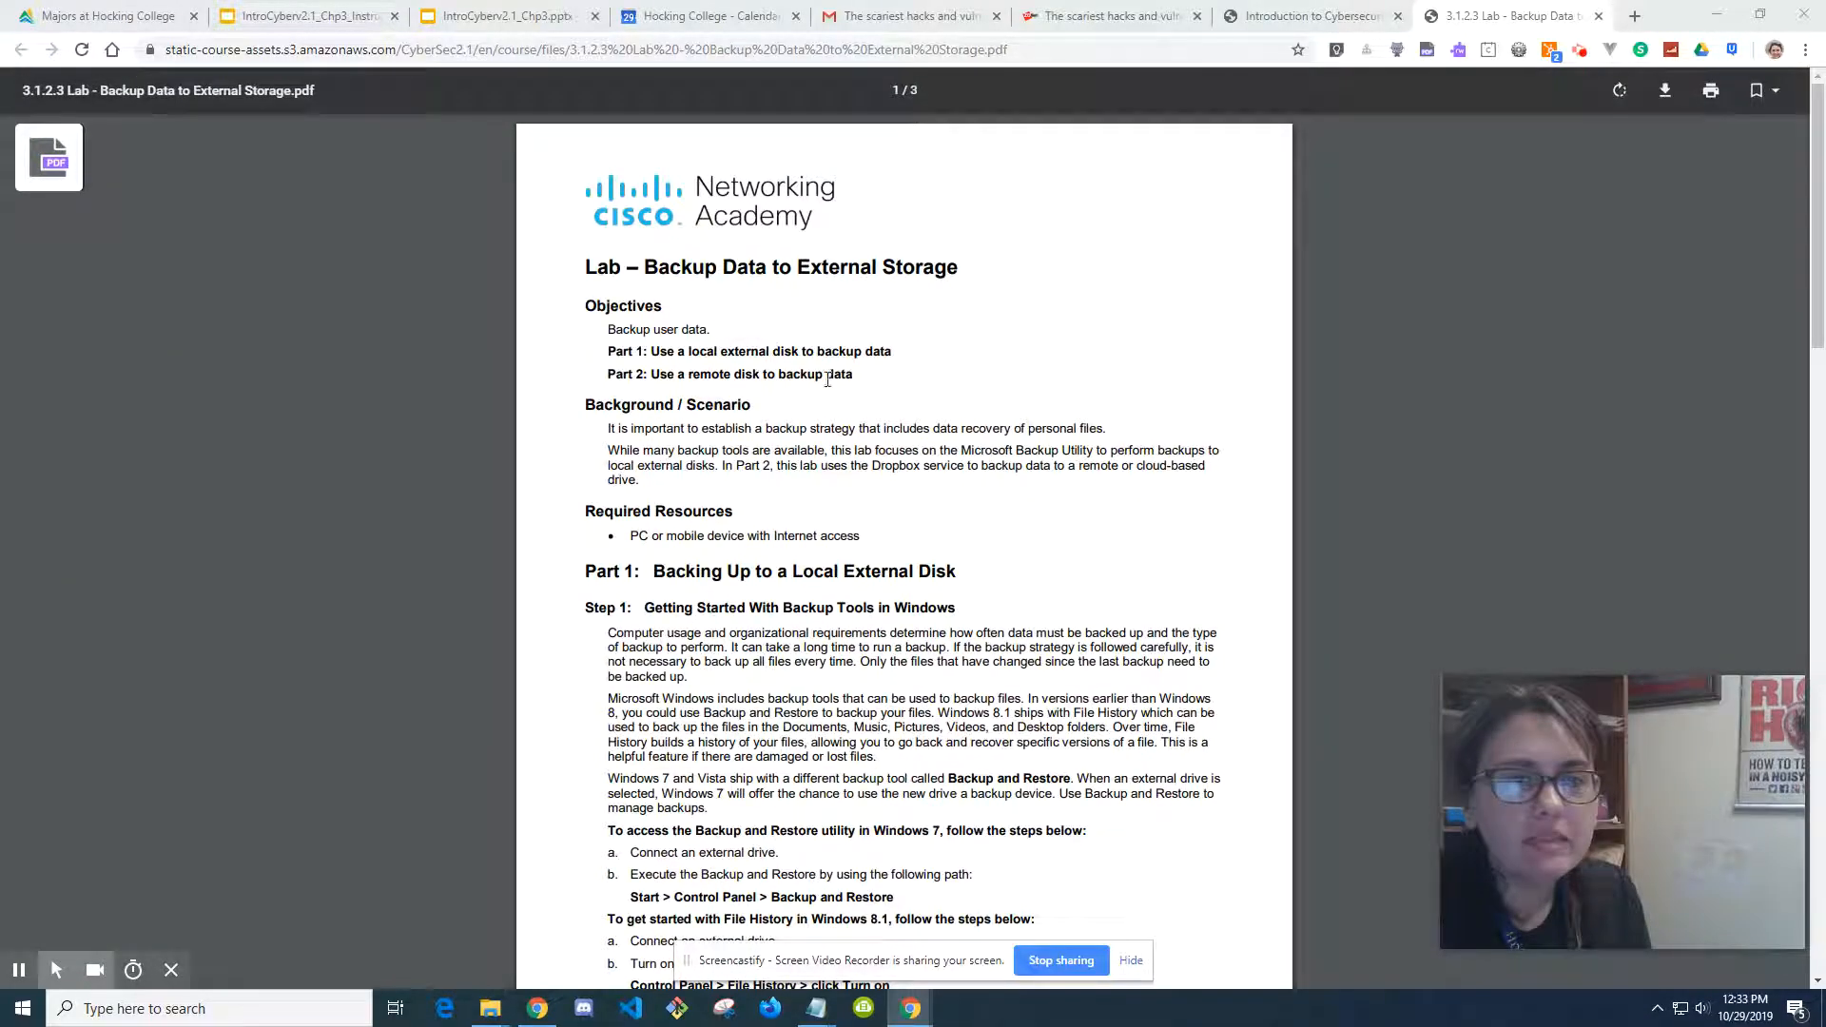
Step: Switch to the Introduction to Cybersecurity tab showing the Back up Your Data page
scroll("down", 3)
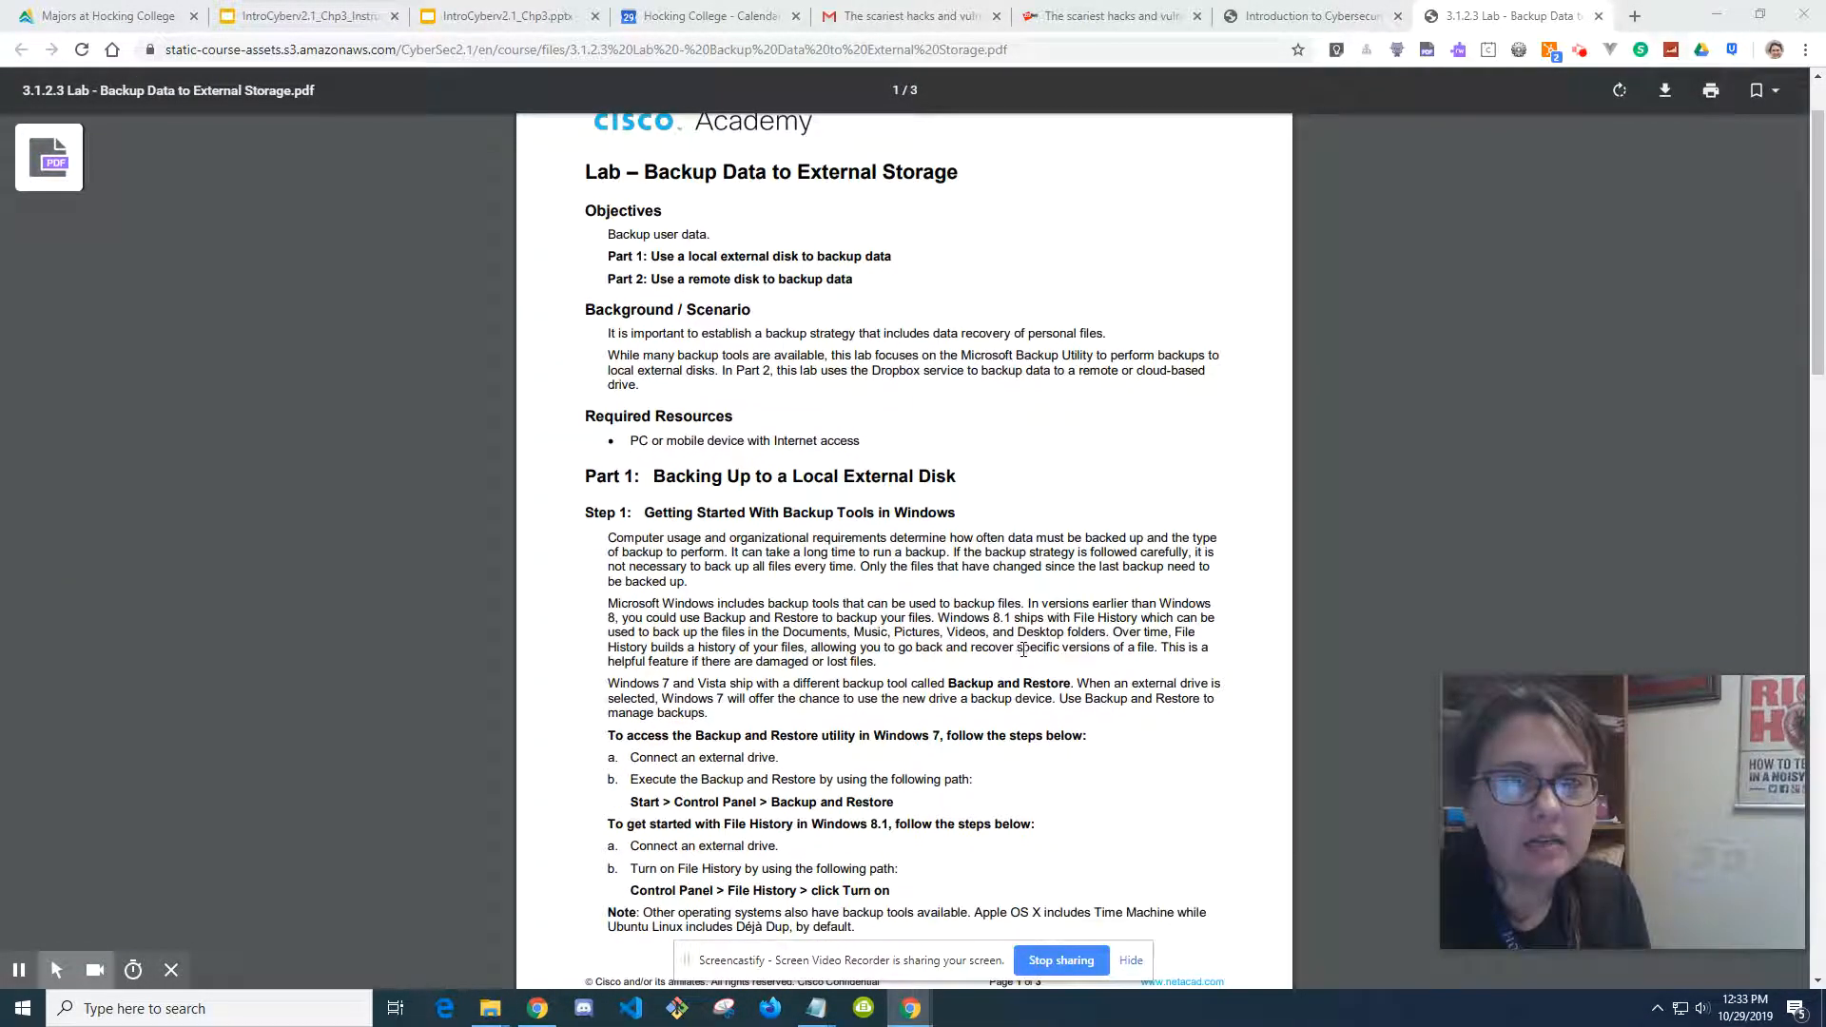
scroll("down", 3)
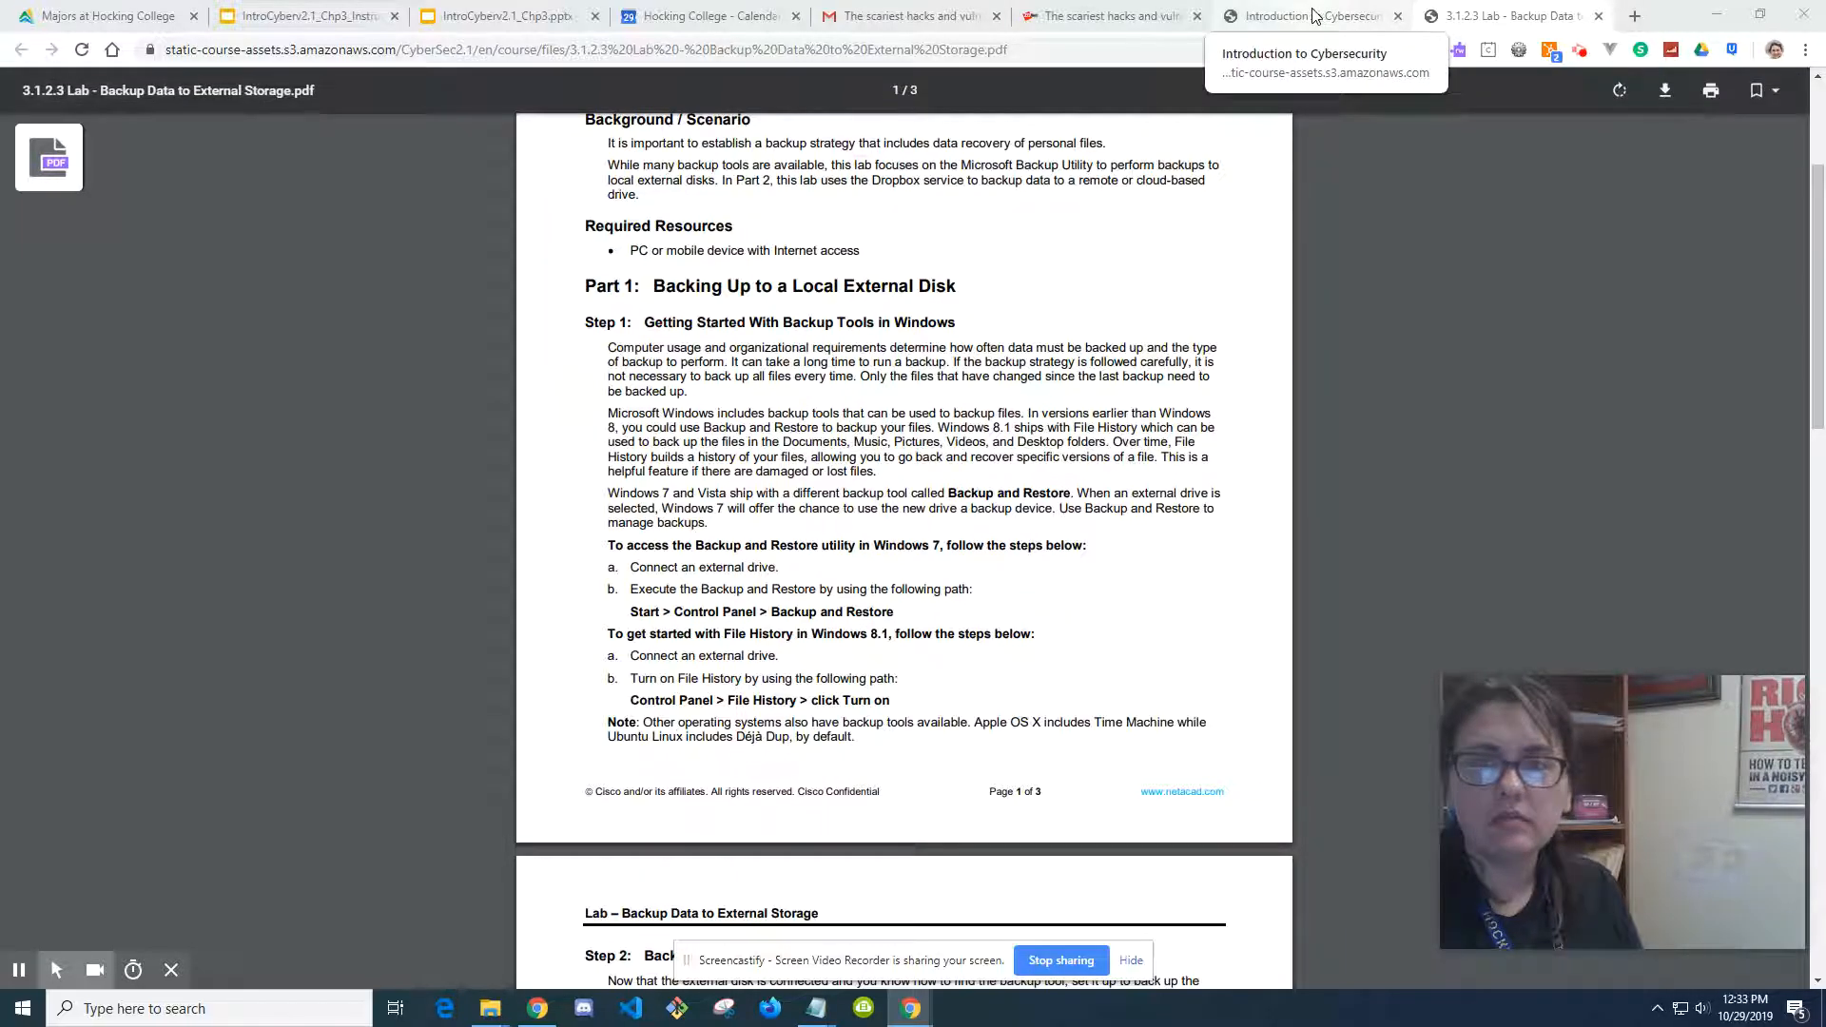
left_click(1304, 15)
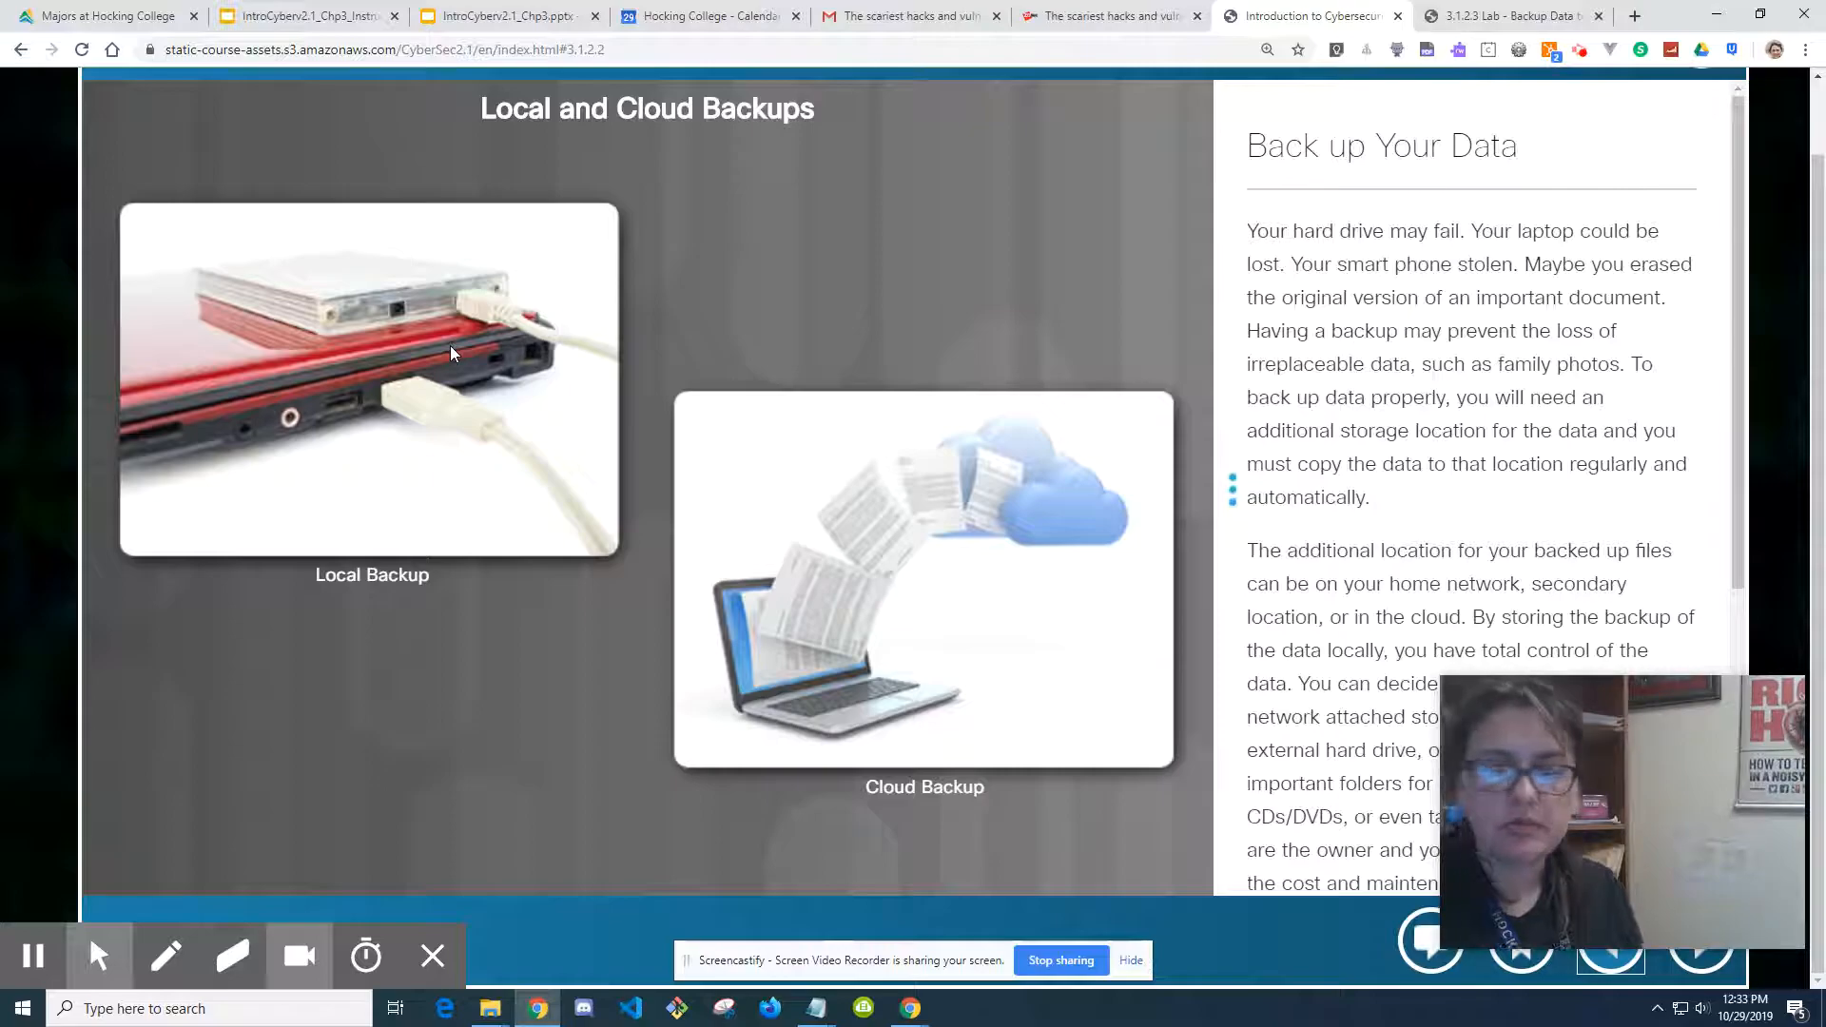
mouse_move(1143, 556)
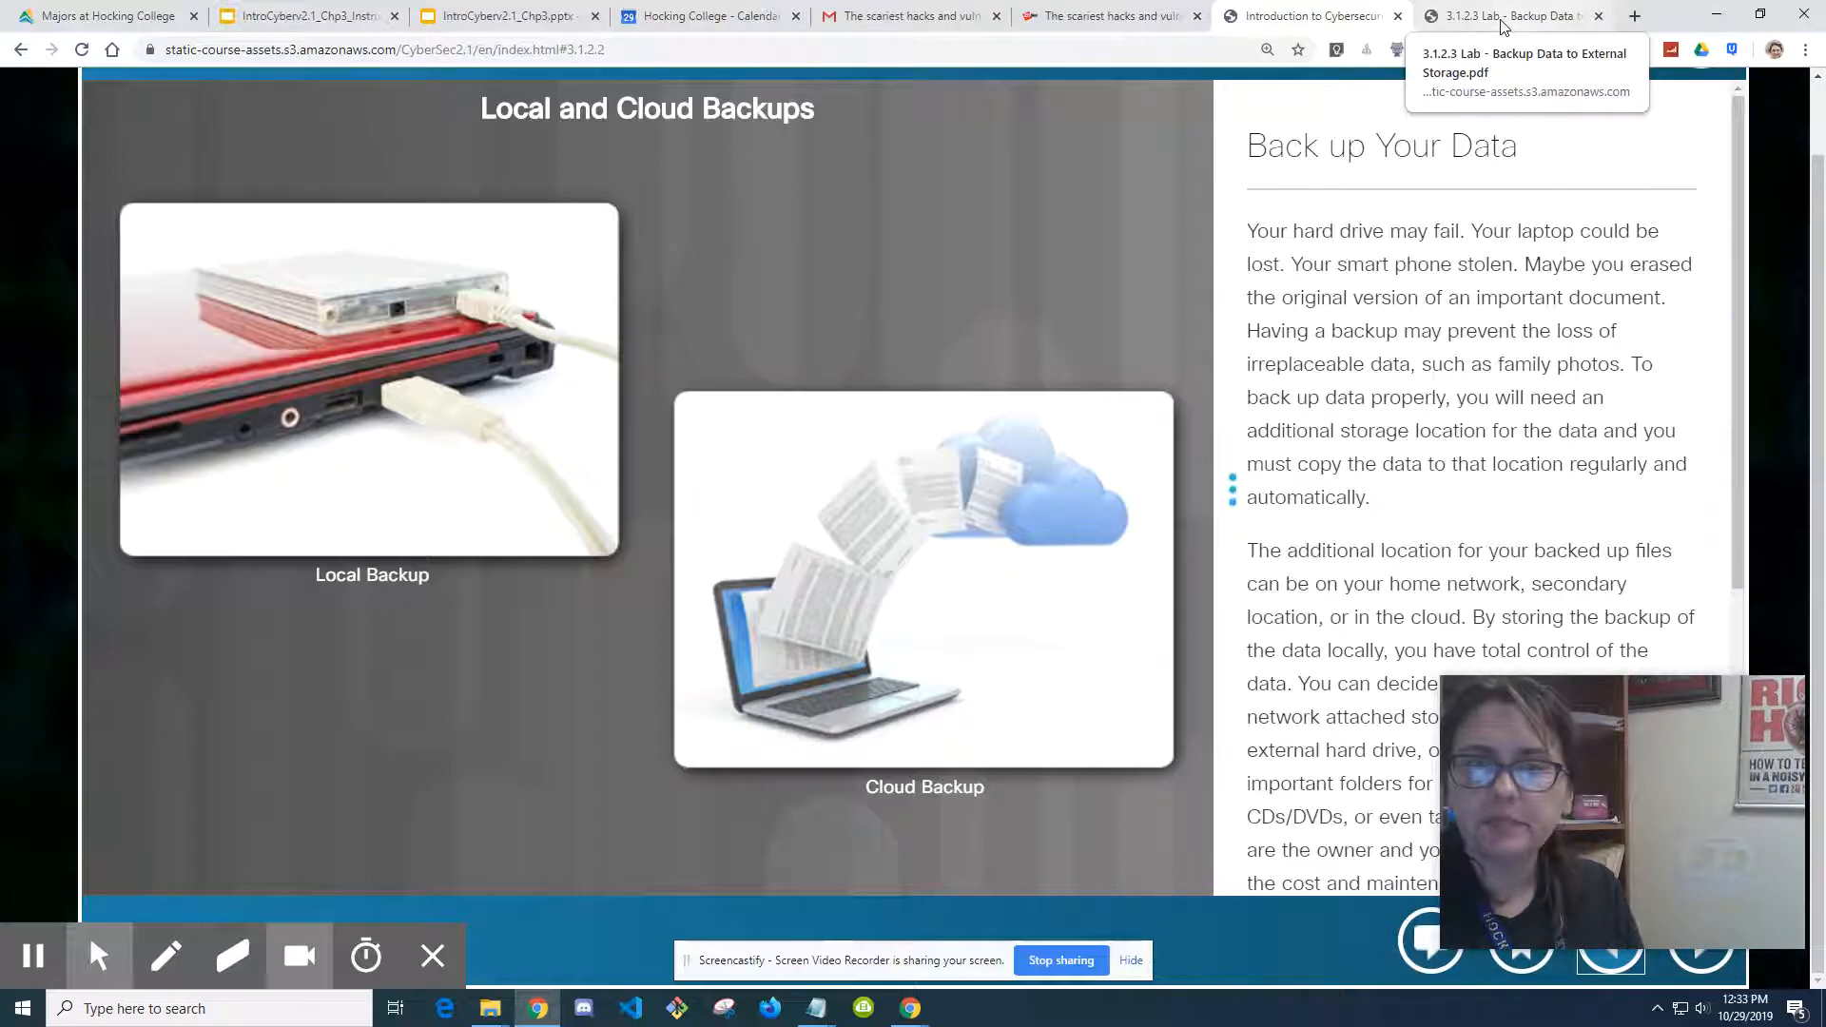
Step: Return to the backup lab PDF and search 'cont' to launch Control Panel
left_click(1510, 15)
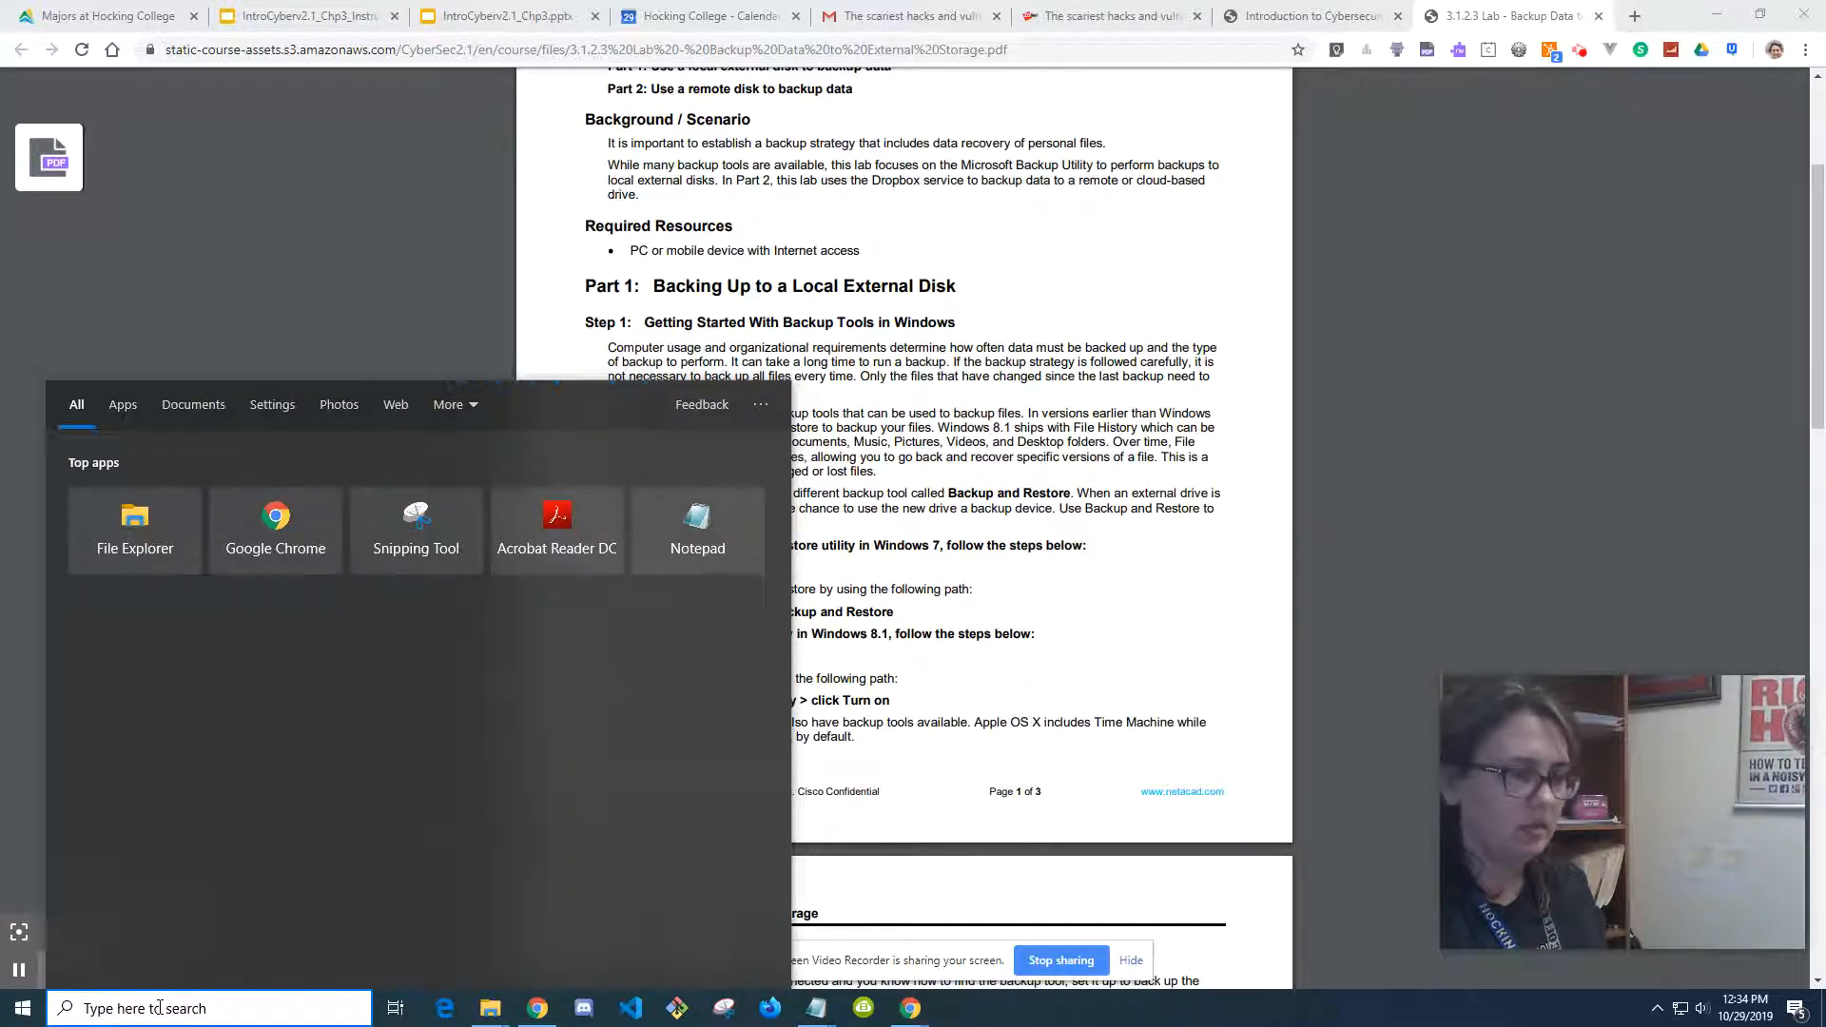
type("cont")
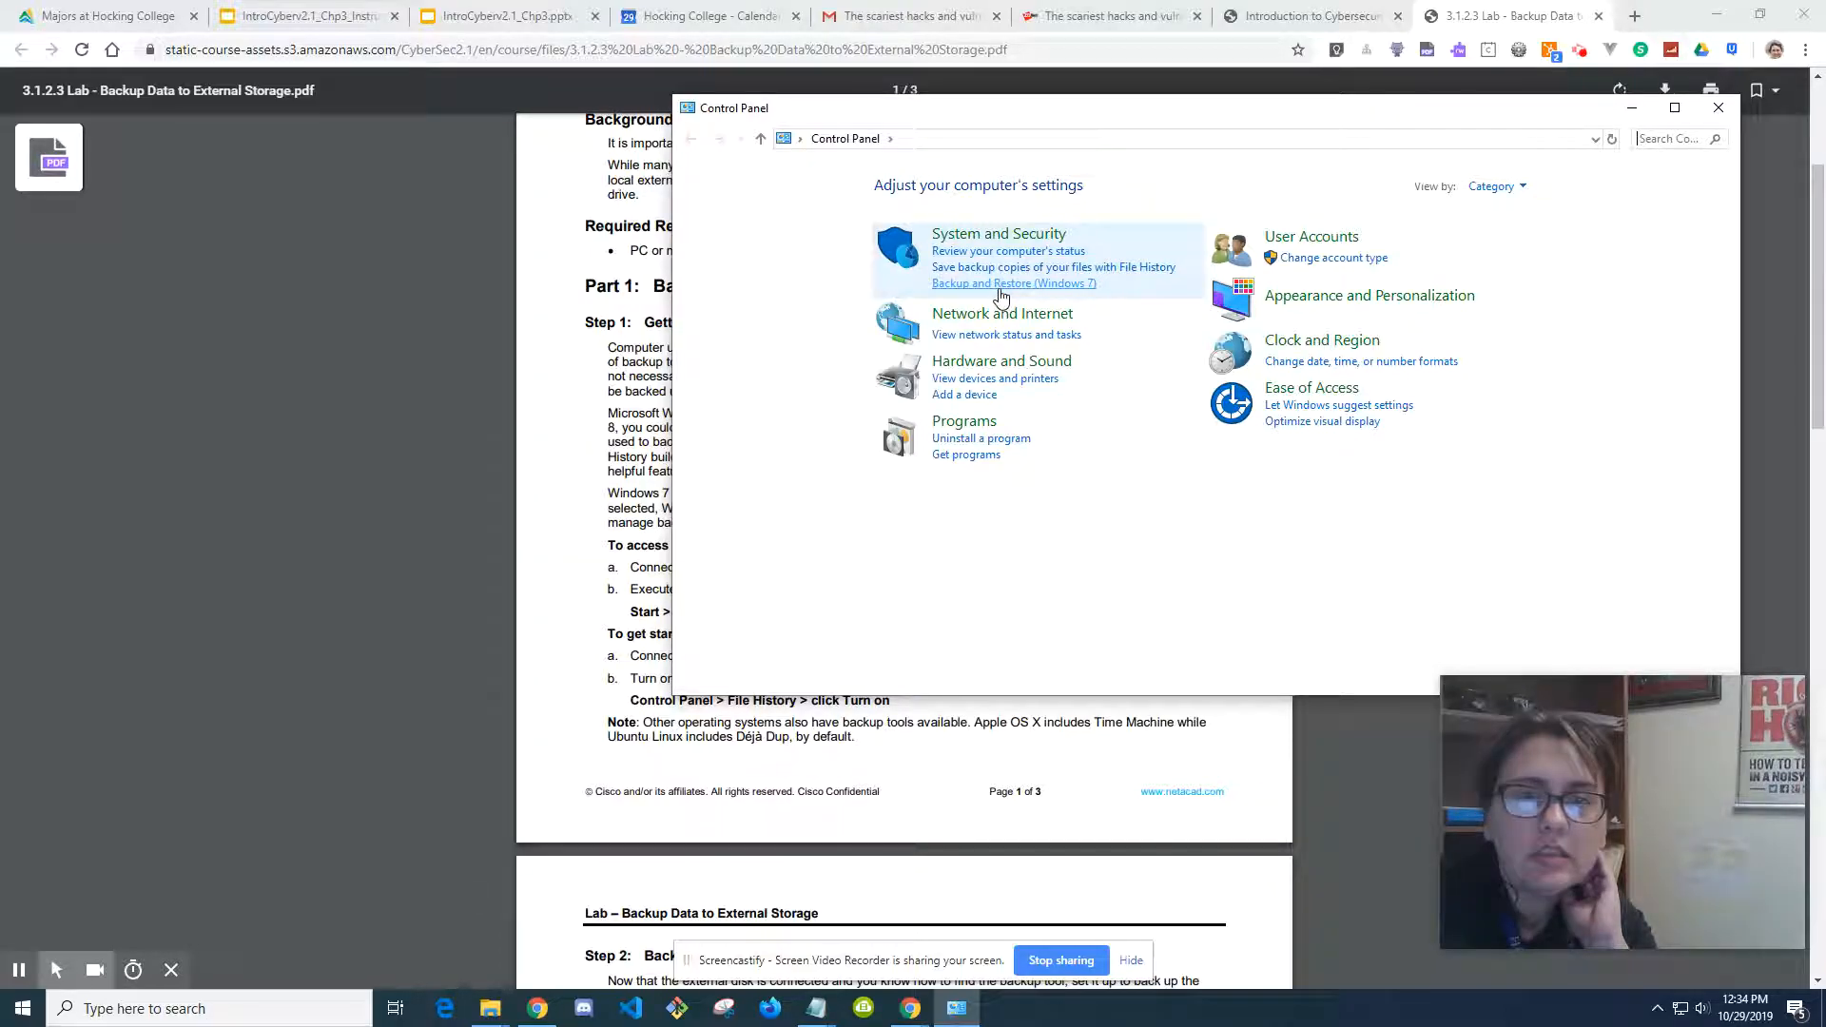
Step: Open Backup and Restore (Windows 7) under System and Security and move its window lower
left_click(1013, 284)
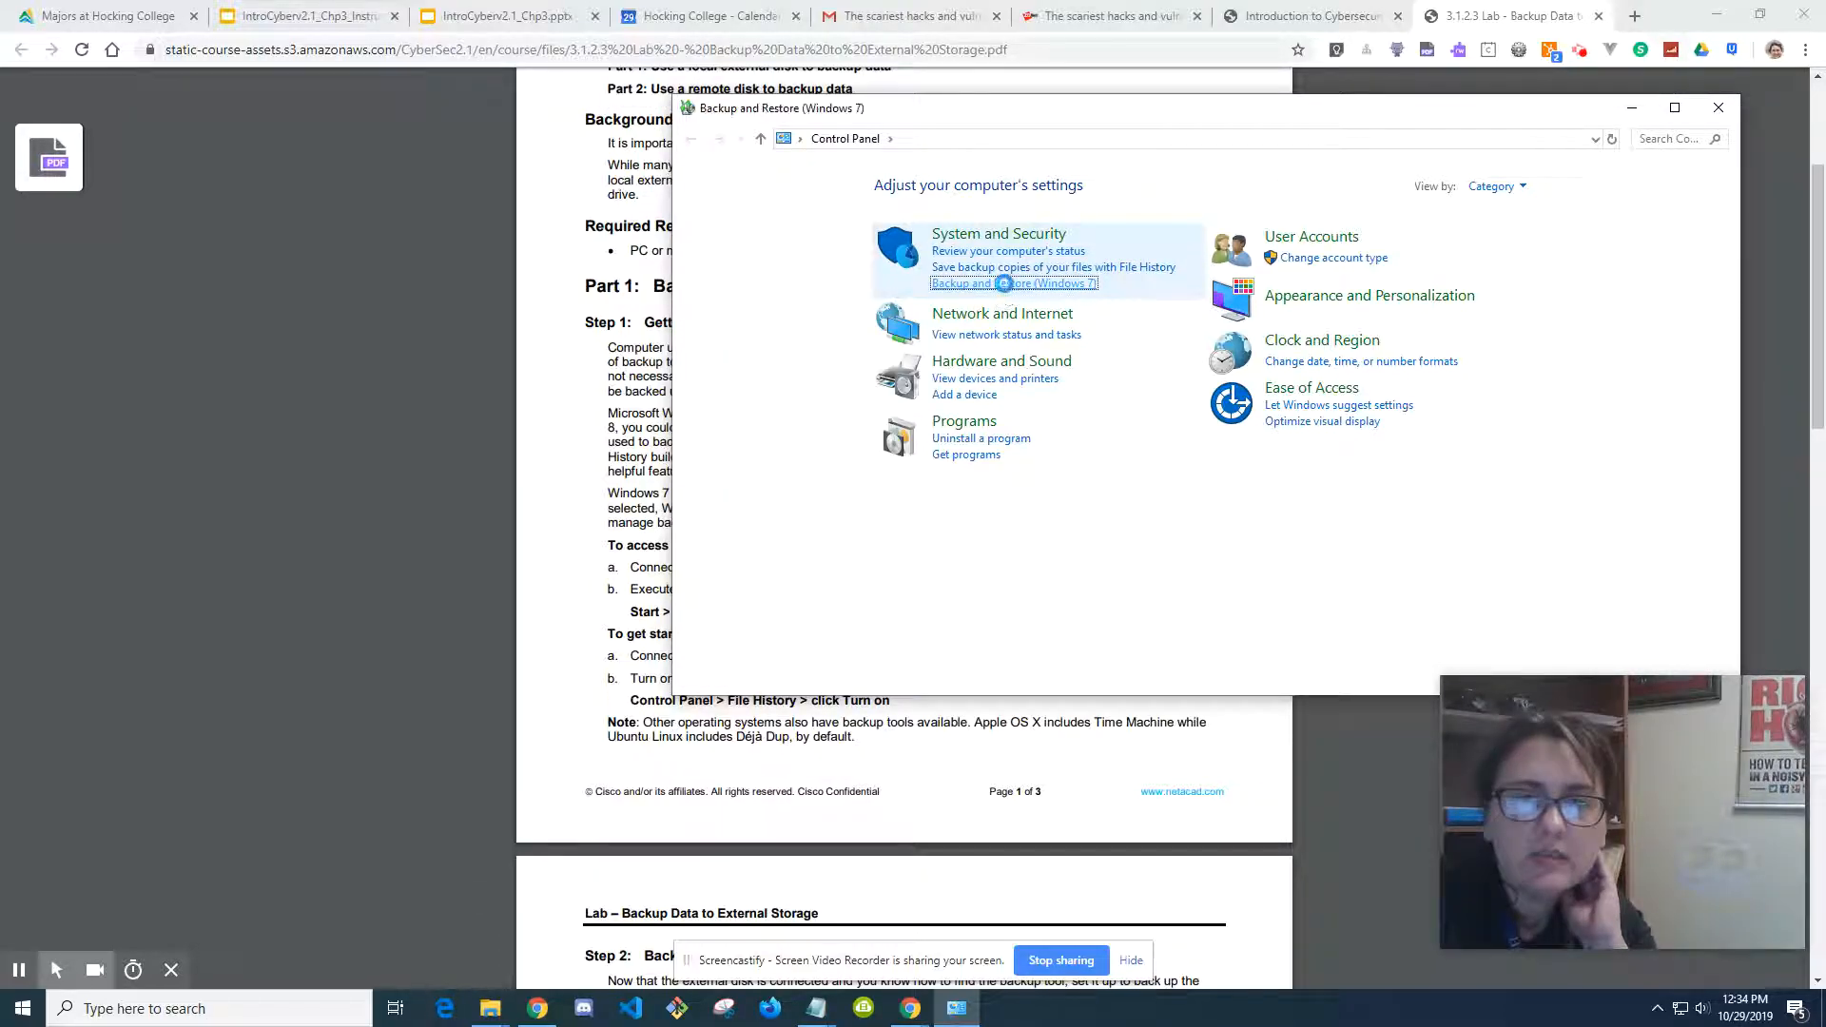
left_click(1013, 283)
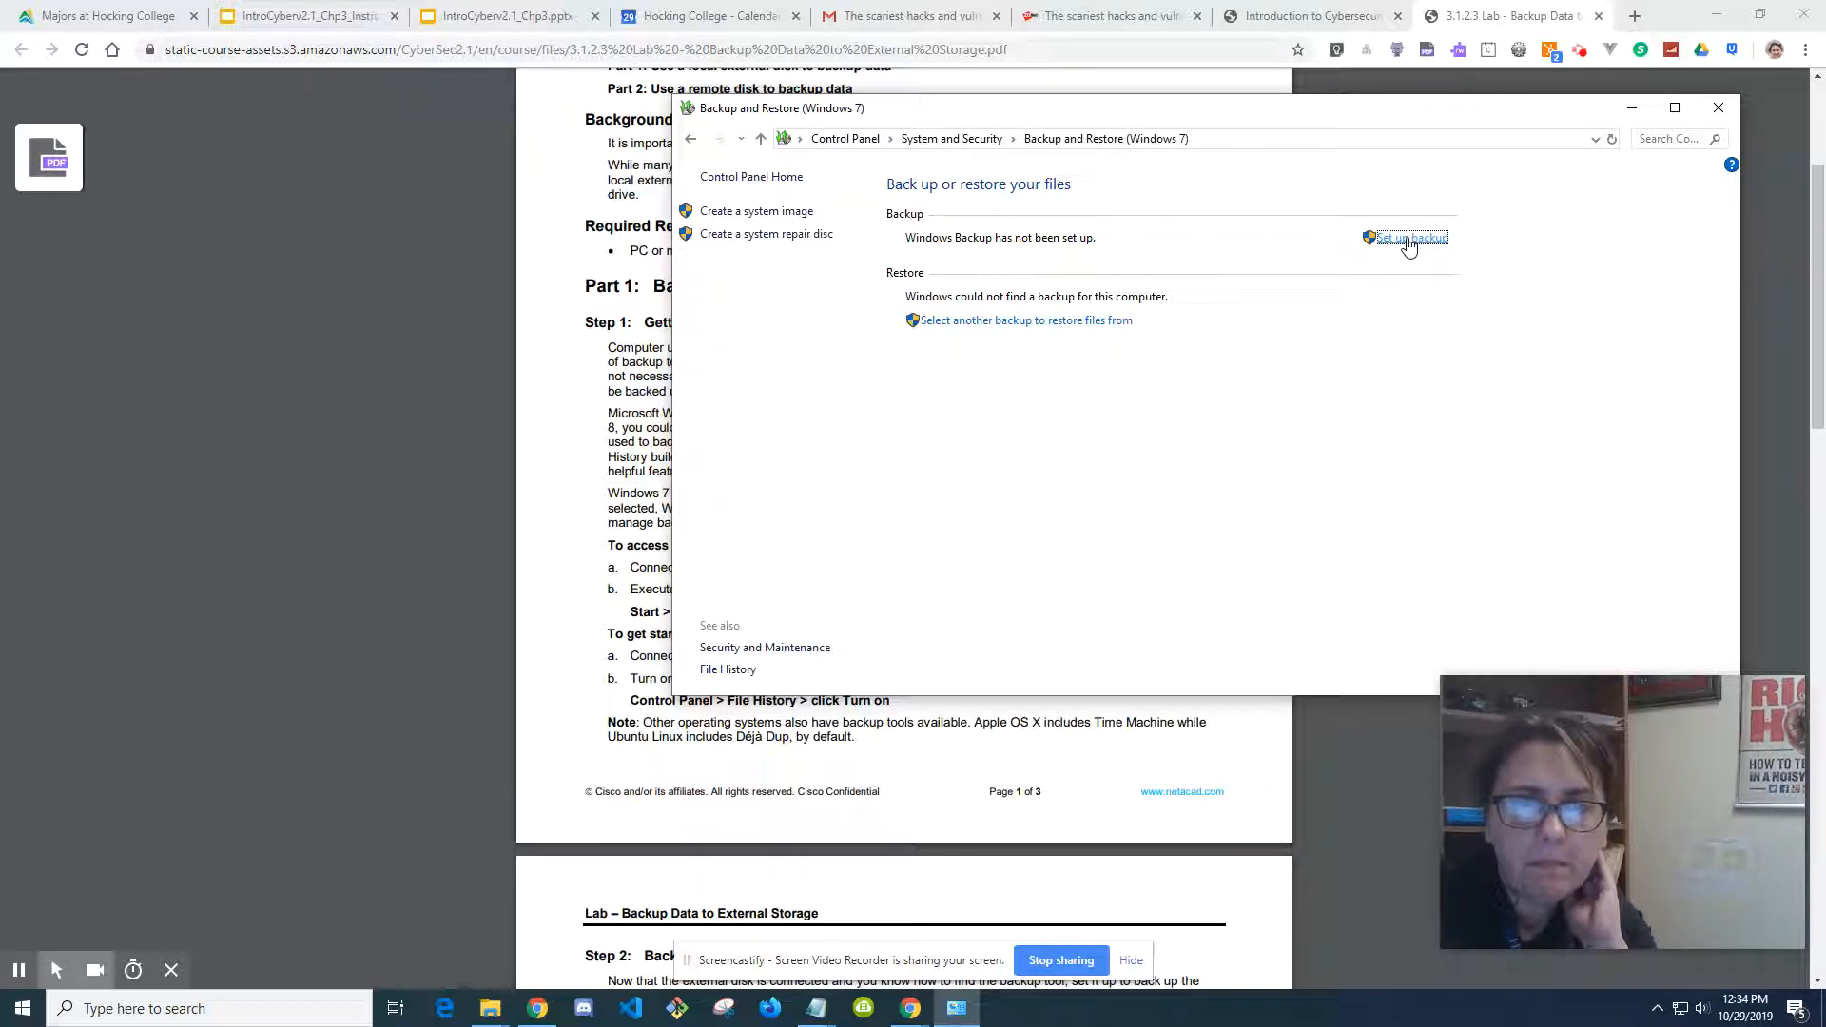
left_click_drag(780, 107, 844, 61)
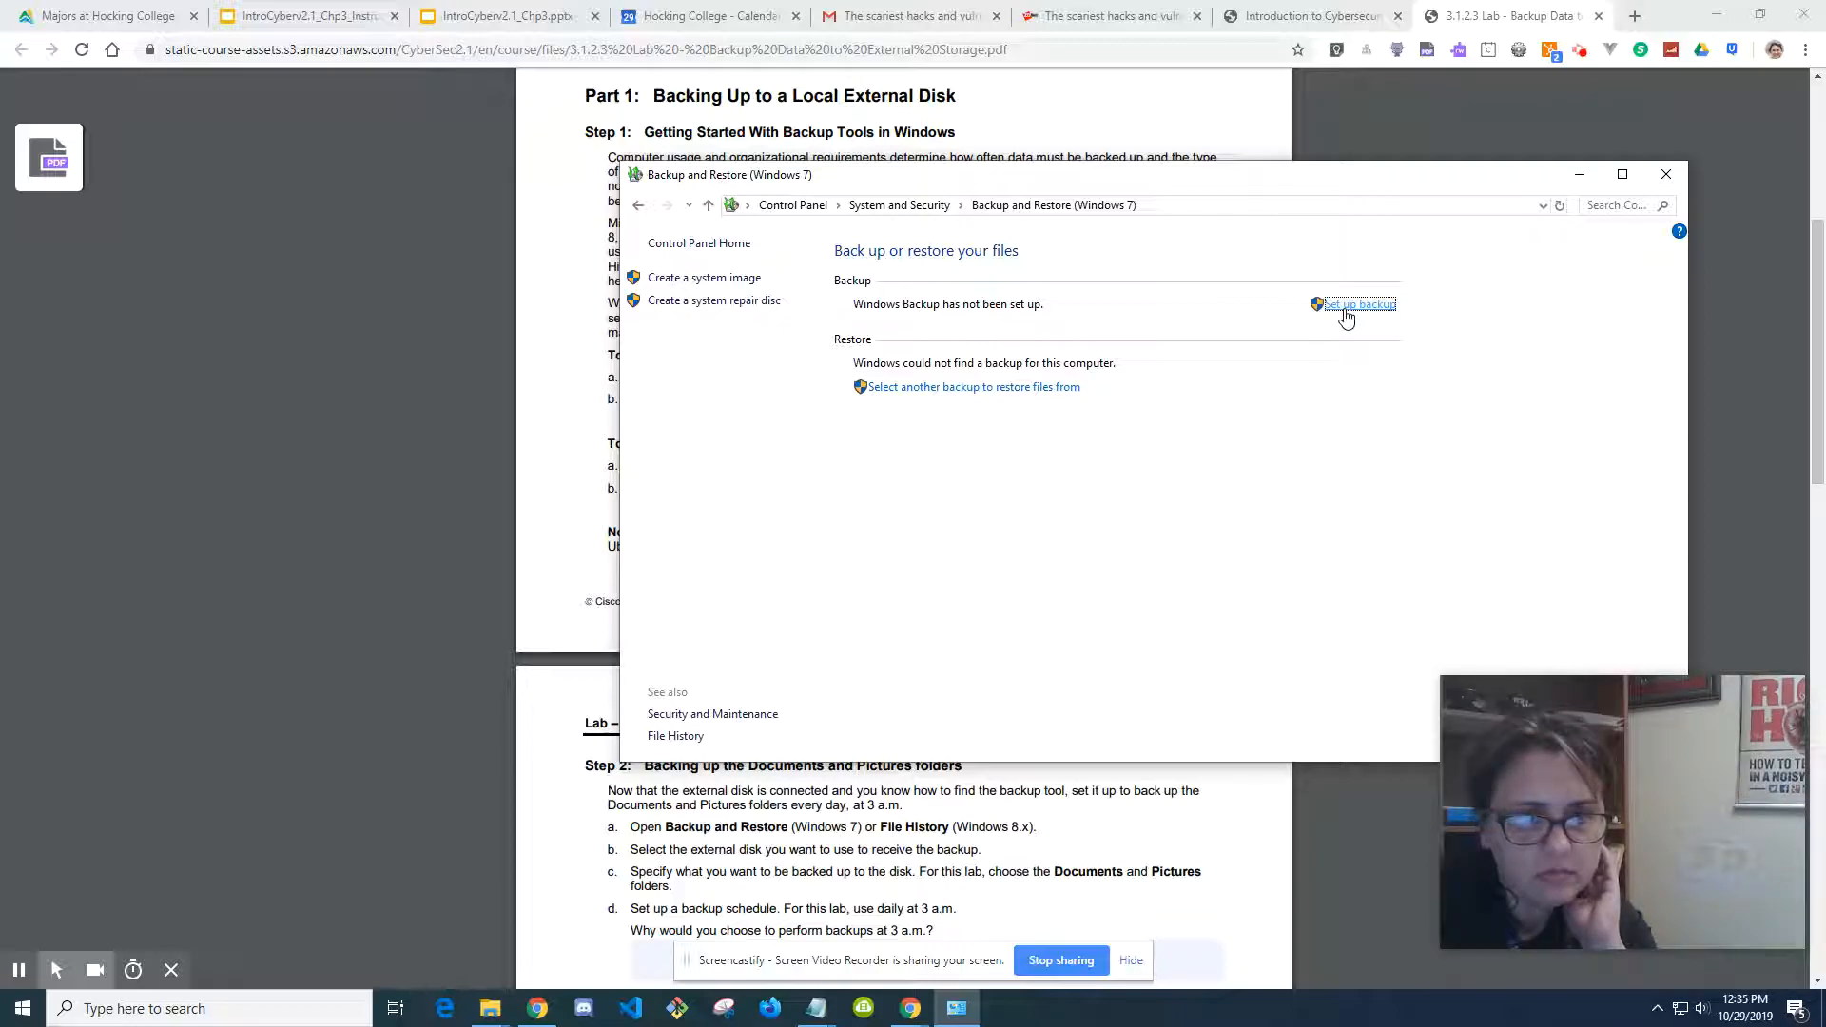
left_click(1358, 305)
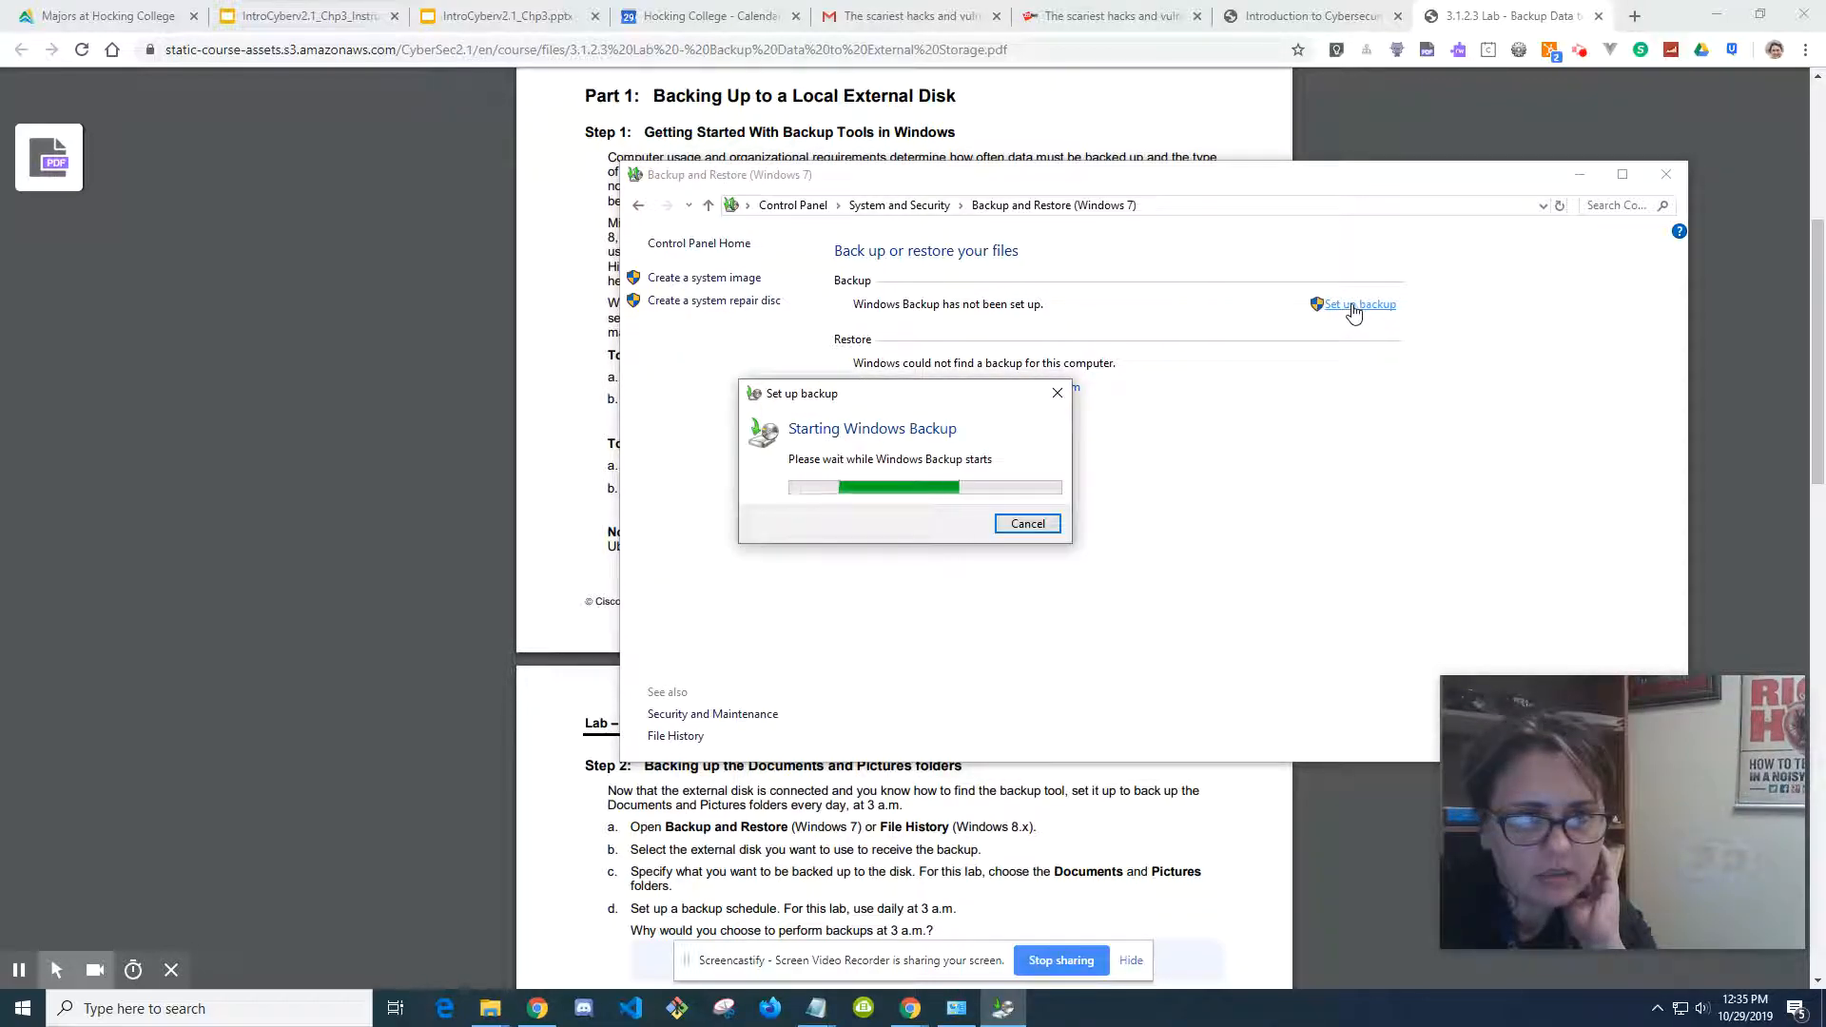
left_click(1027, 523)
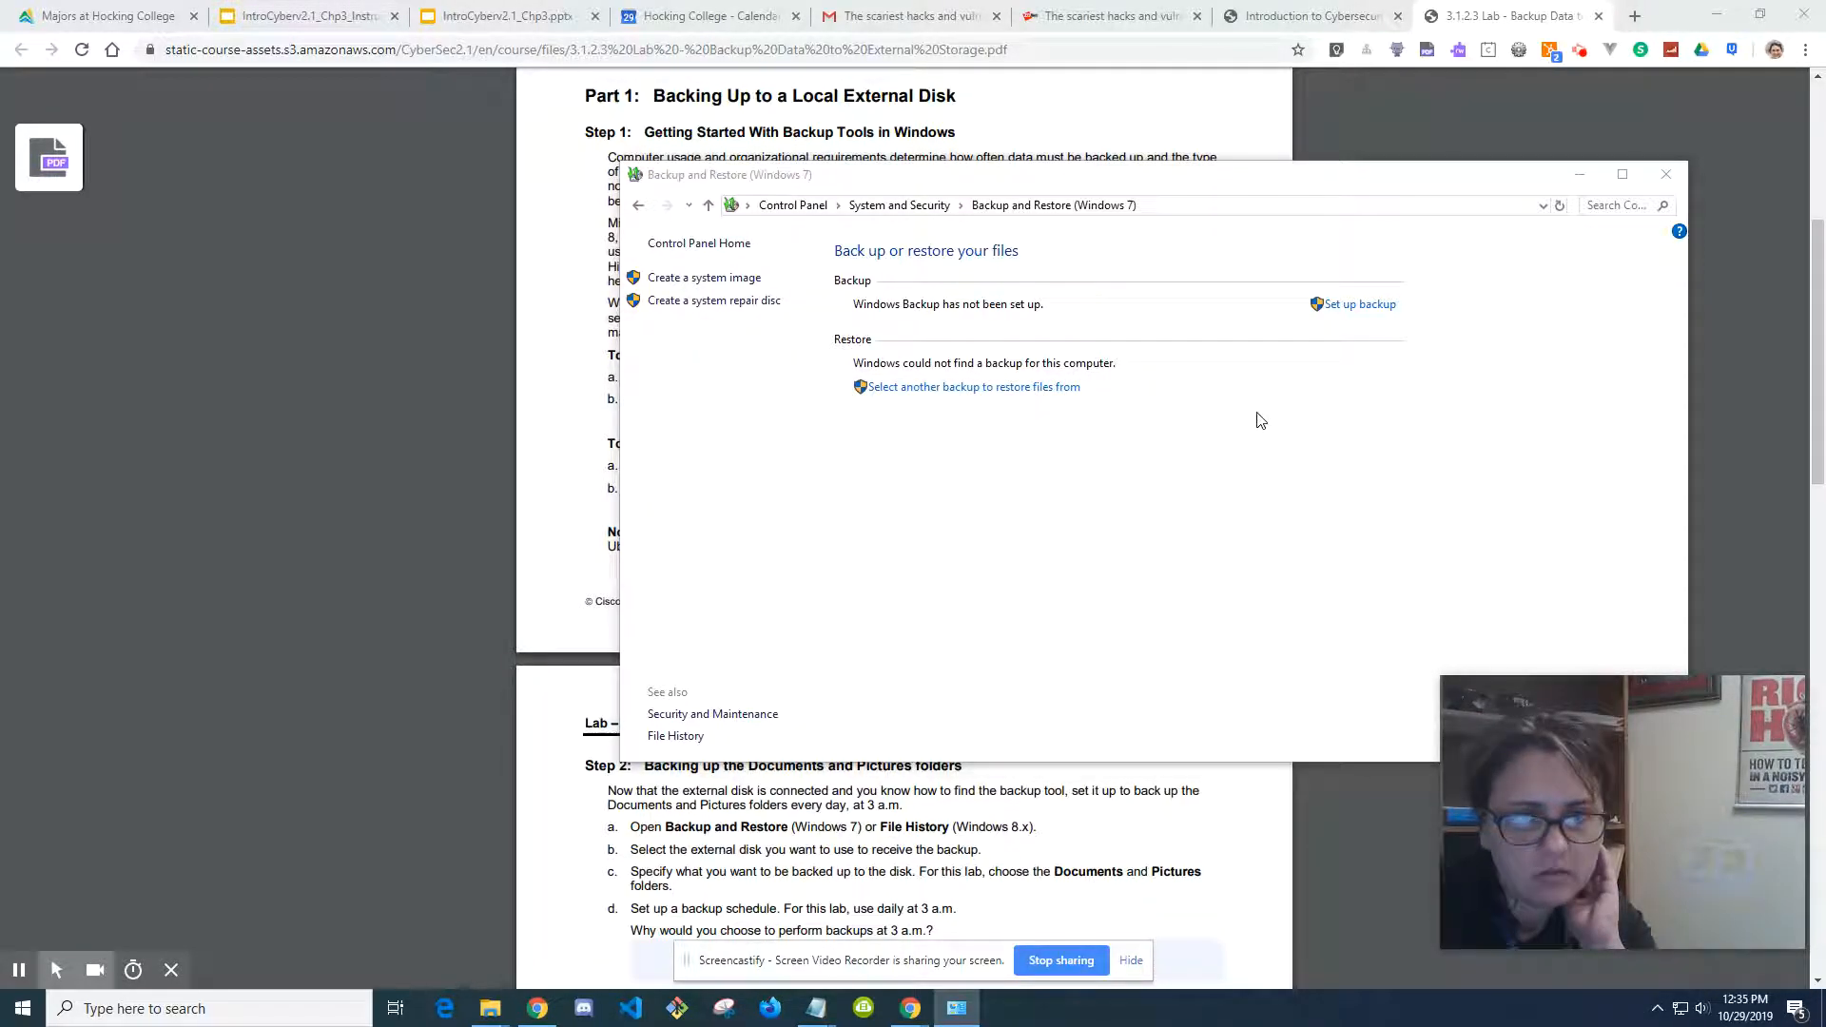
left_click(1359, 305)
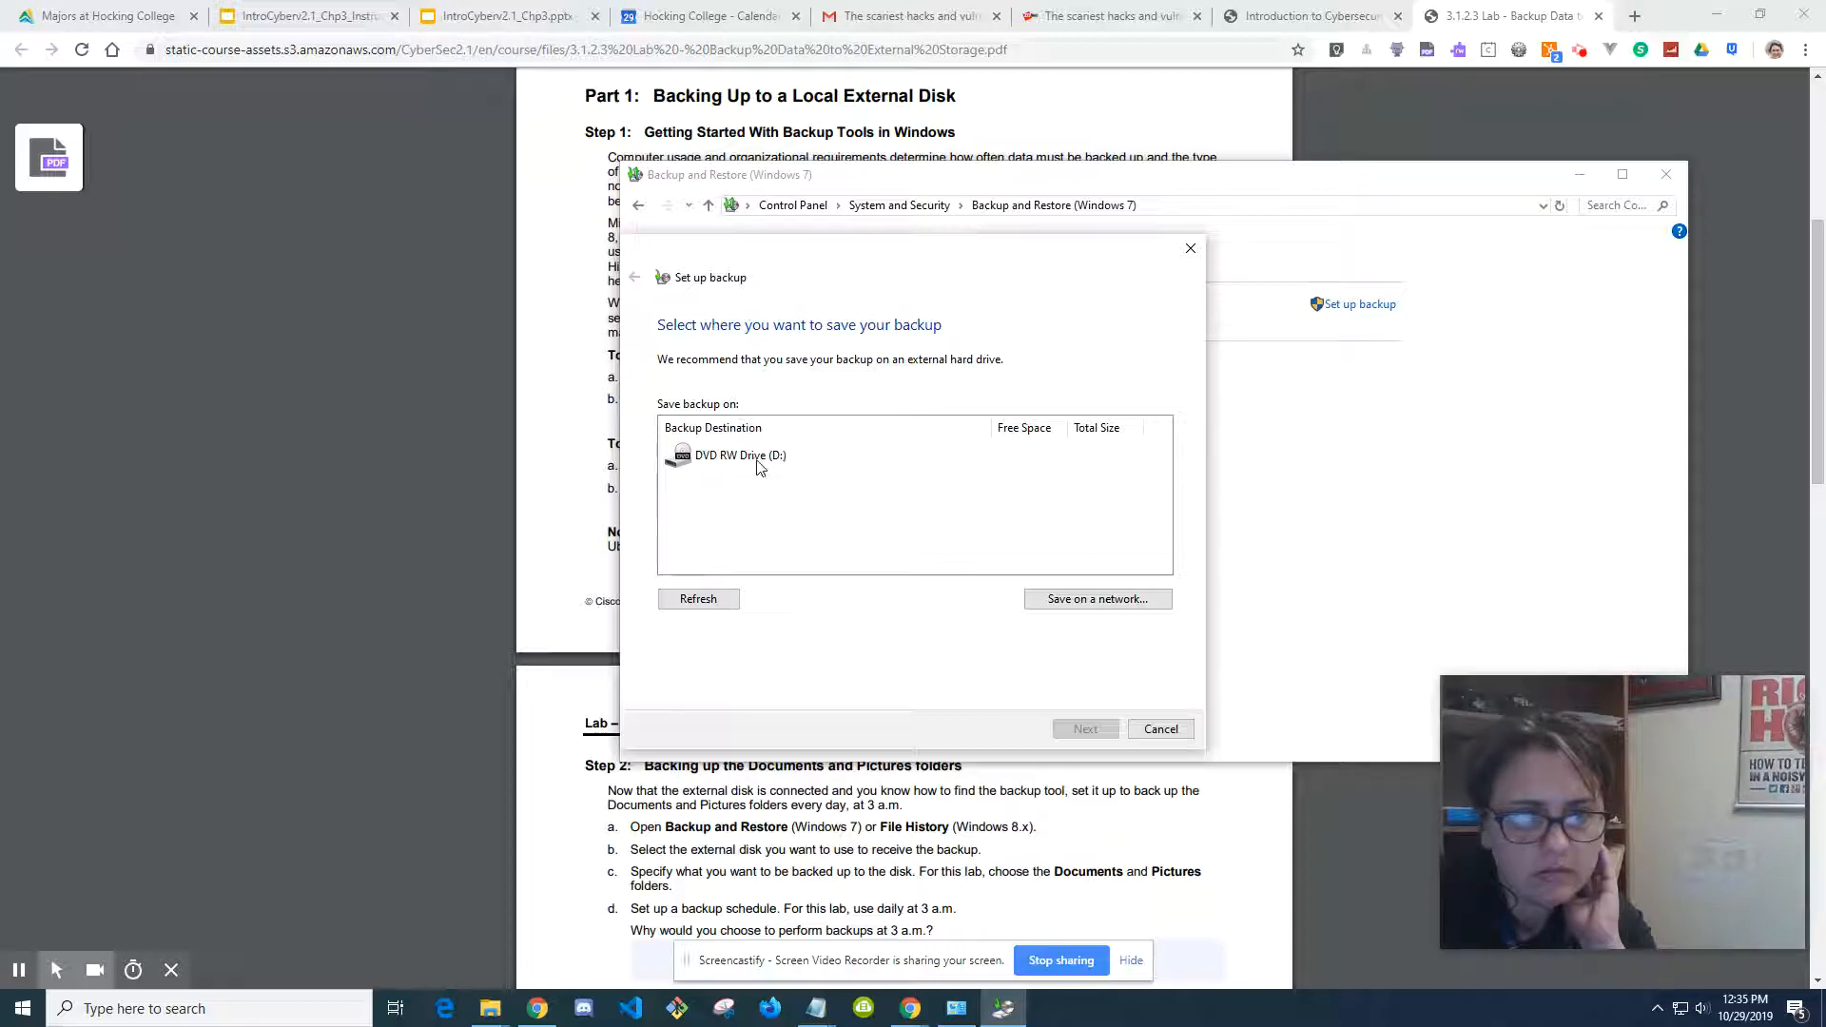
left_click(741, 456)
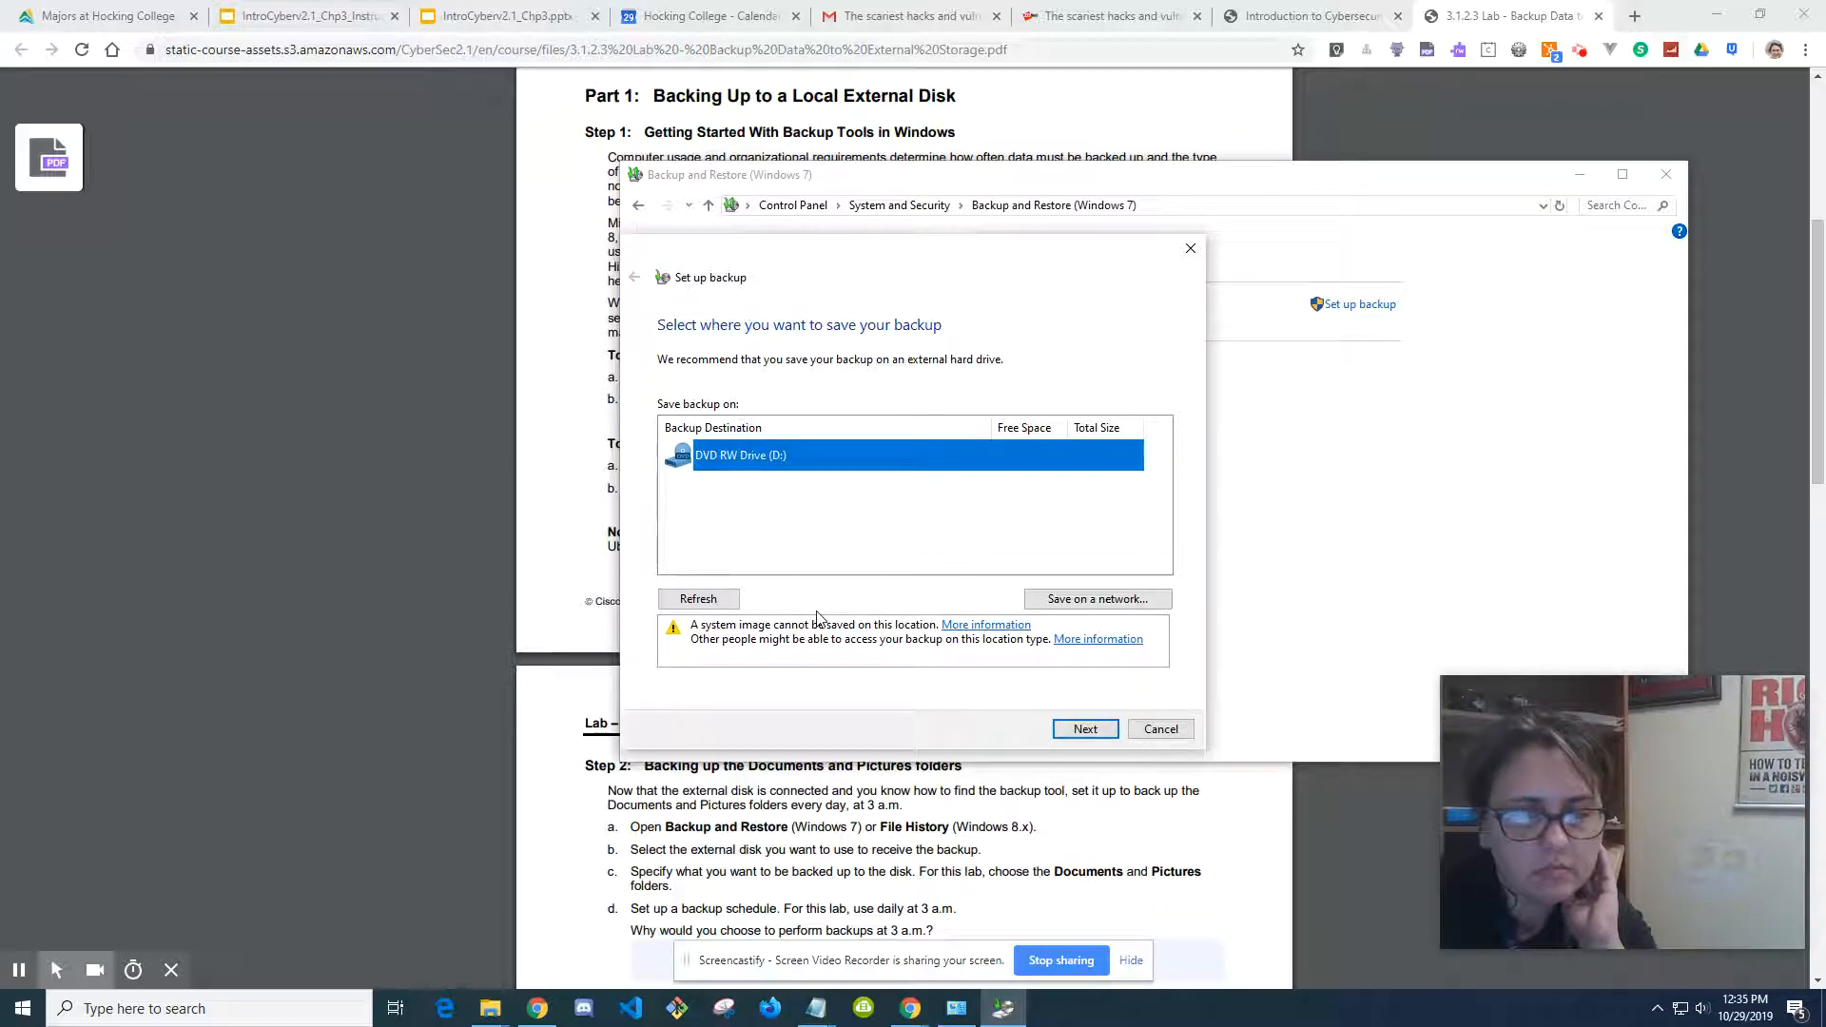
mouse_move(875, 517)
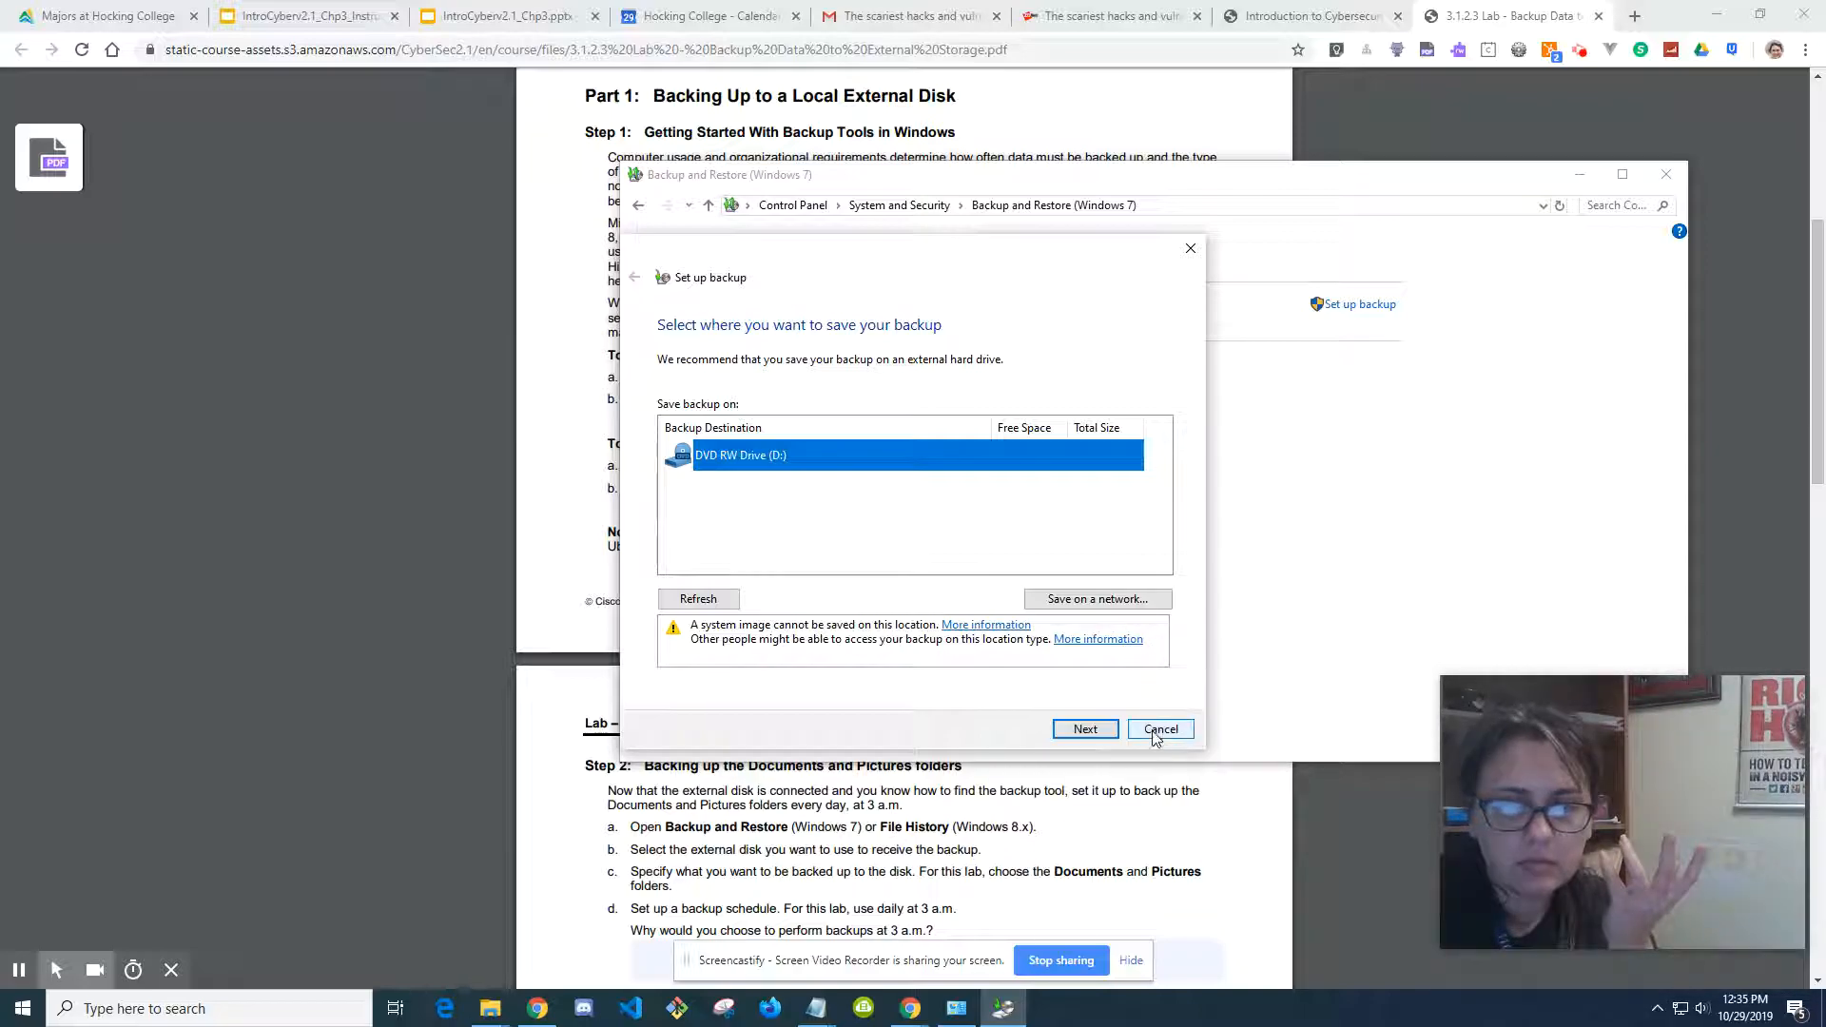
left_click(1160, 730)
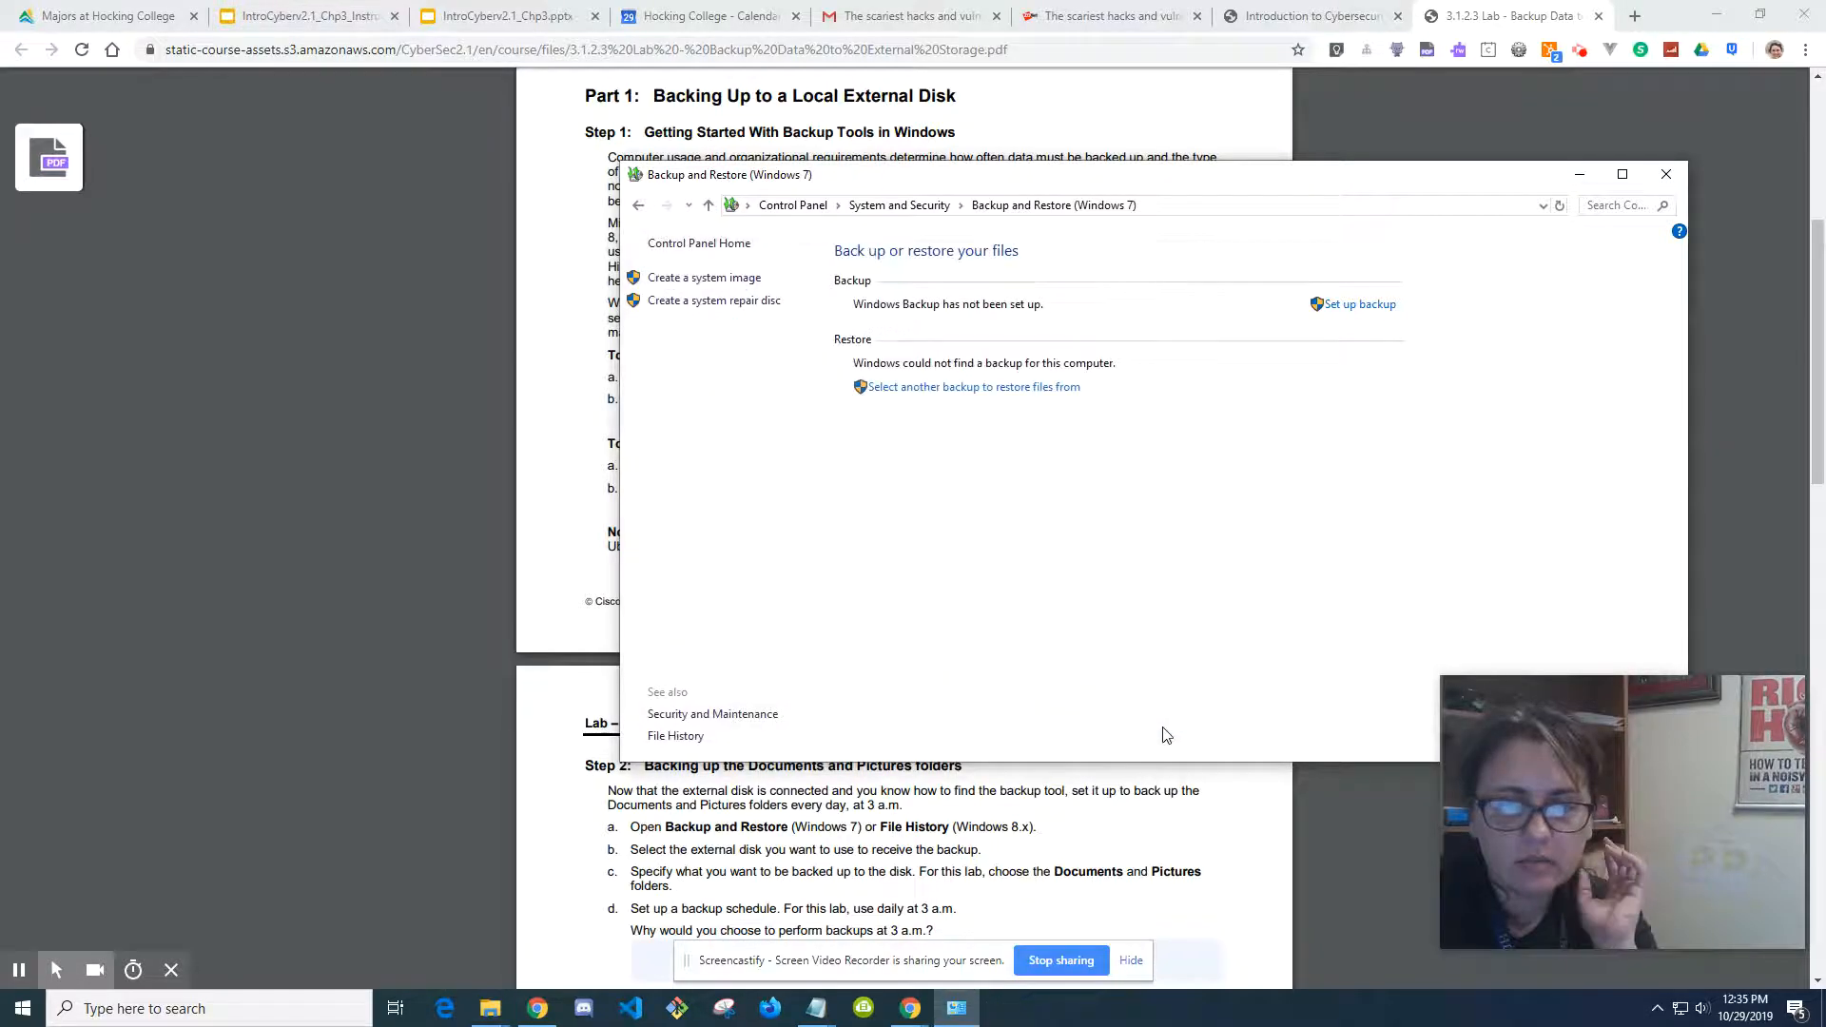
mouse_move(1619, 342)
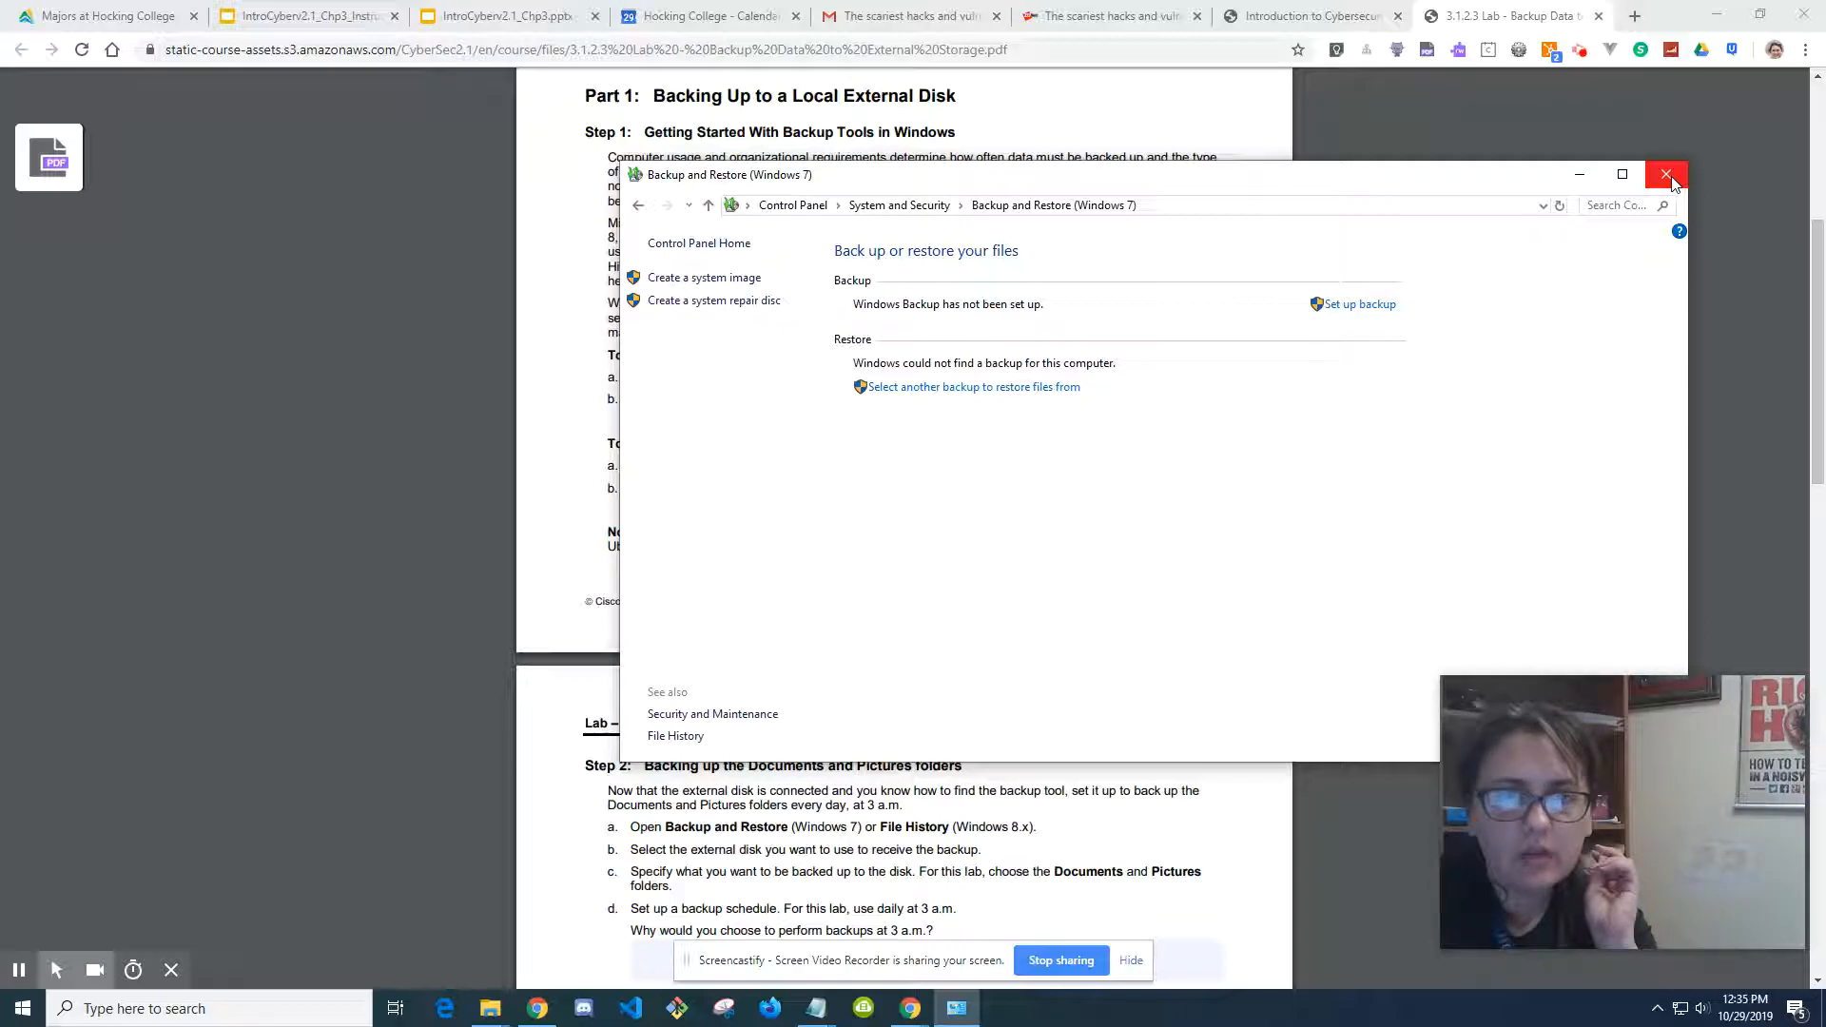
mouse_move(1384, 515)
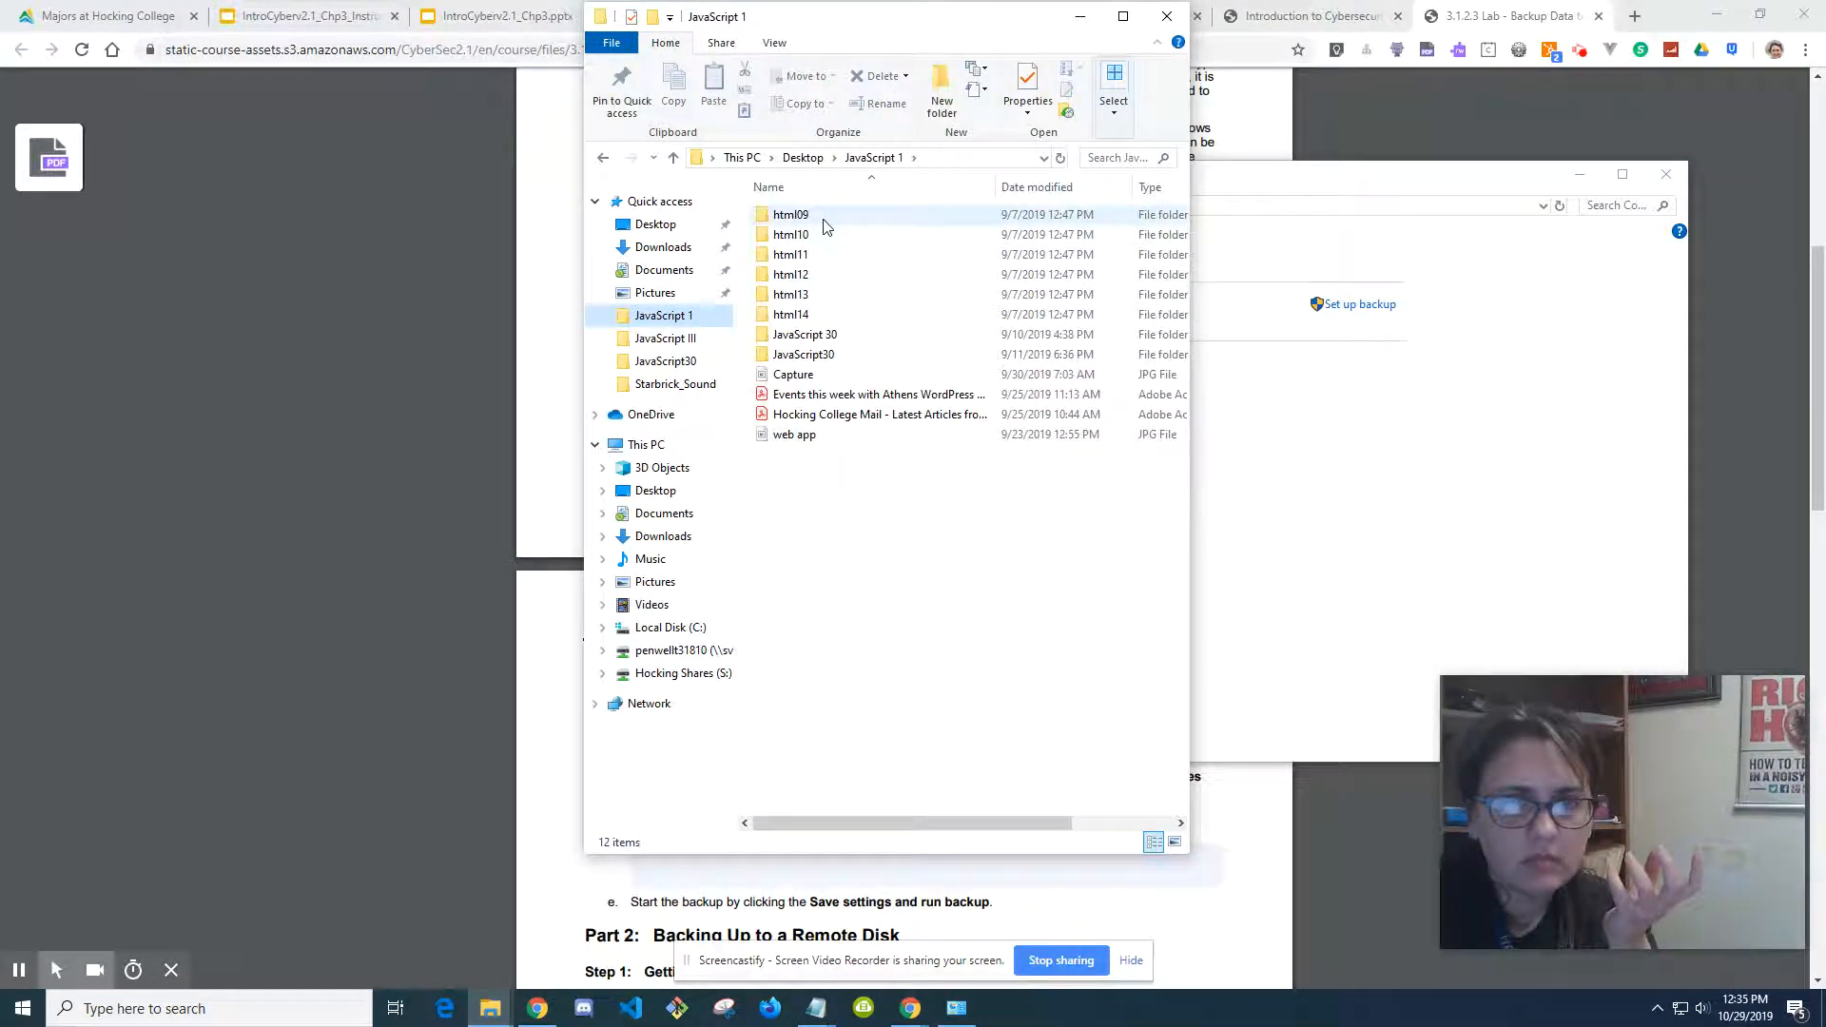
Step: Open the html09 folder in File Explorer
double_click(790, 214)
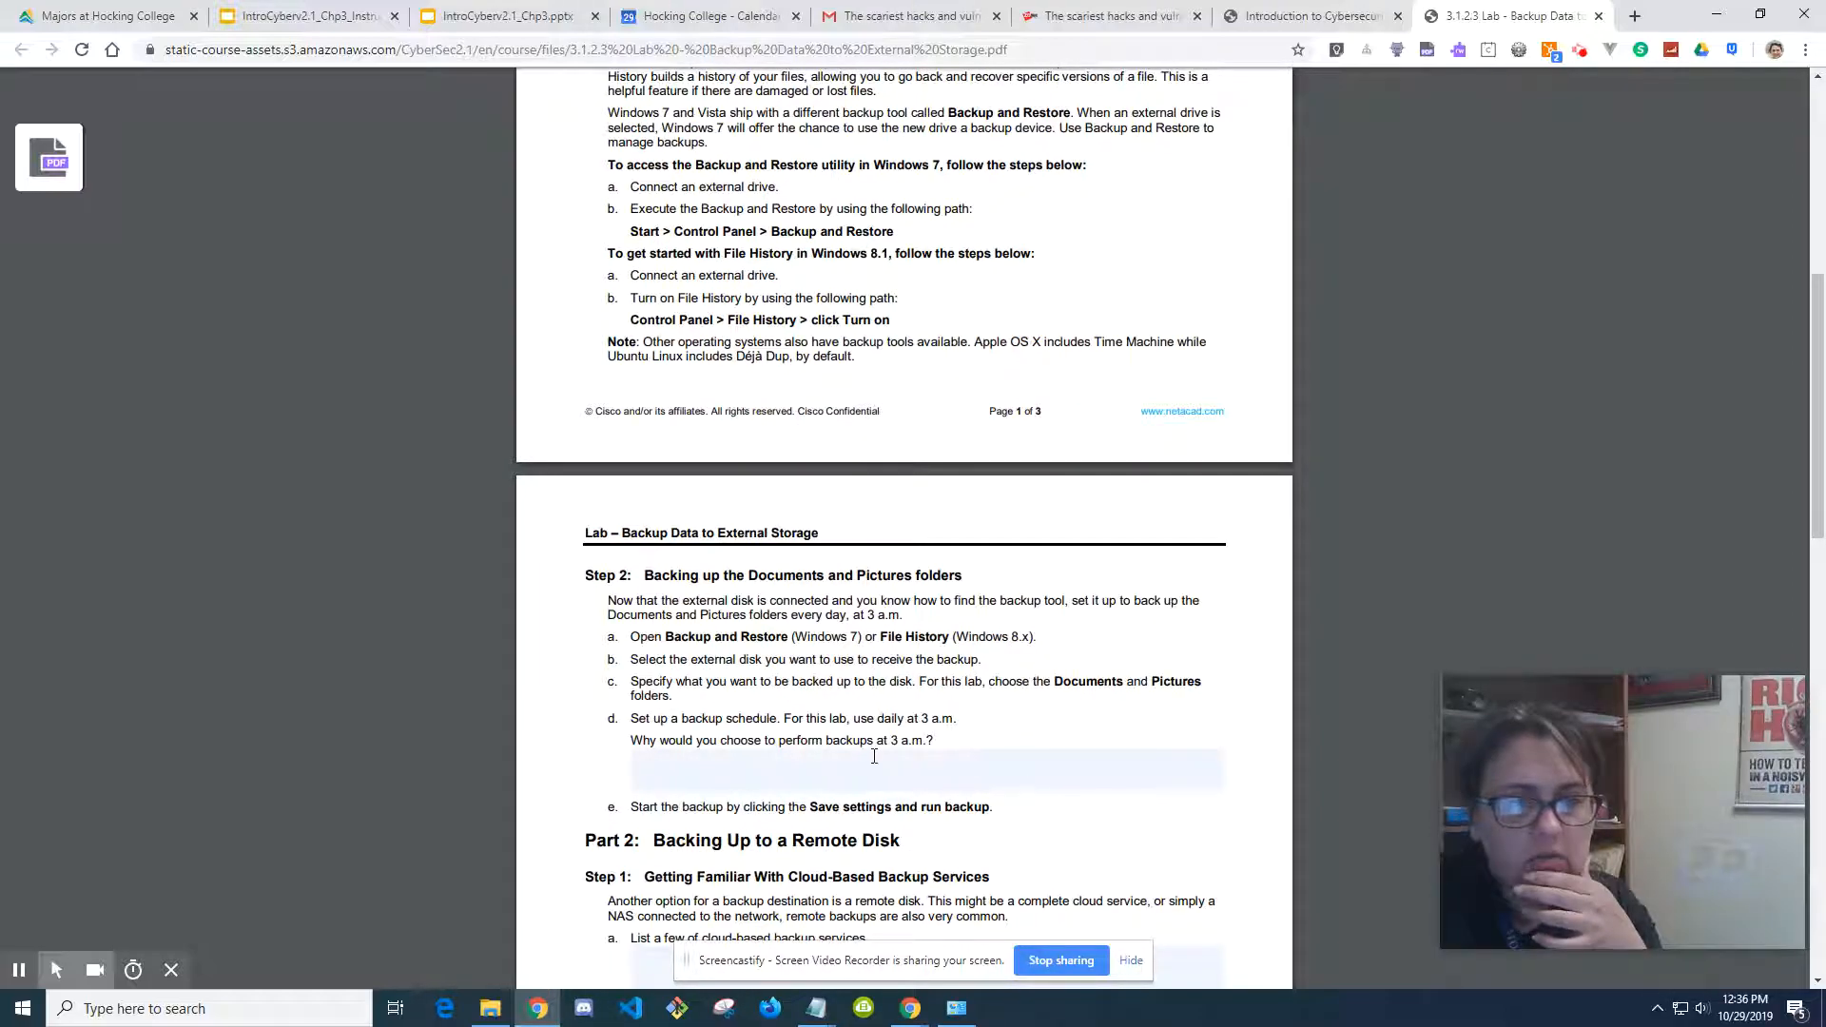
Step: Scroll the lab PDF to Step 2's daily 3 a.m. Documents and Pictures backup steps
scroll("down", 3)
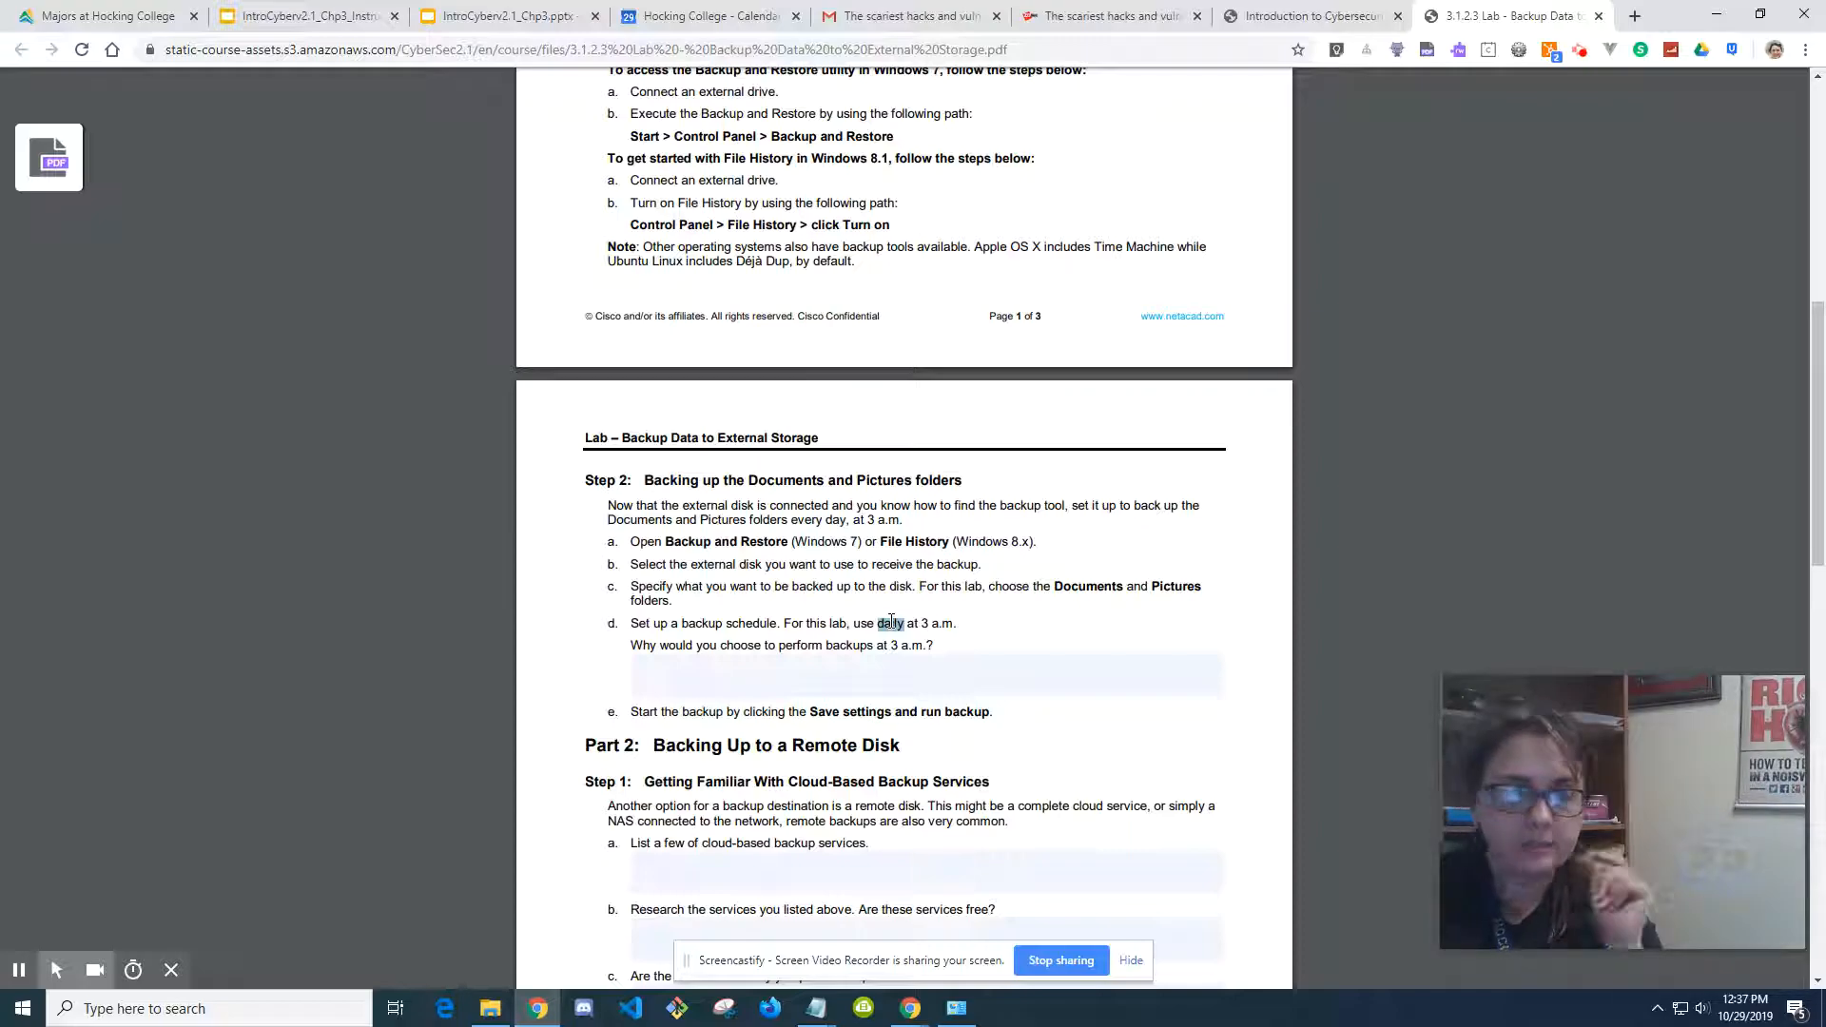
Step: Scroll the lab PDF to Part 2, Step 1's cloud-based backup service questions
scroll("down", 3)
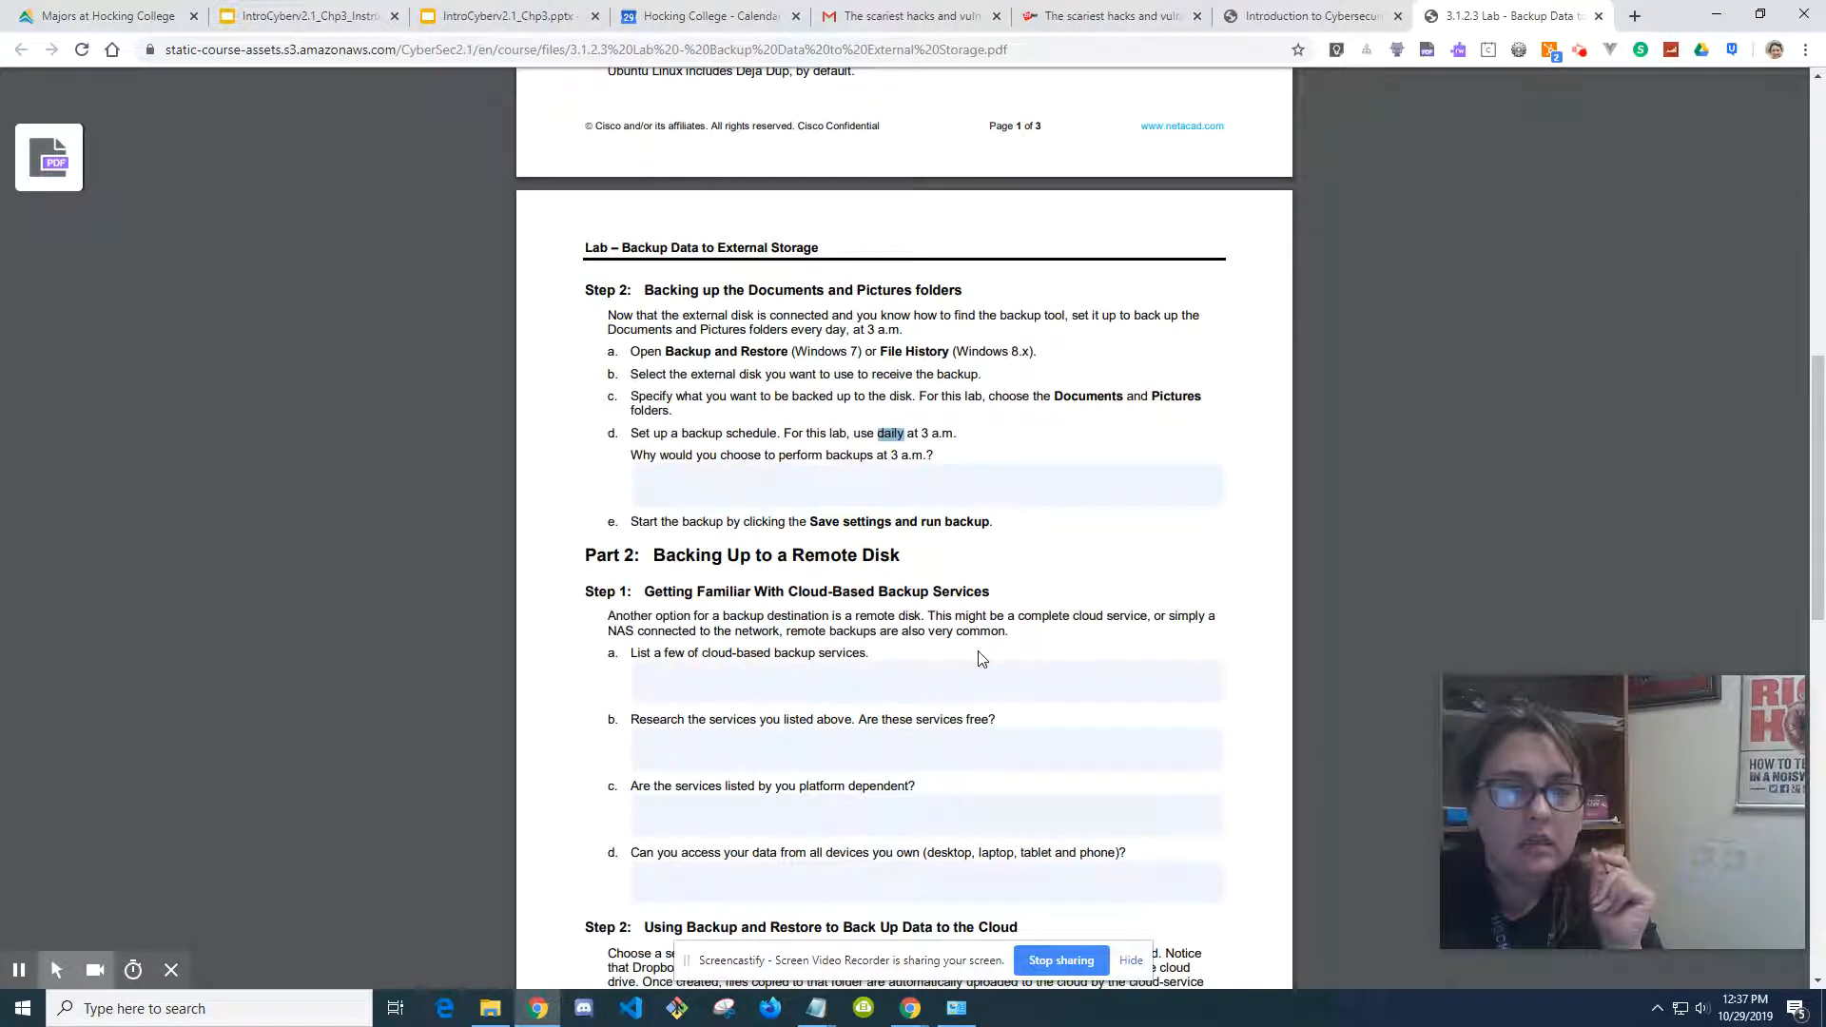
scroll("down", 3)
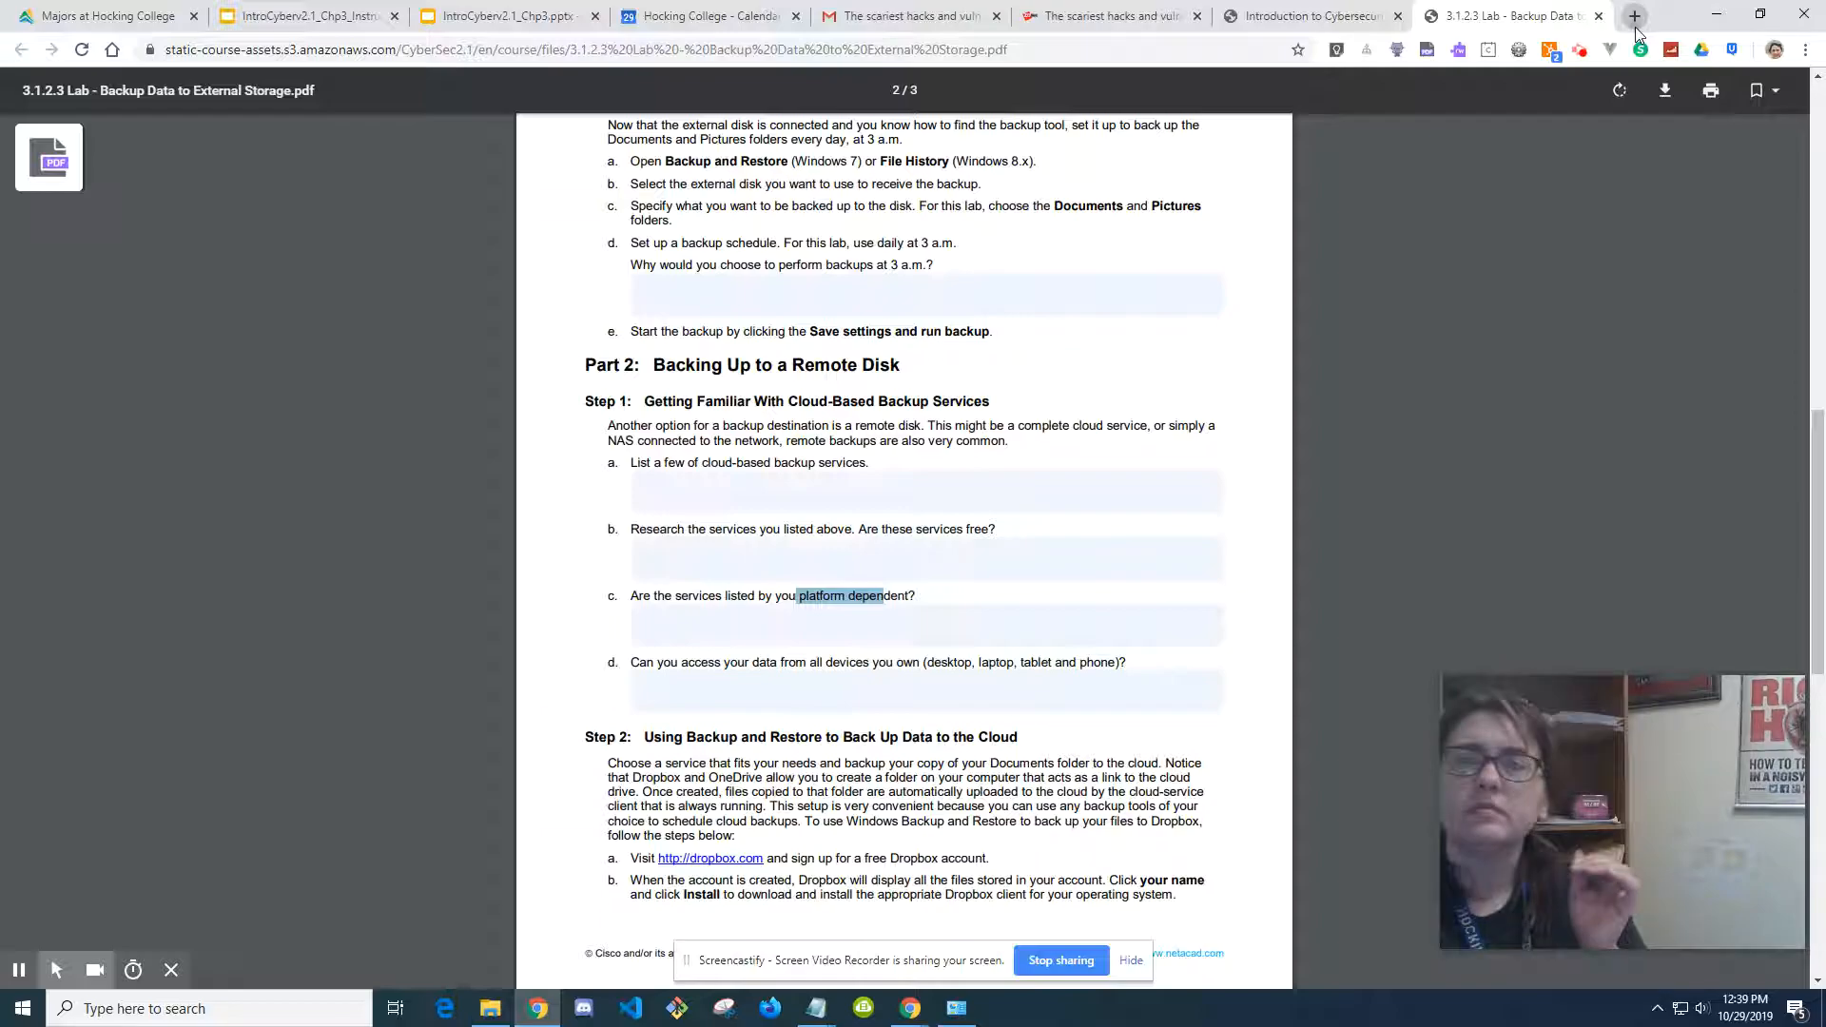
Step: Google 'is dropbox platform dependent' in a new tab
left_click(1634, 15)
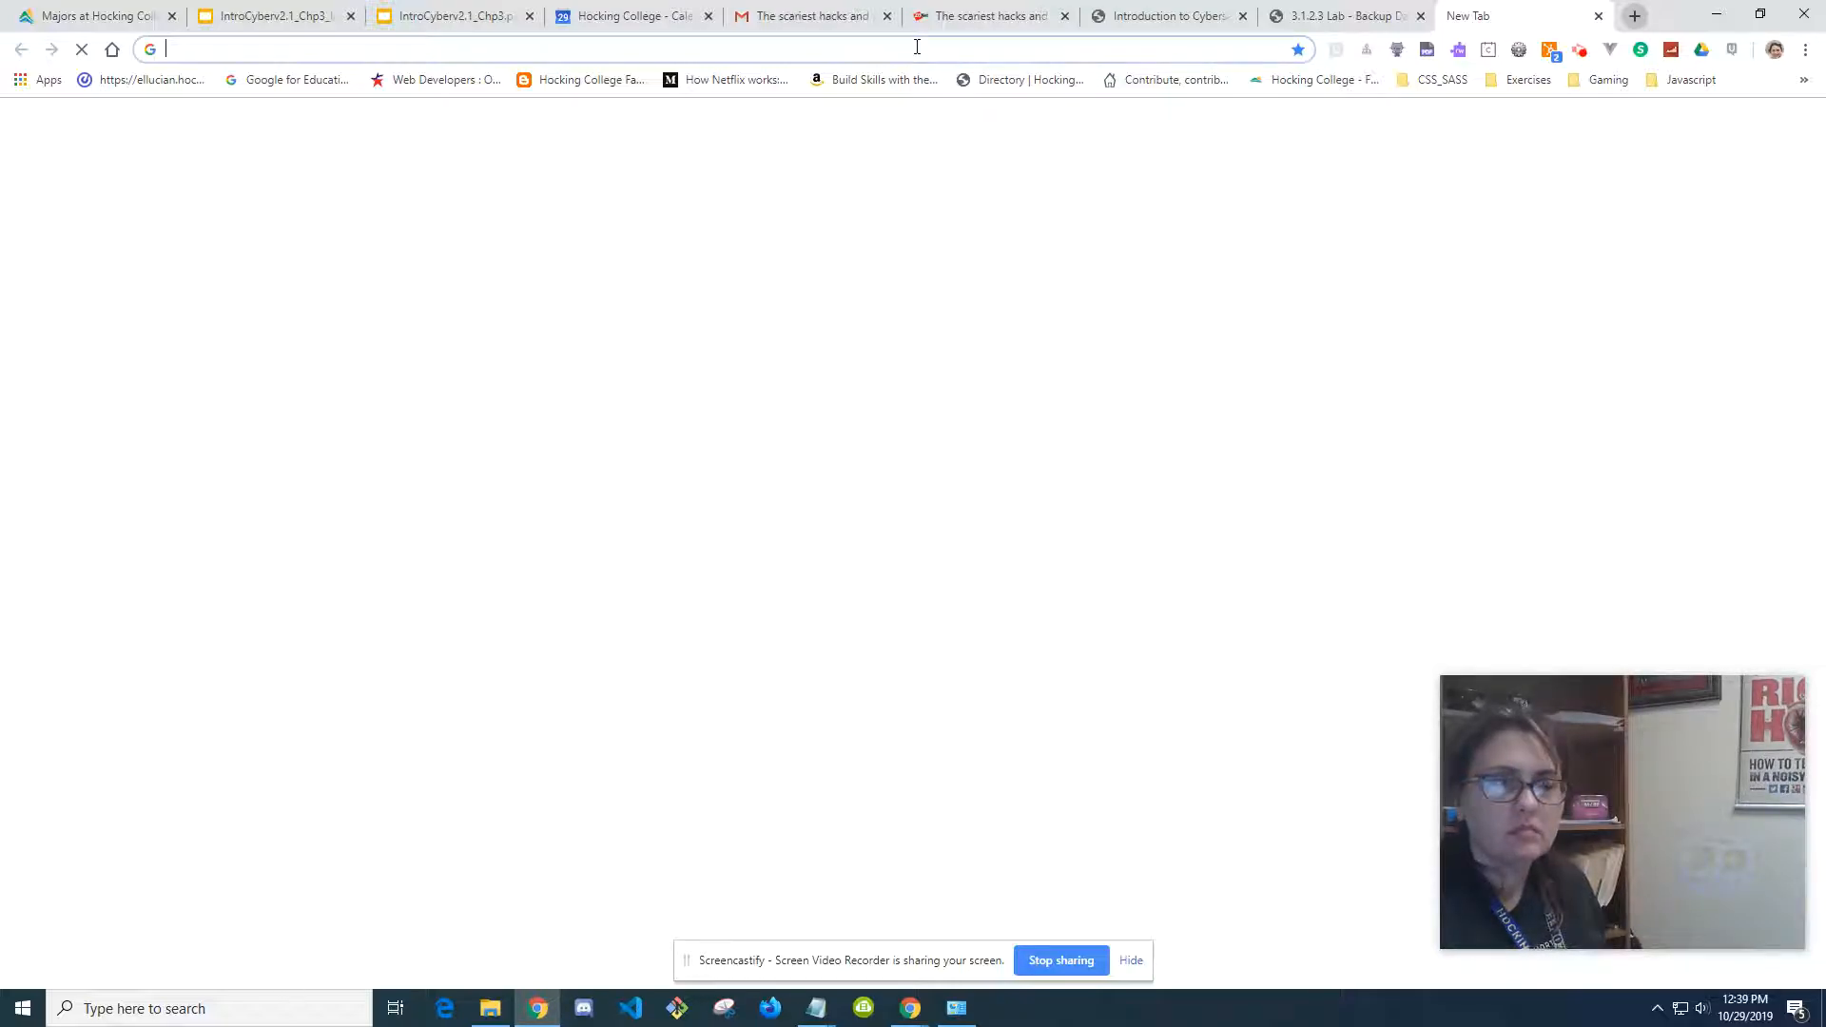
type("is dropbox platform")
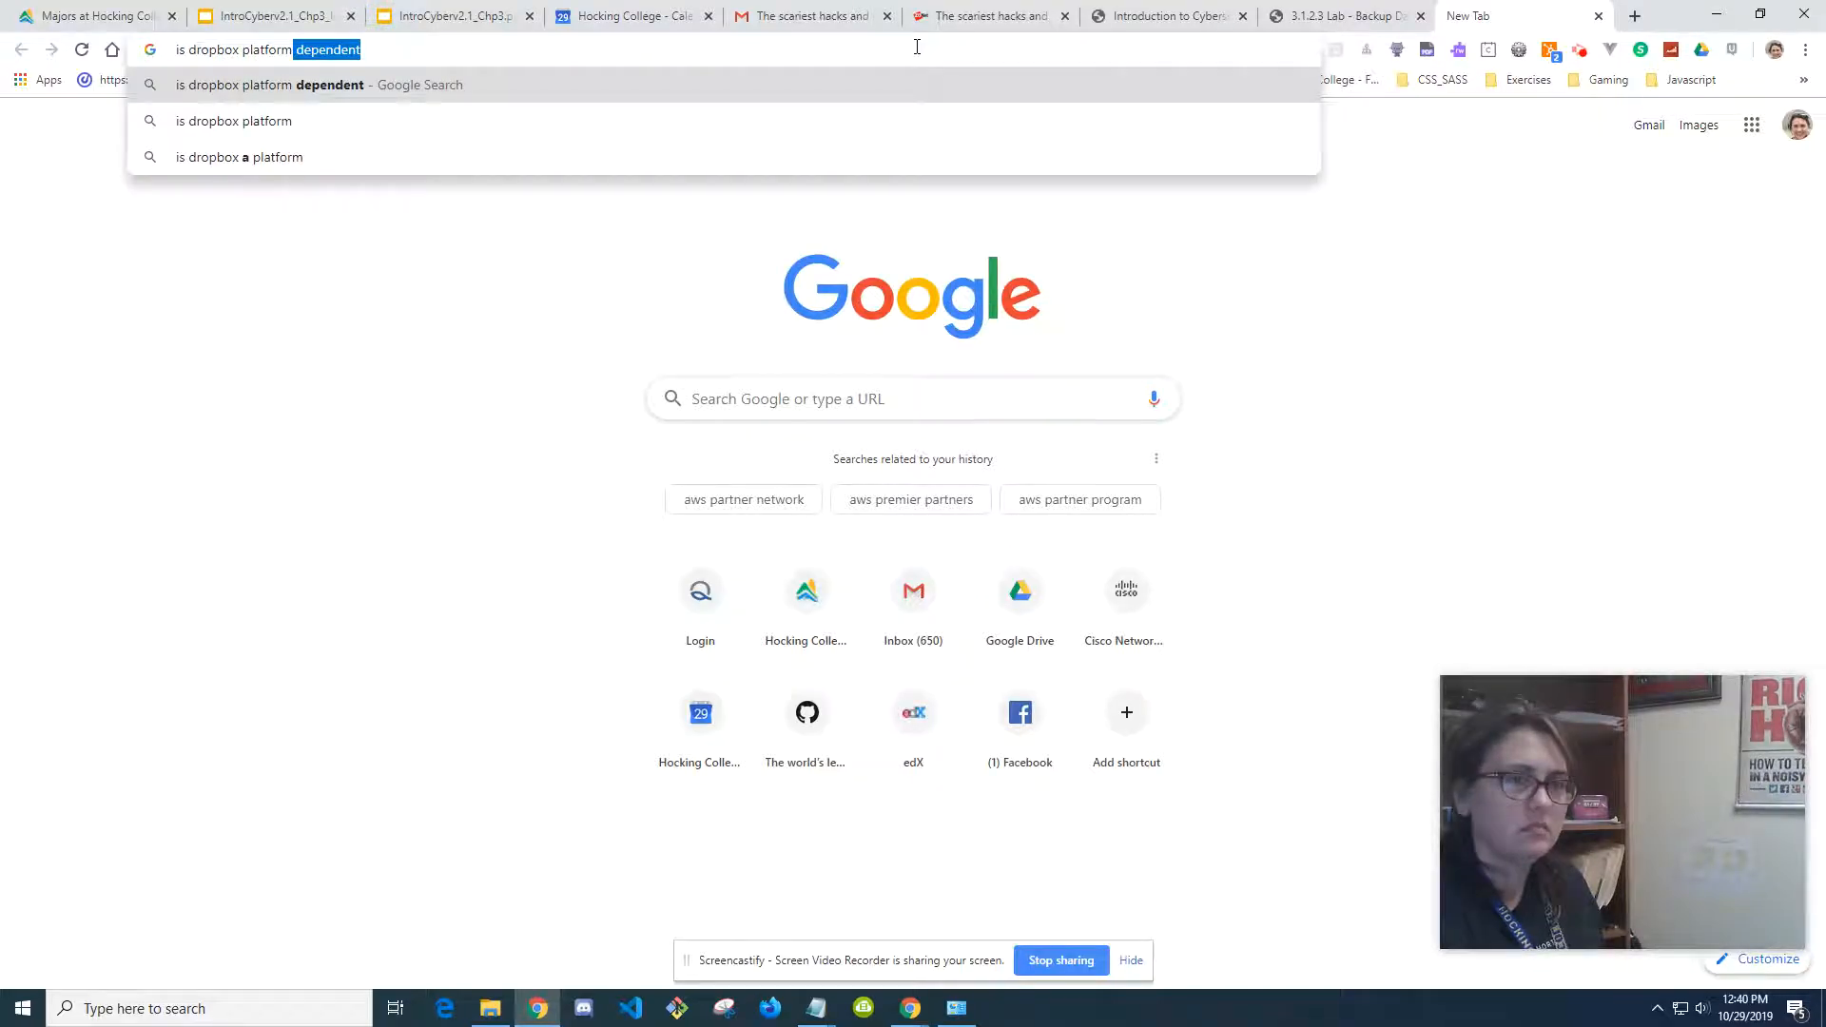
key("Enter")
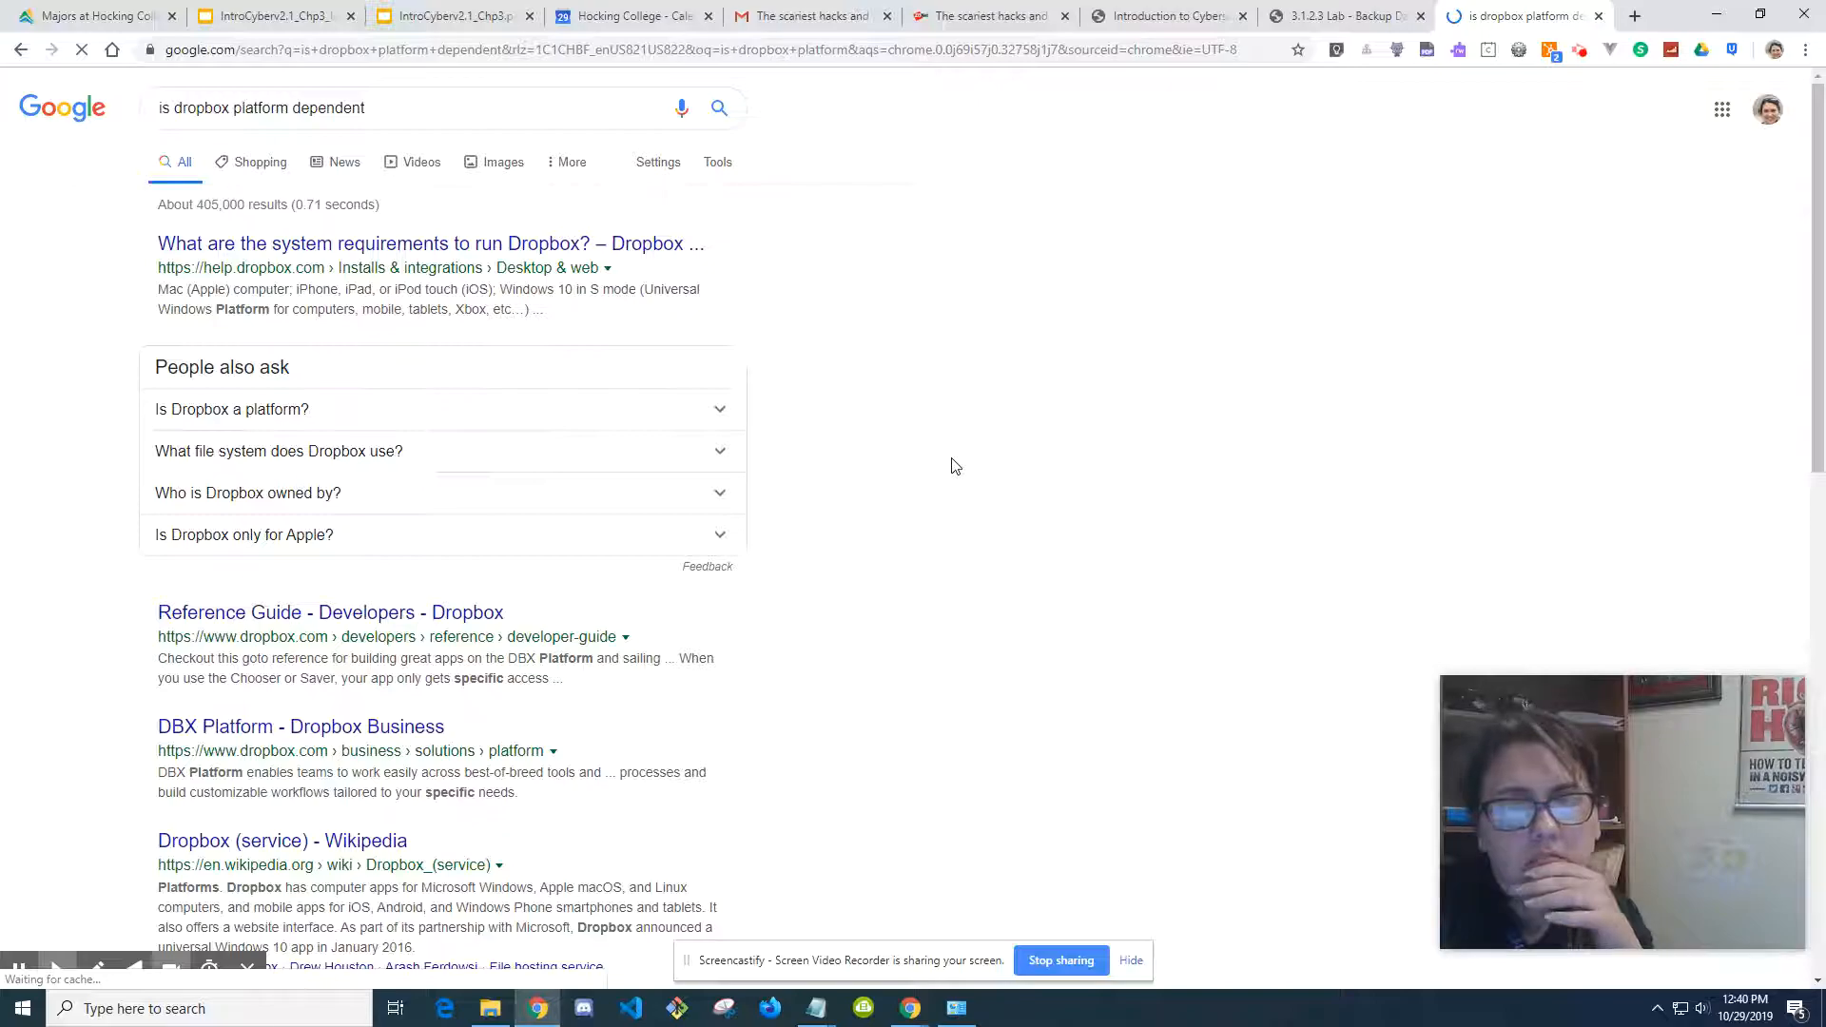
scroll("down", 3)
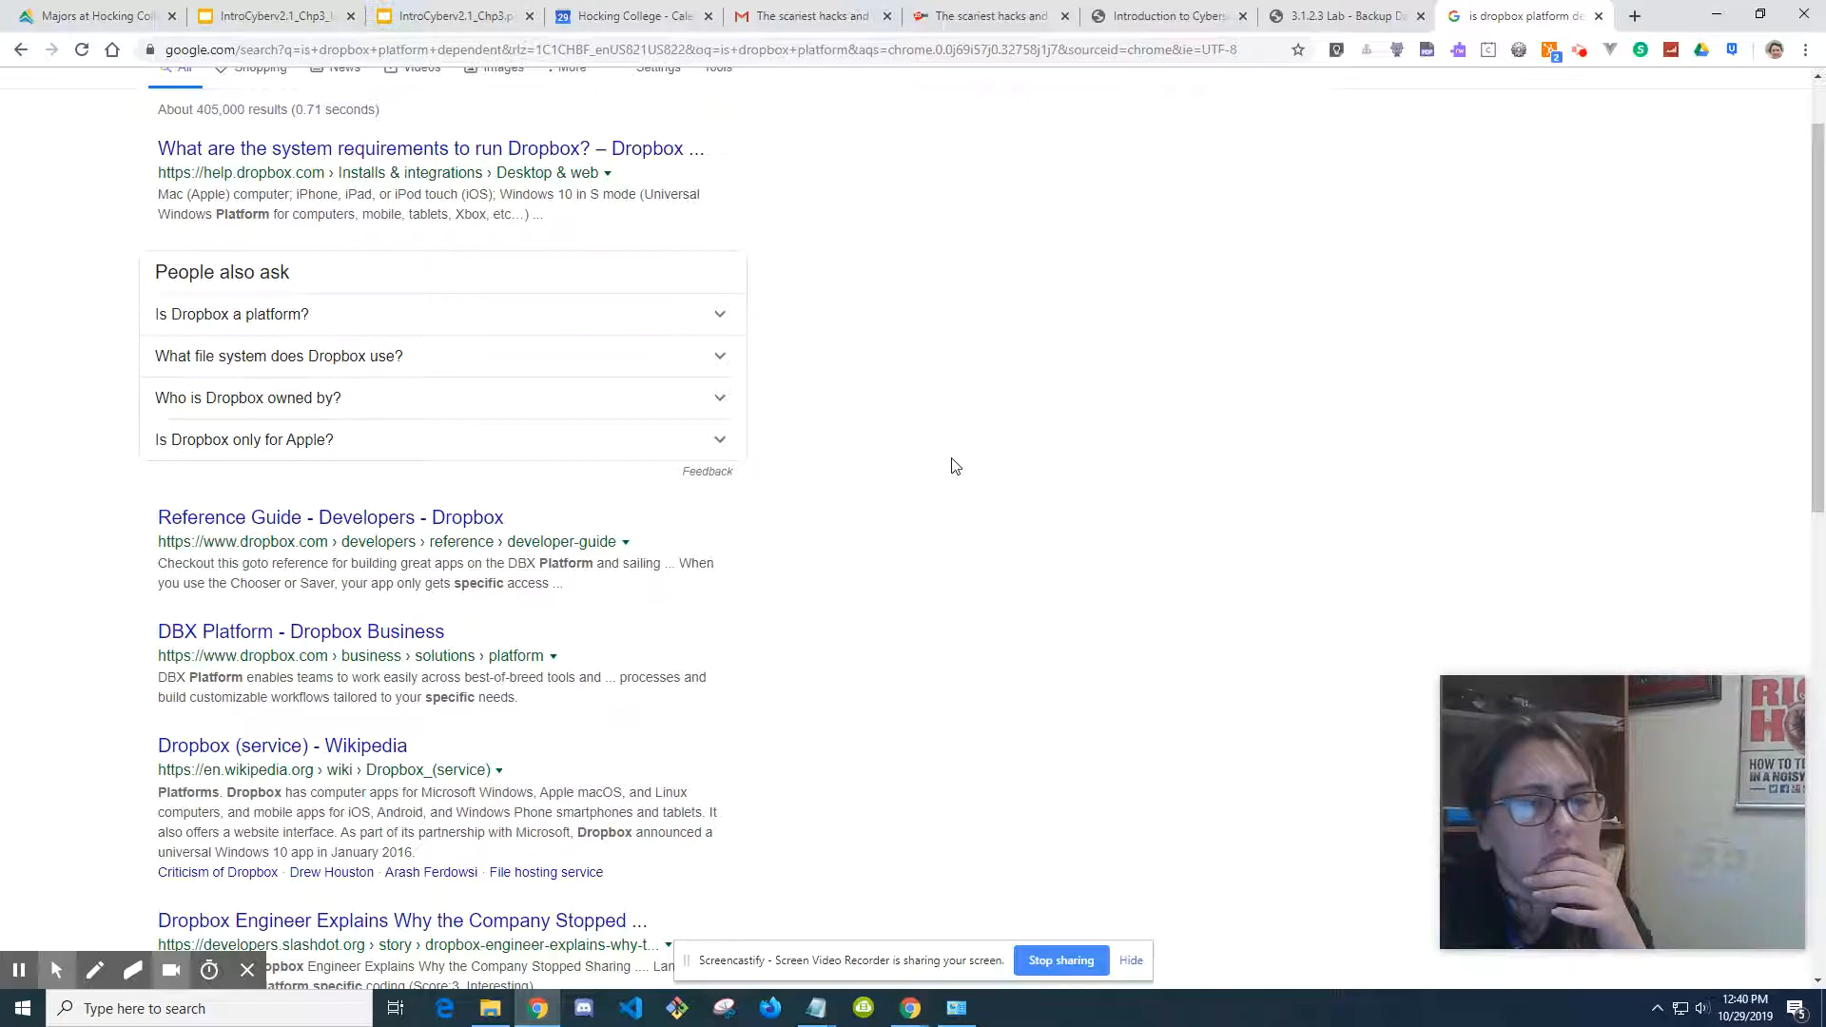
scroll("down", 3)
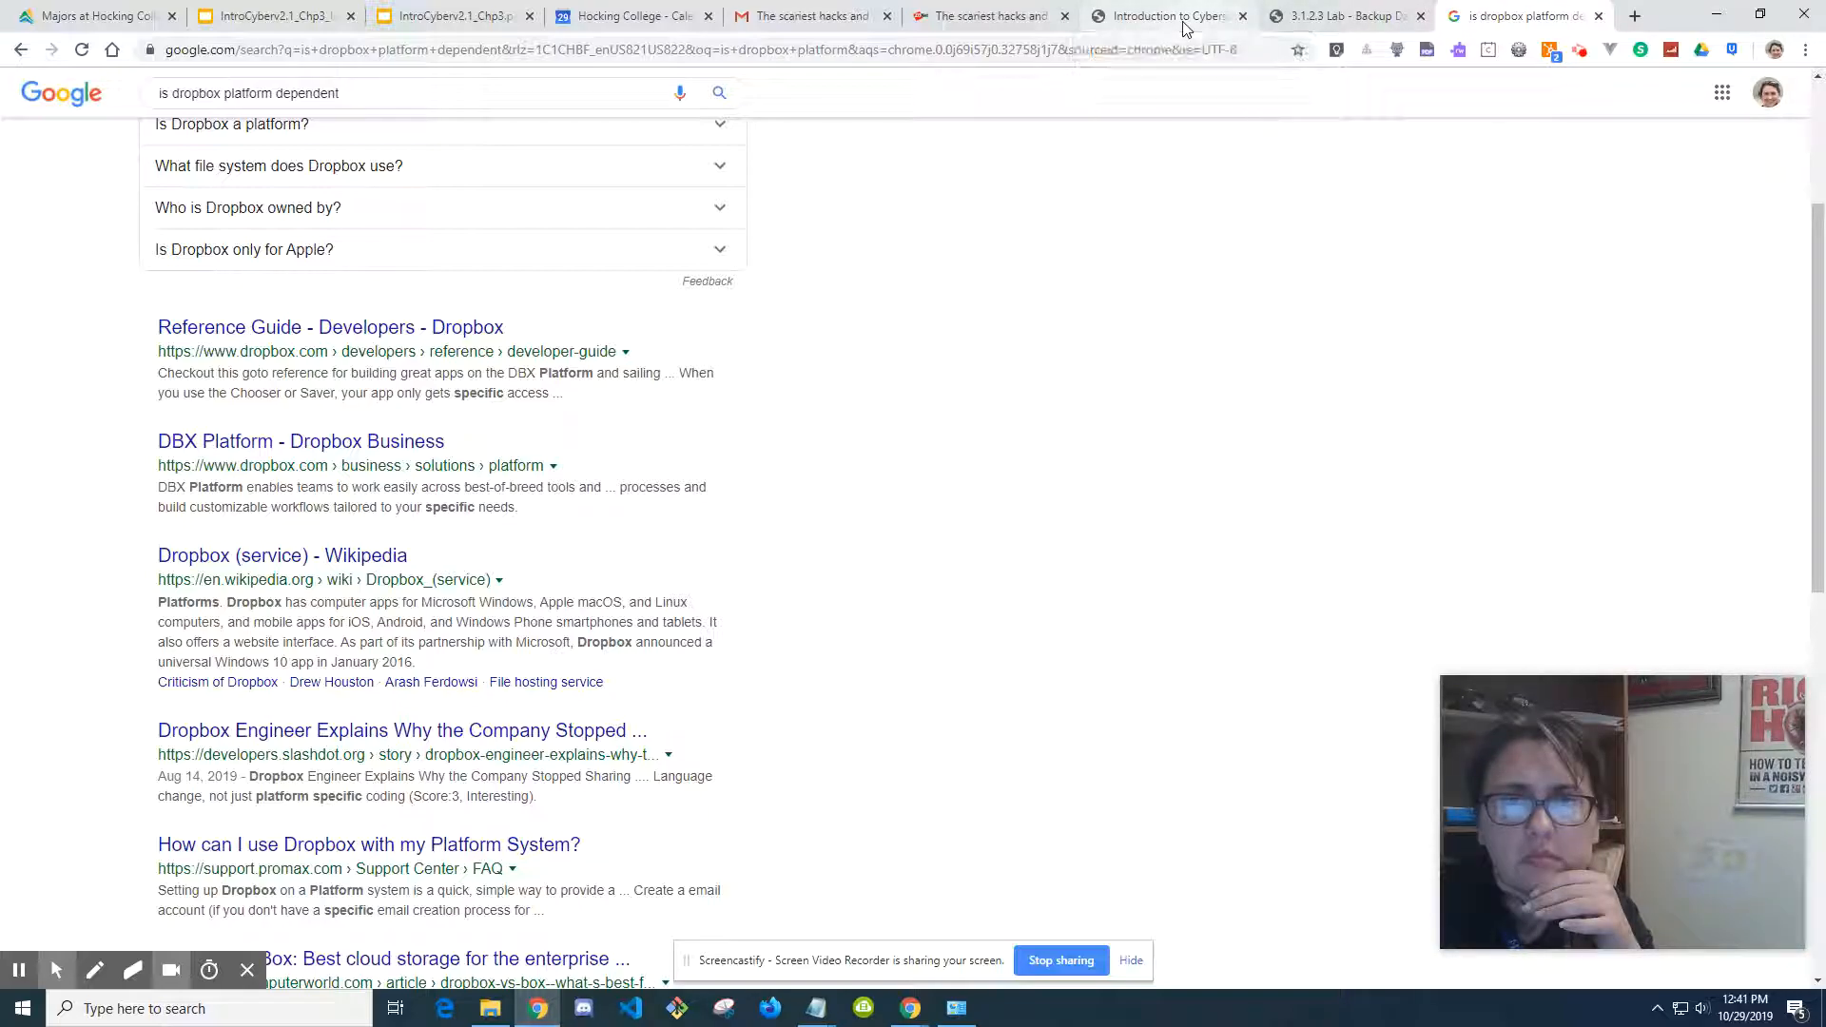
Step: Open the lab PDF's Step 2 dropbox.com link in a new tab
left_click(1345, 15)
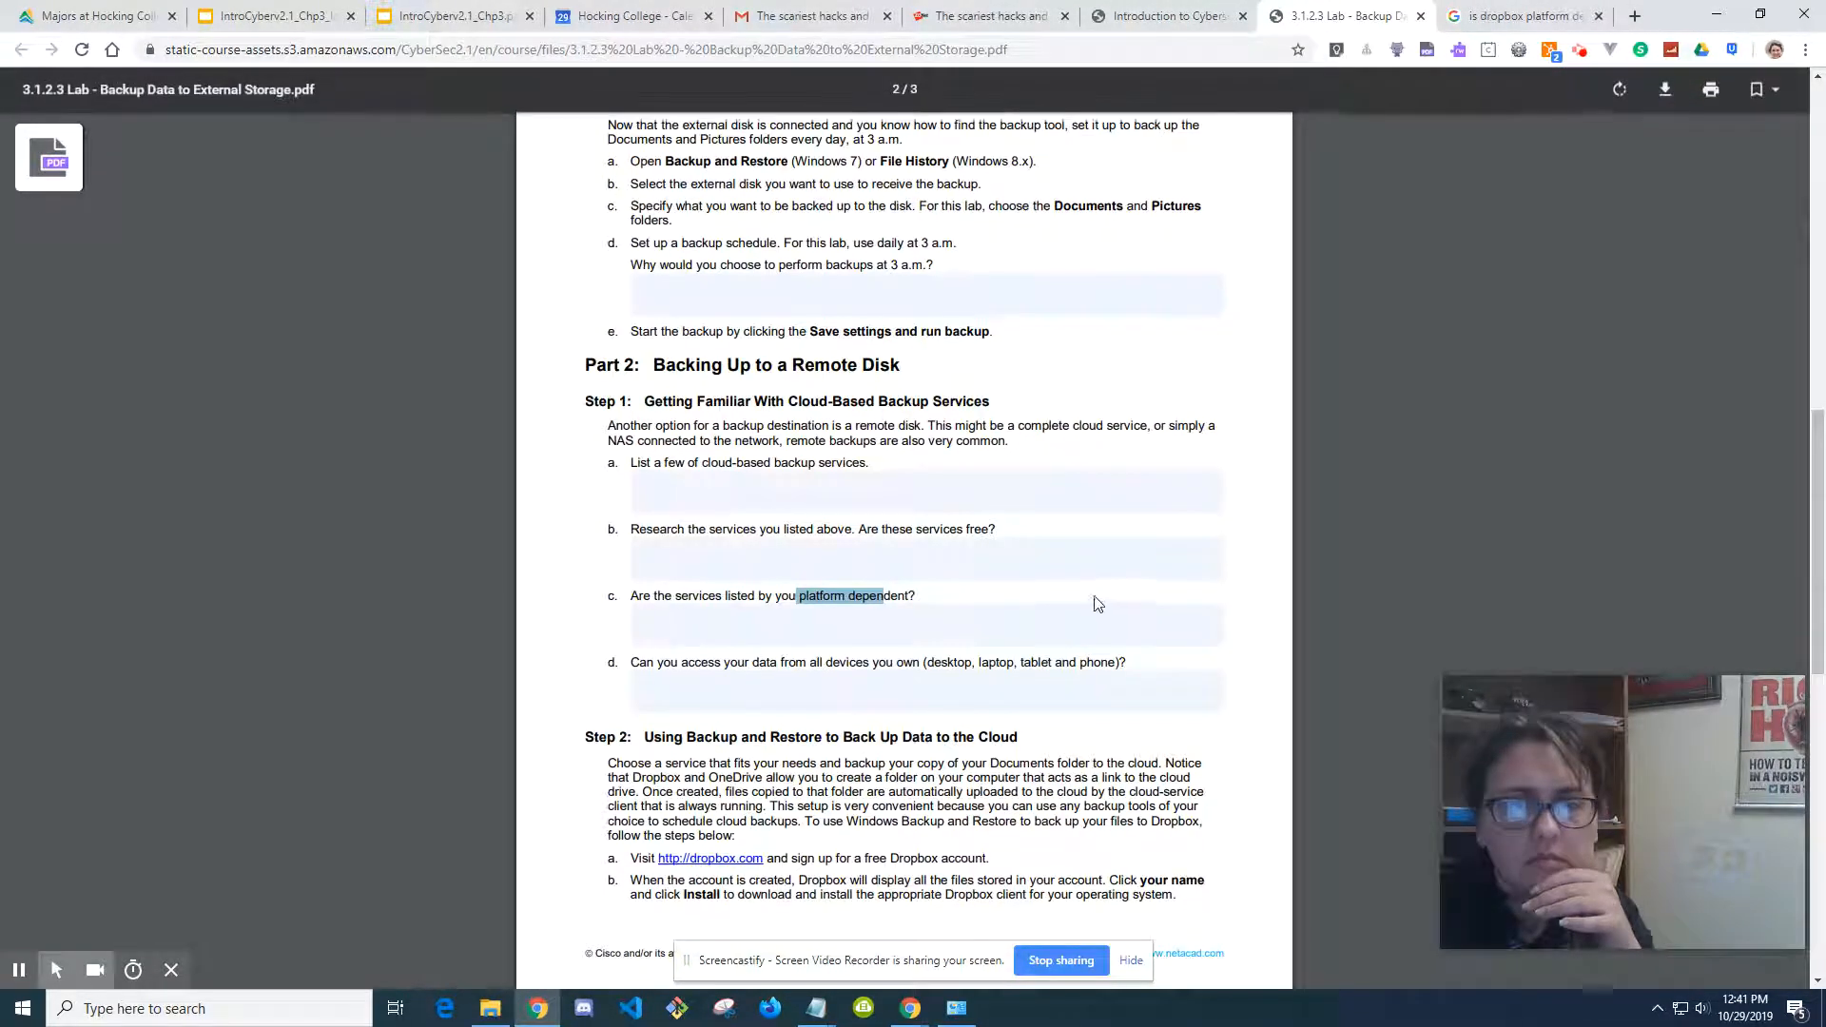
scroll("down", 3)
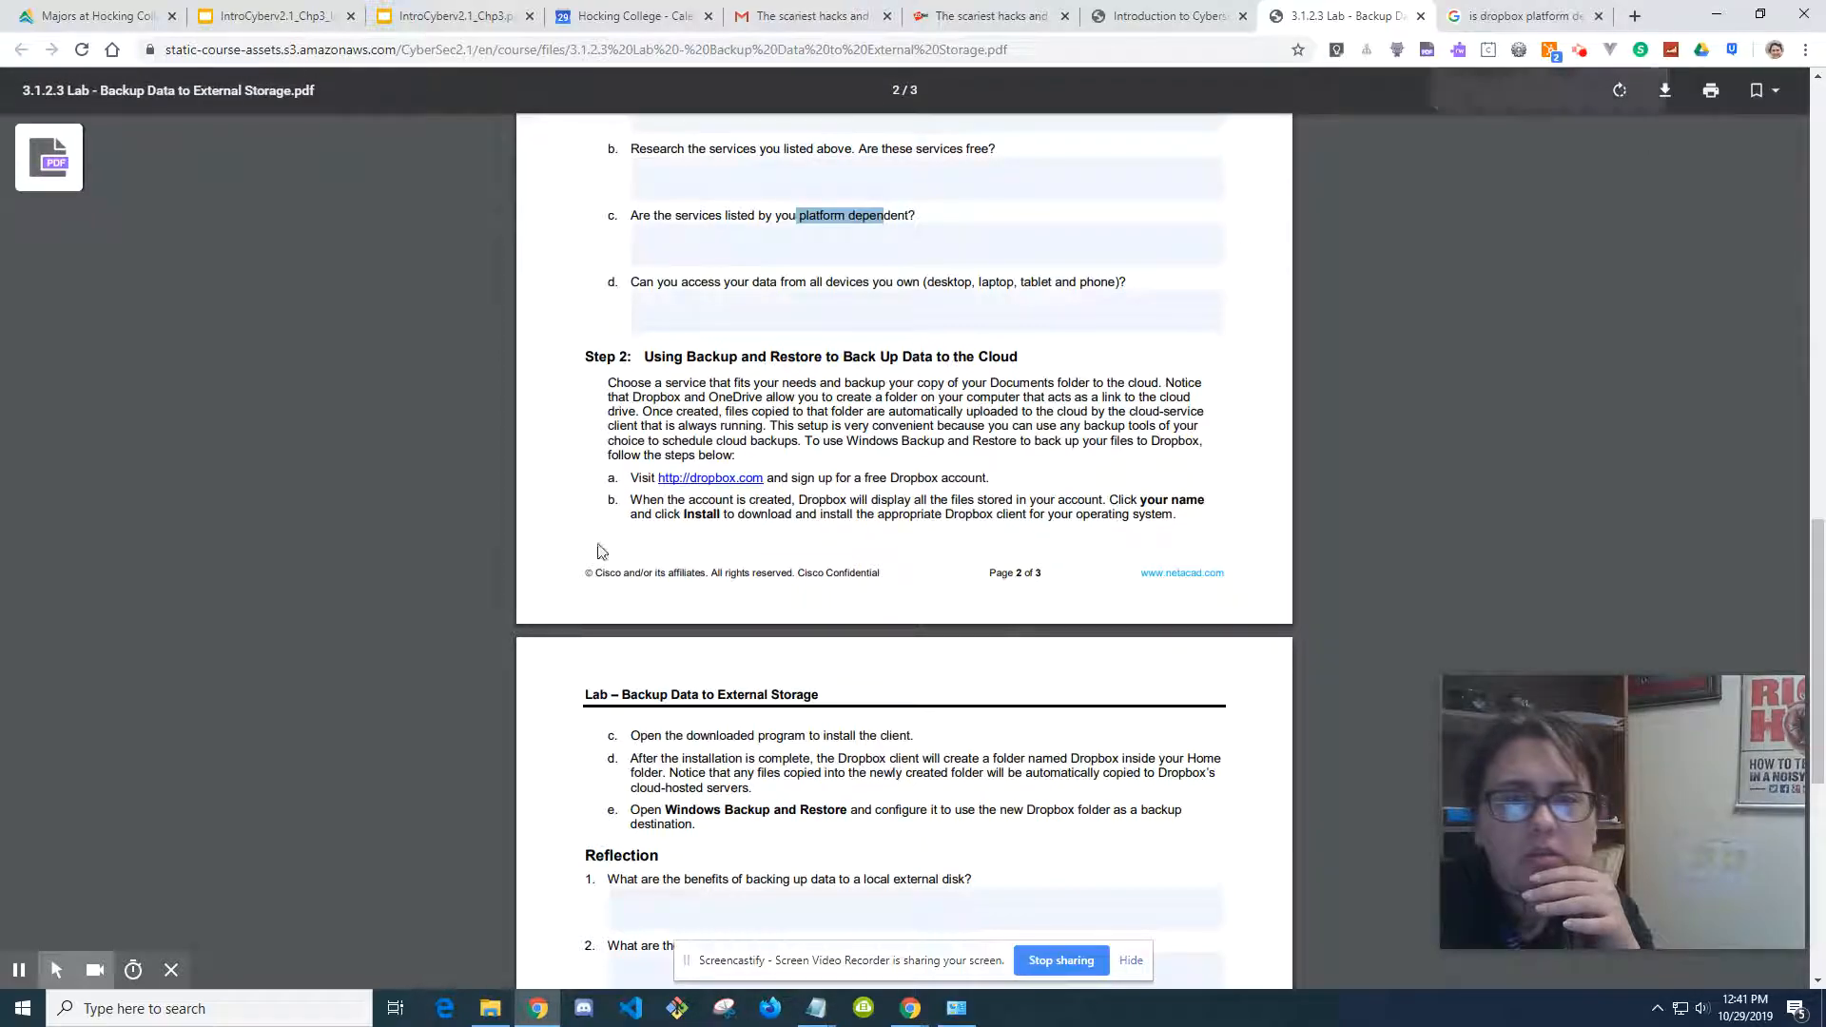
left_click(711, 477)
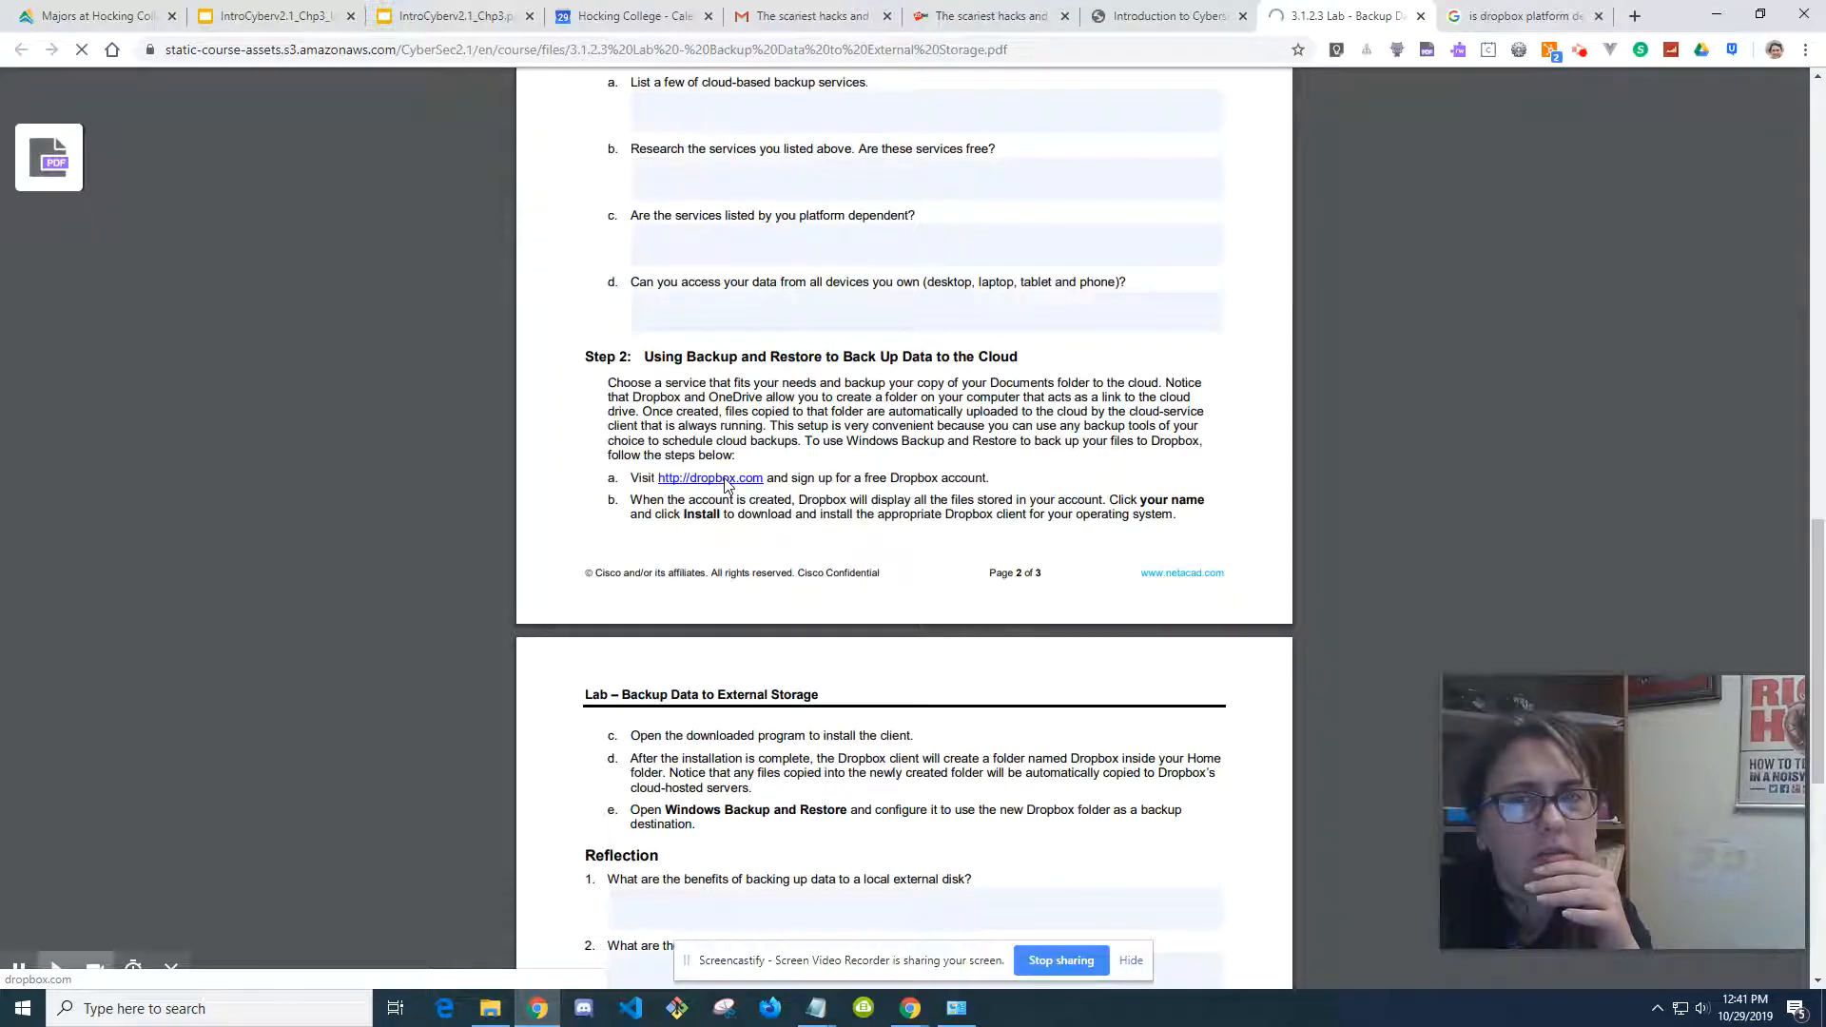
left_click(708, 477)
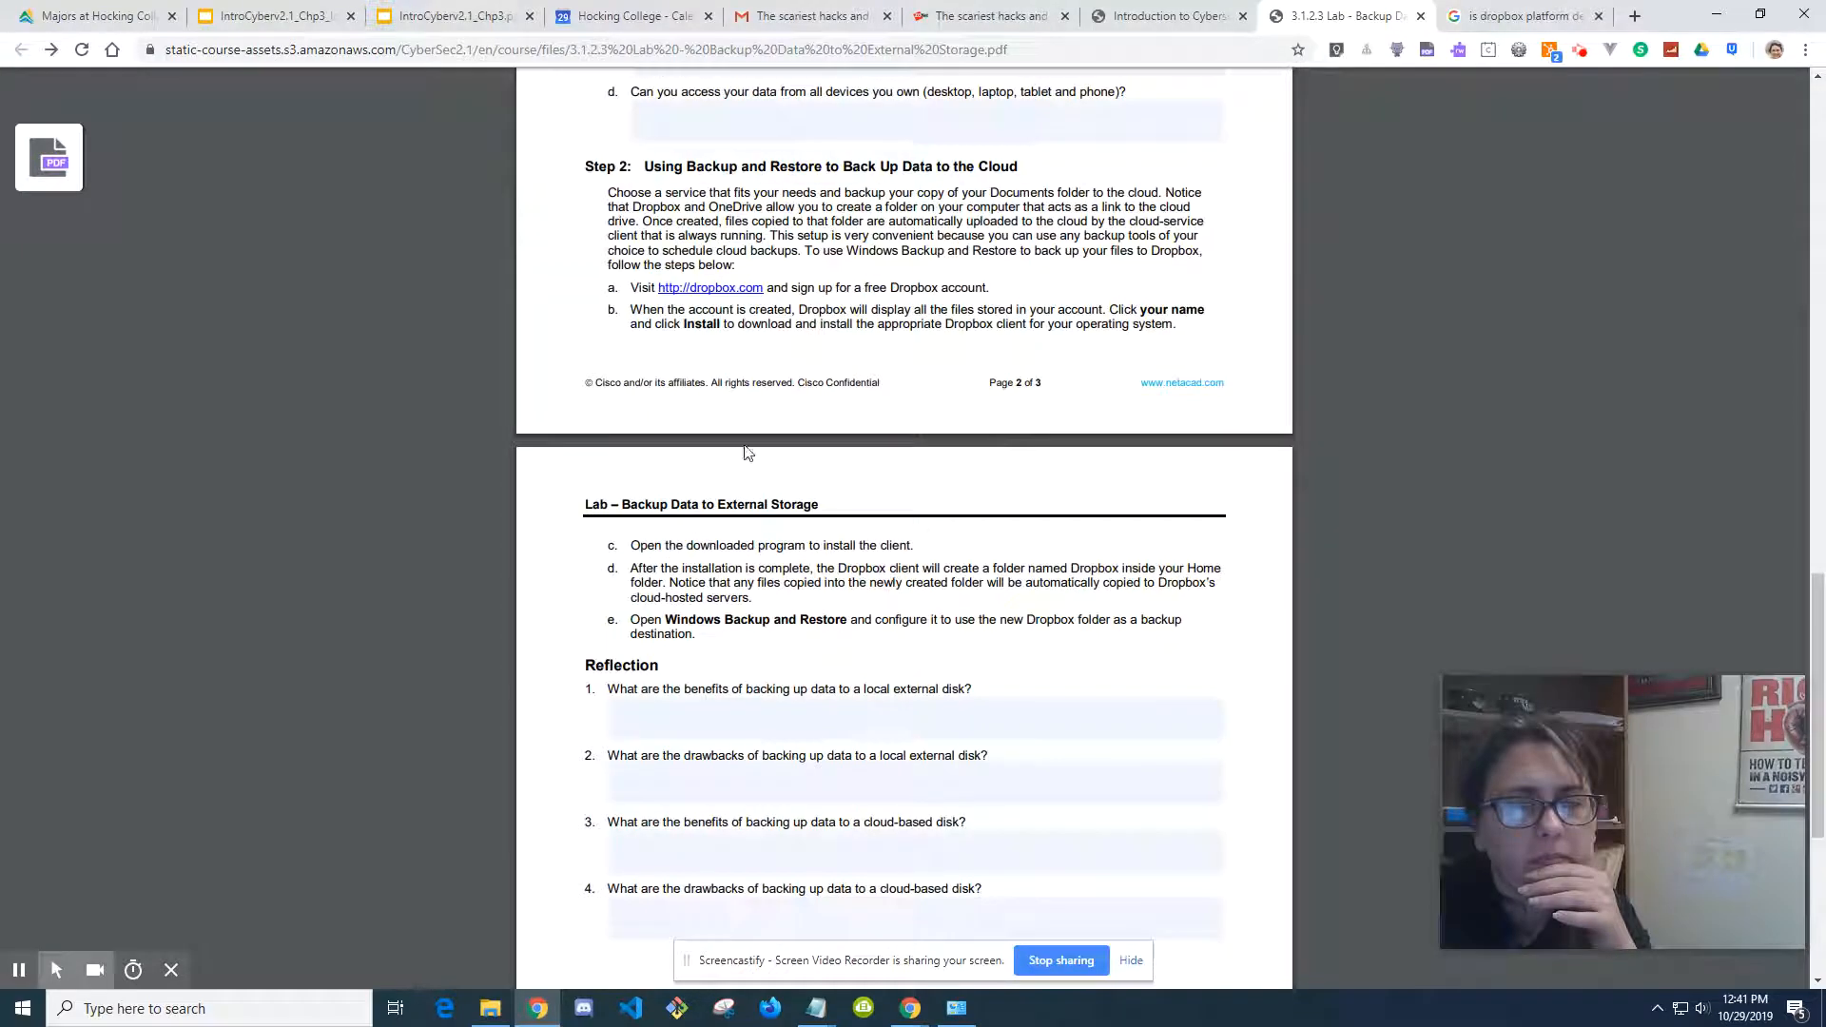
right_click(710, 287)
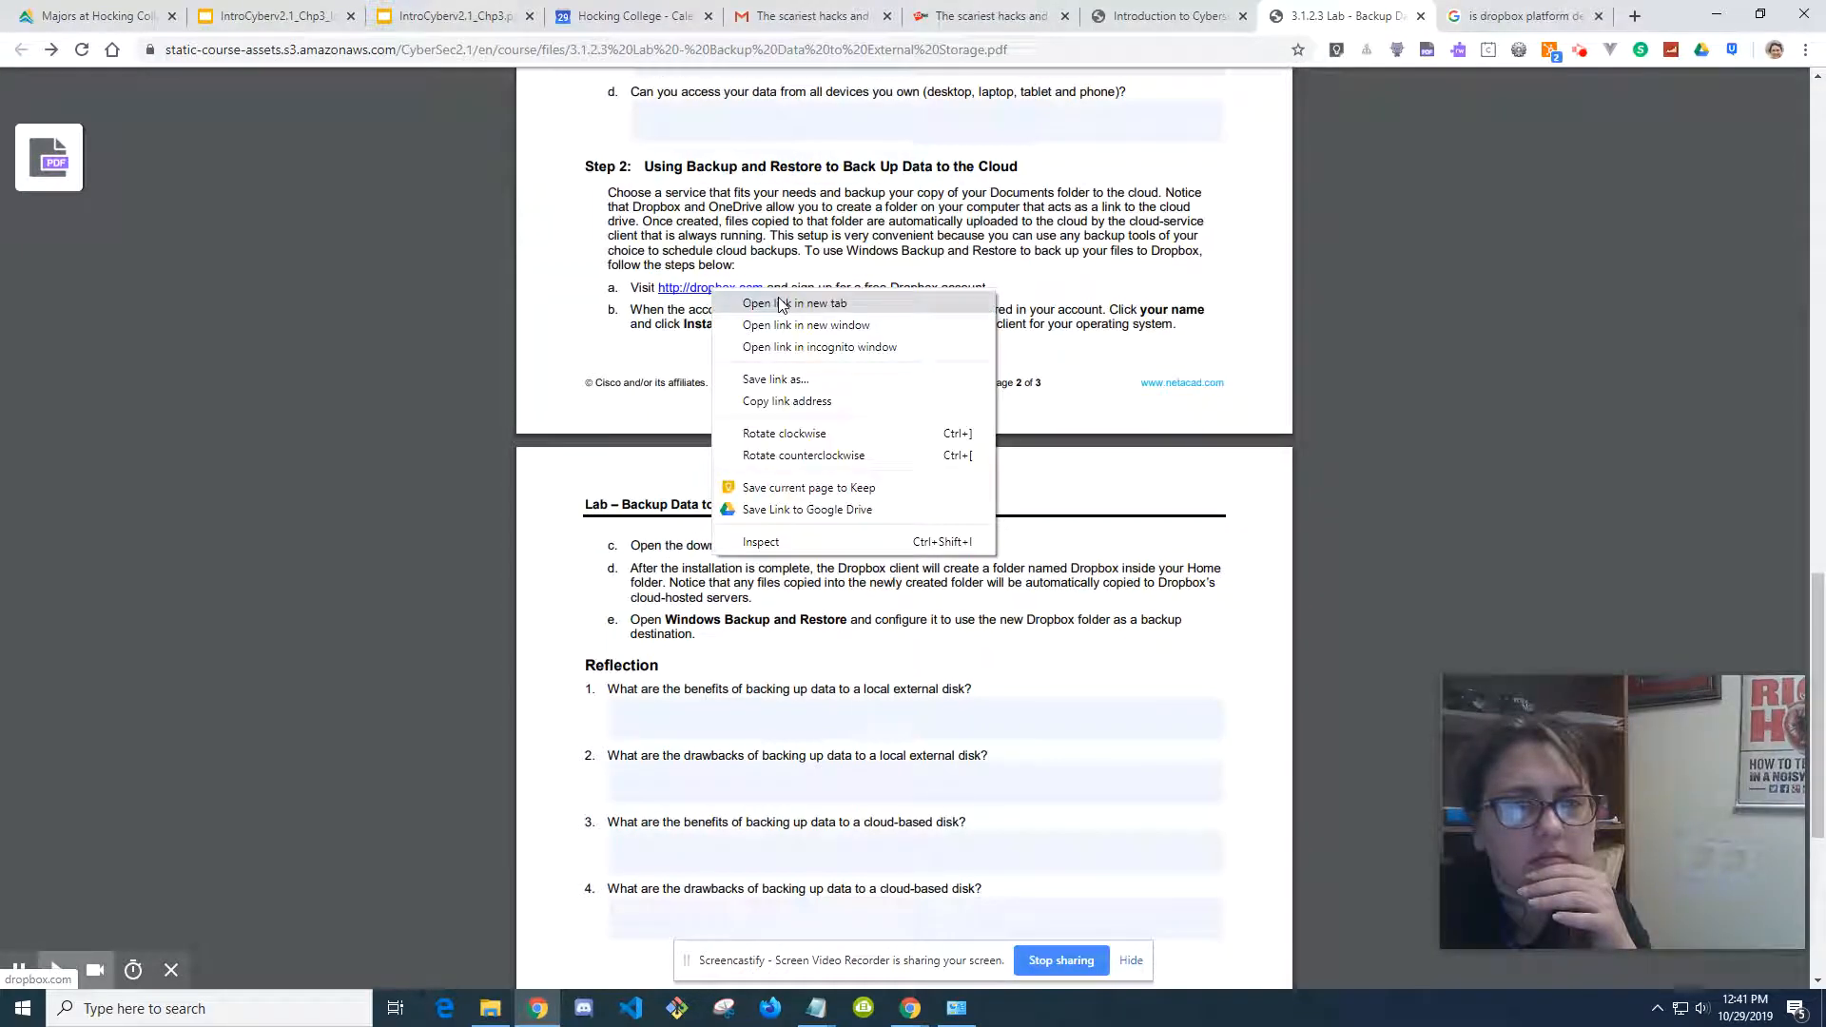
left_click(795, 302)
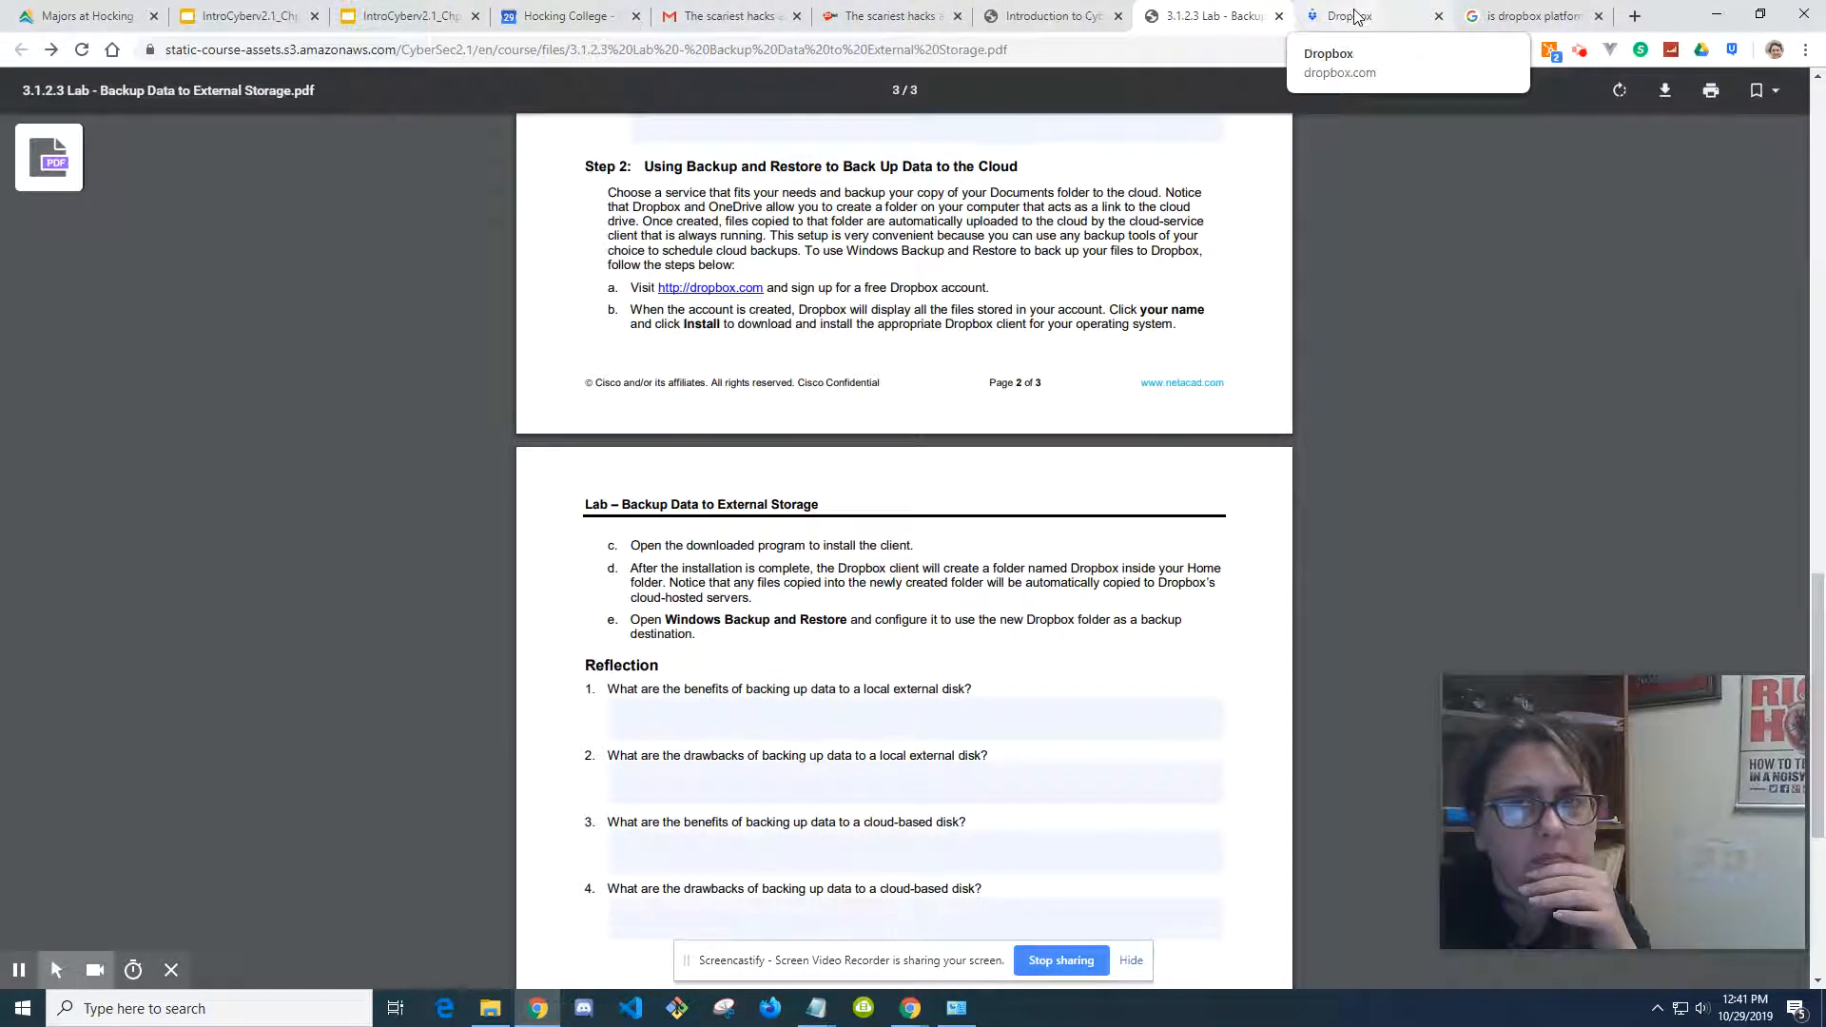
Step: Sign out of the current Dropbox account and choose Sign in with Google
left_click(1369, 15)
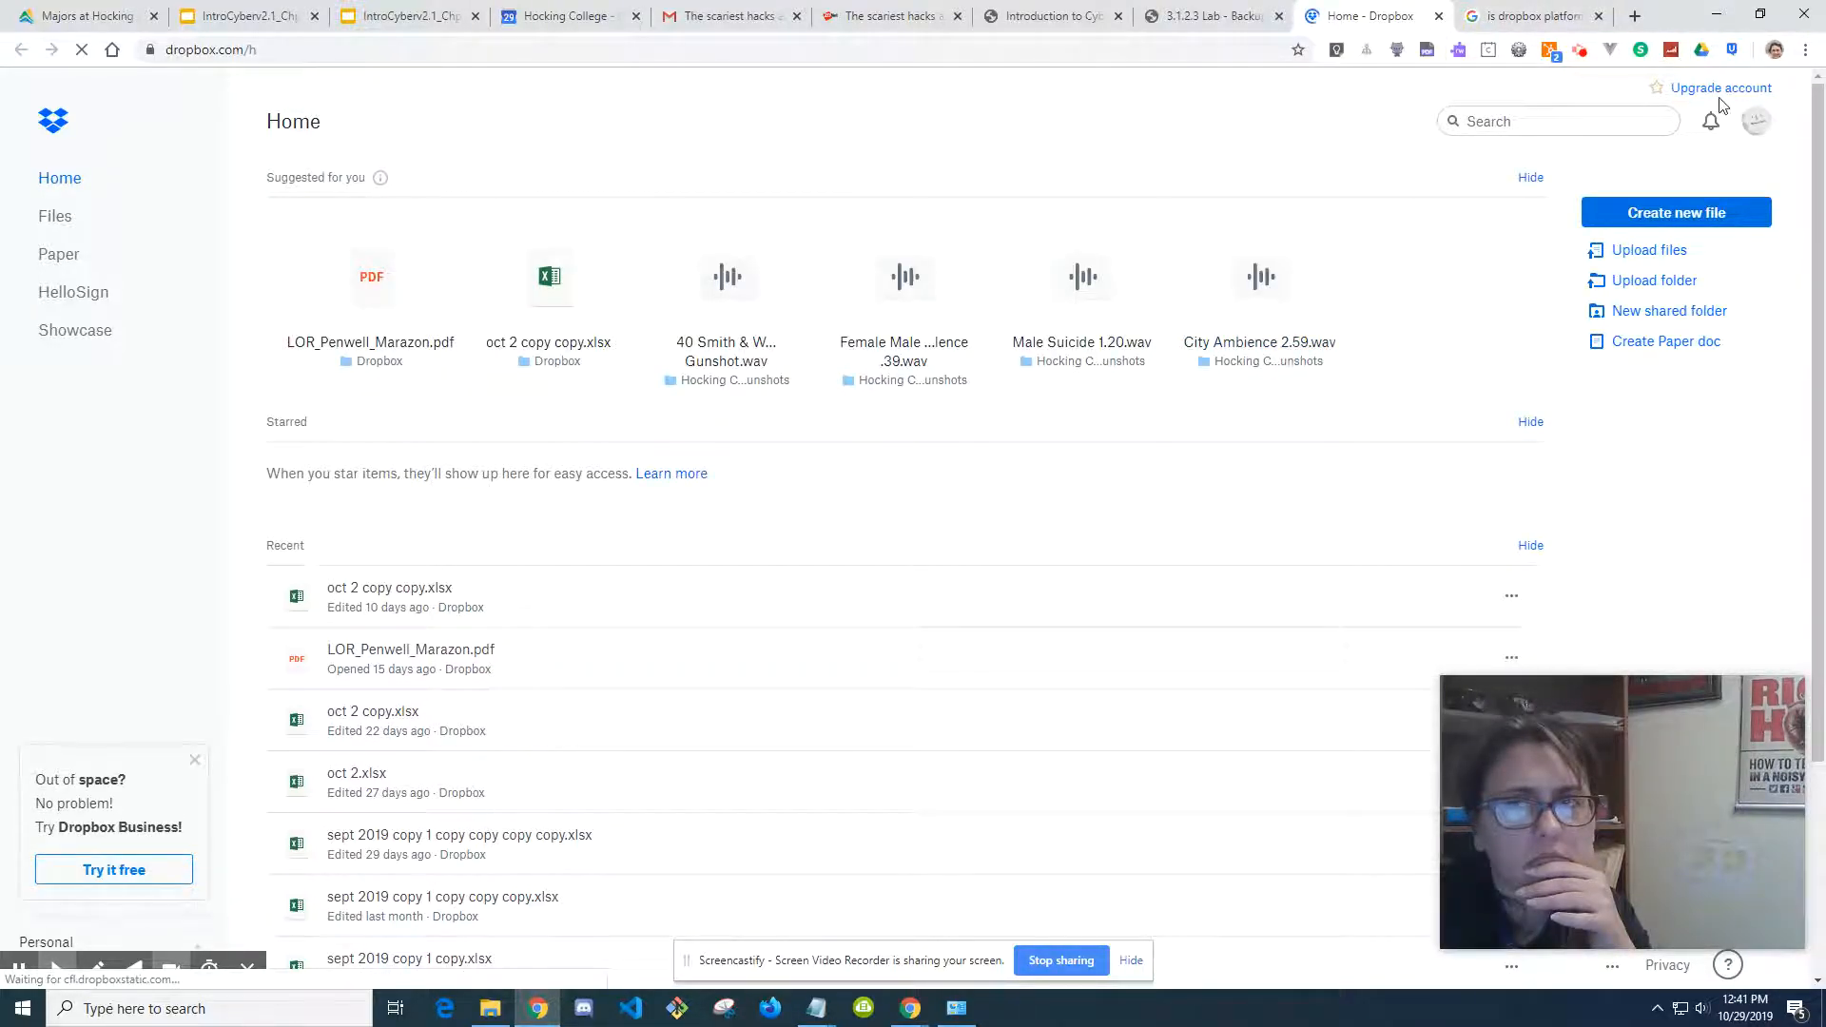
left_click(1757, 121)
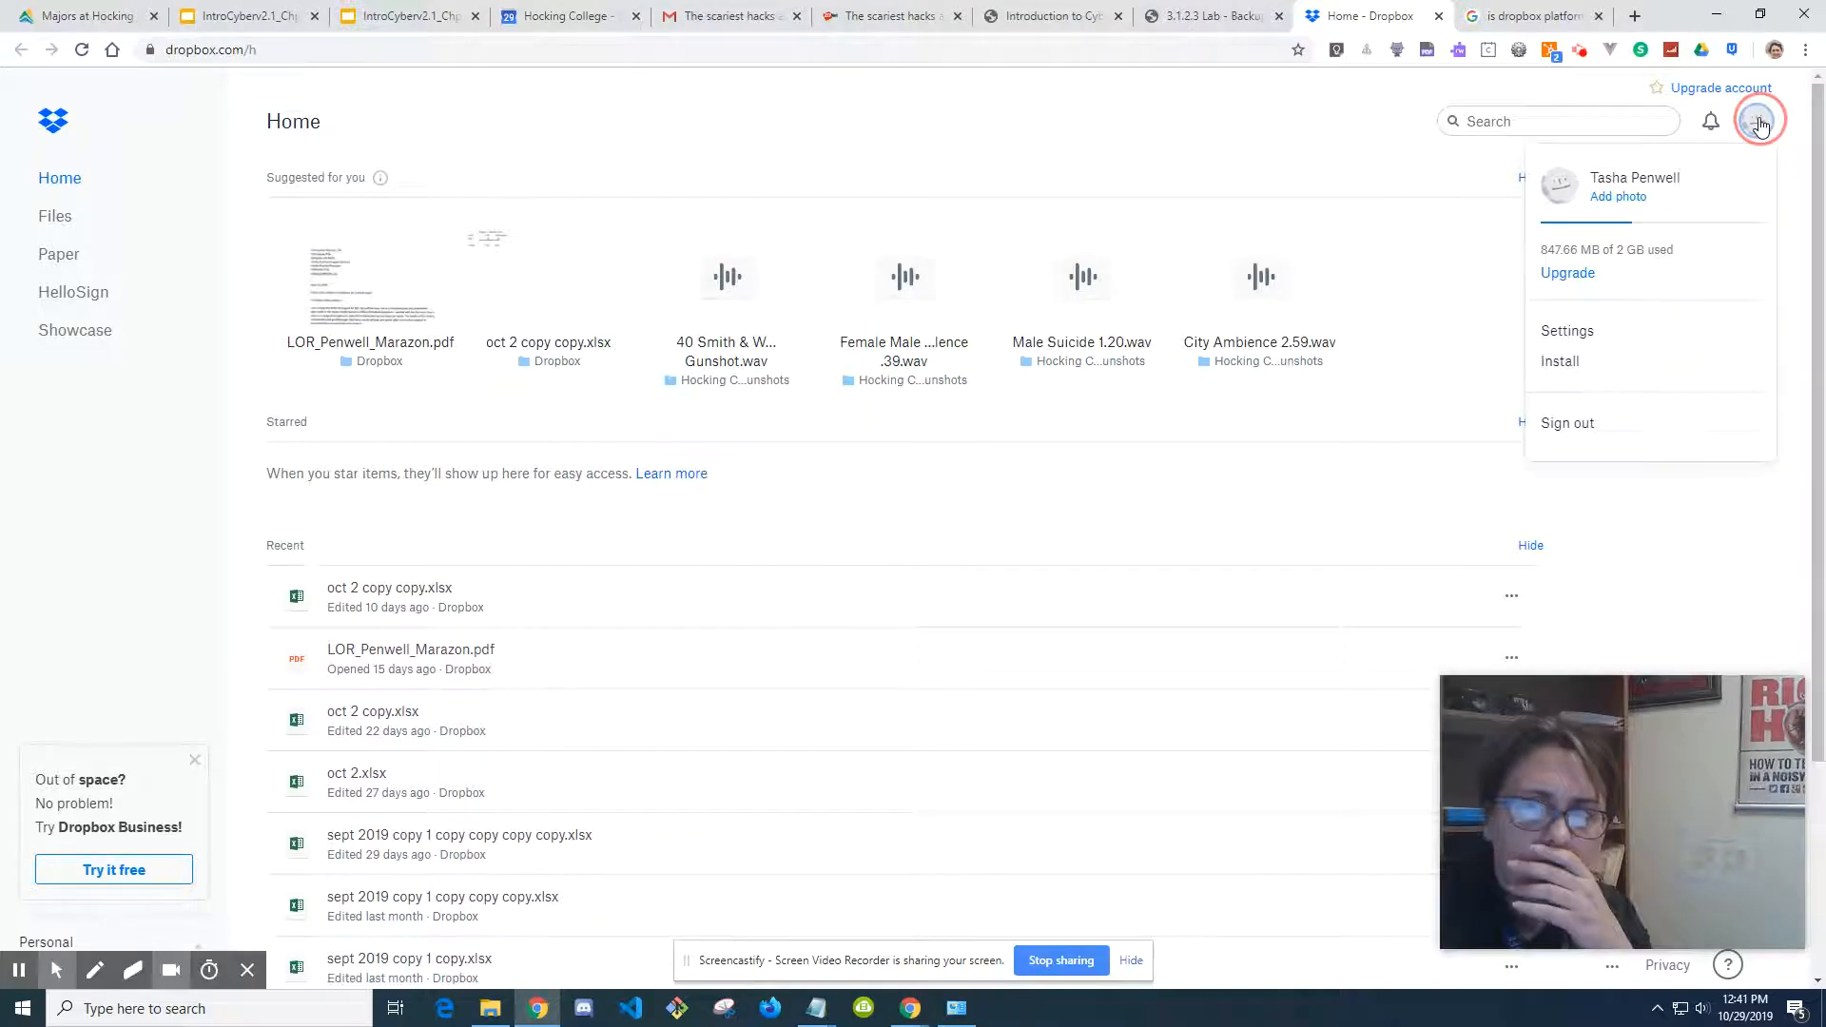
mouse_move(1568, 422)
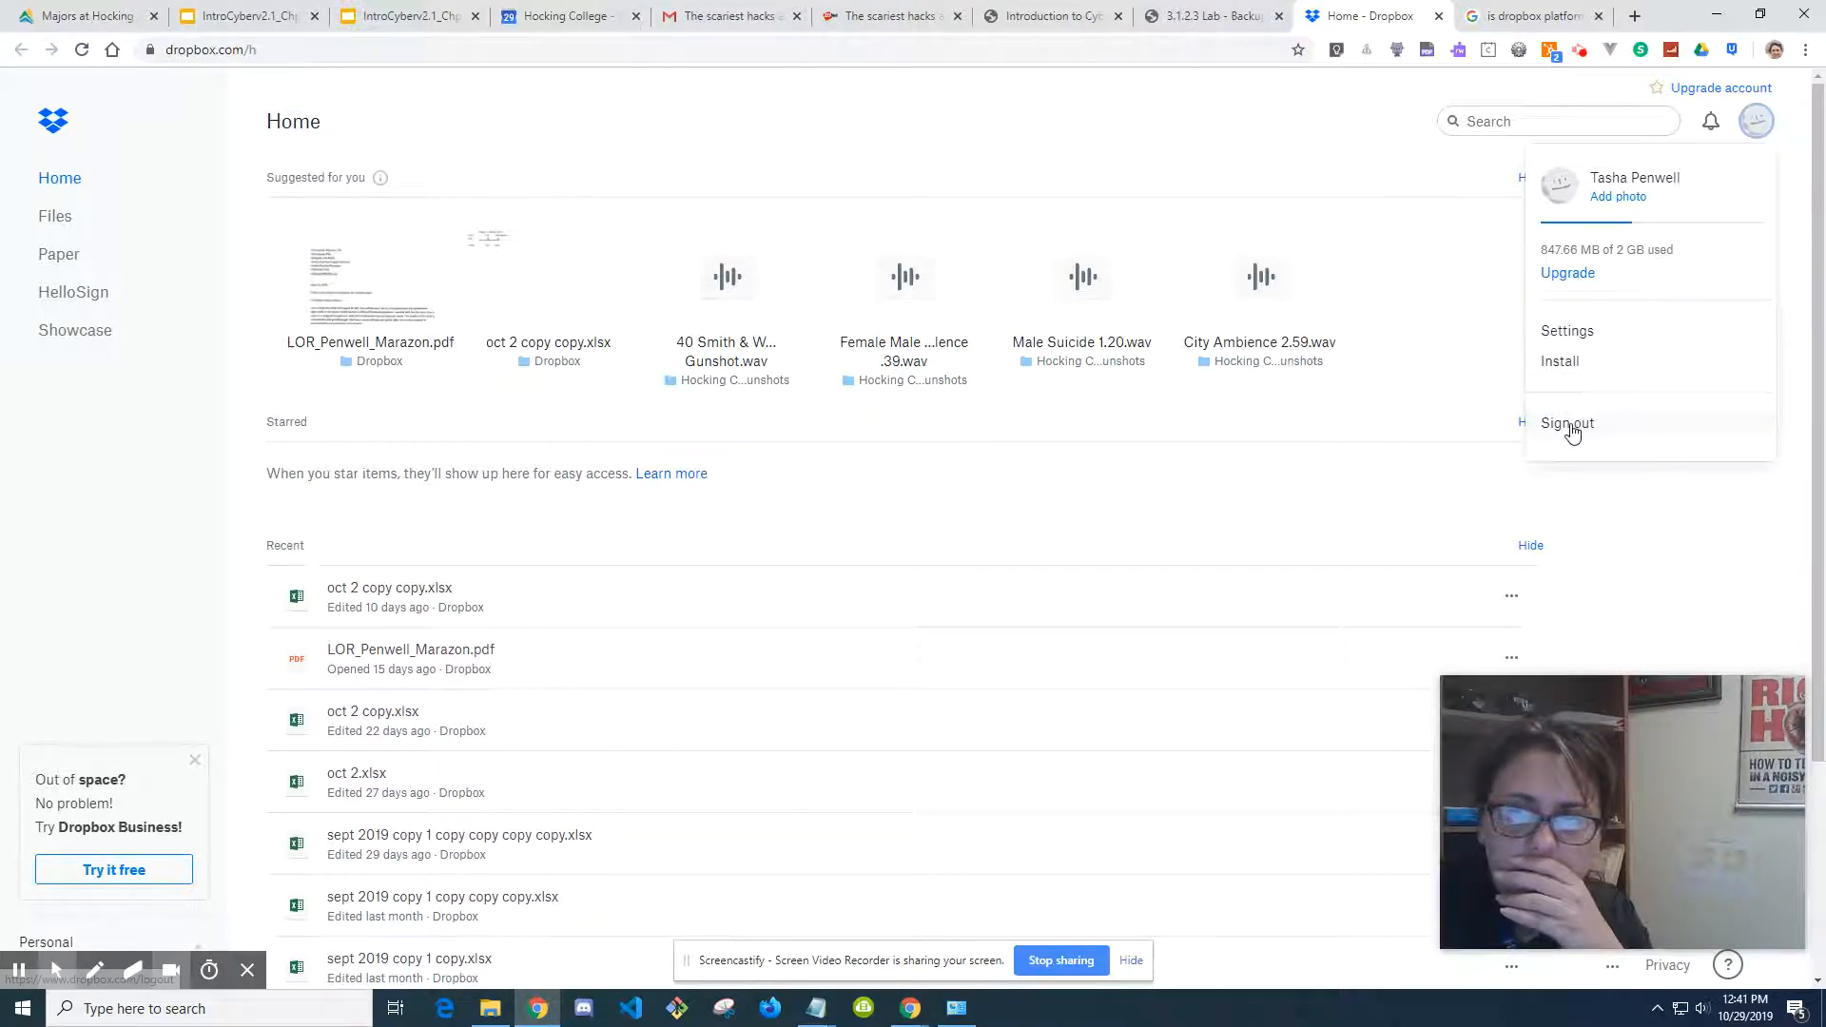
left_click(1567, 422)
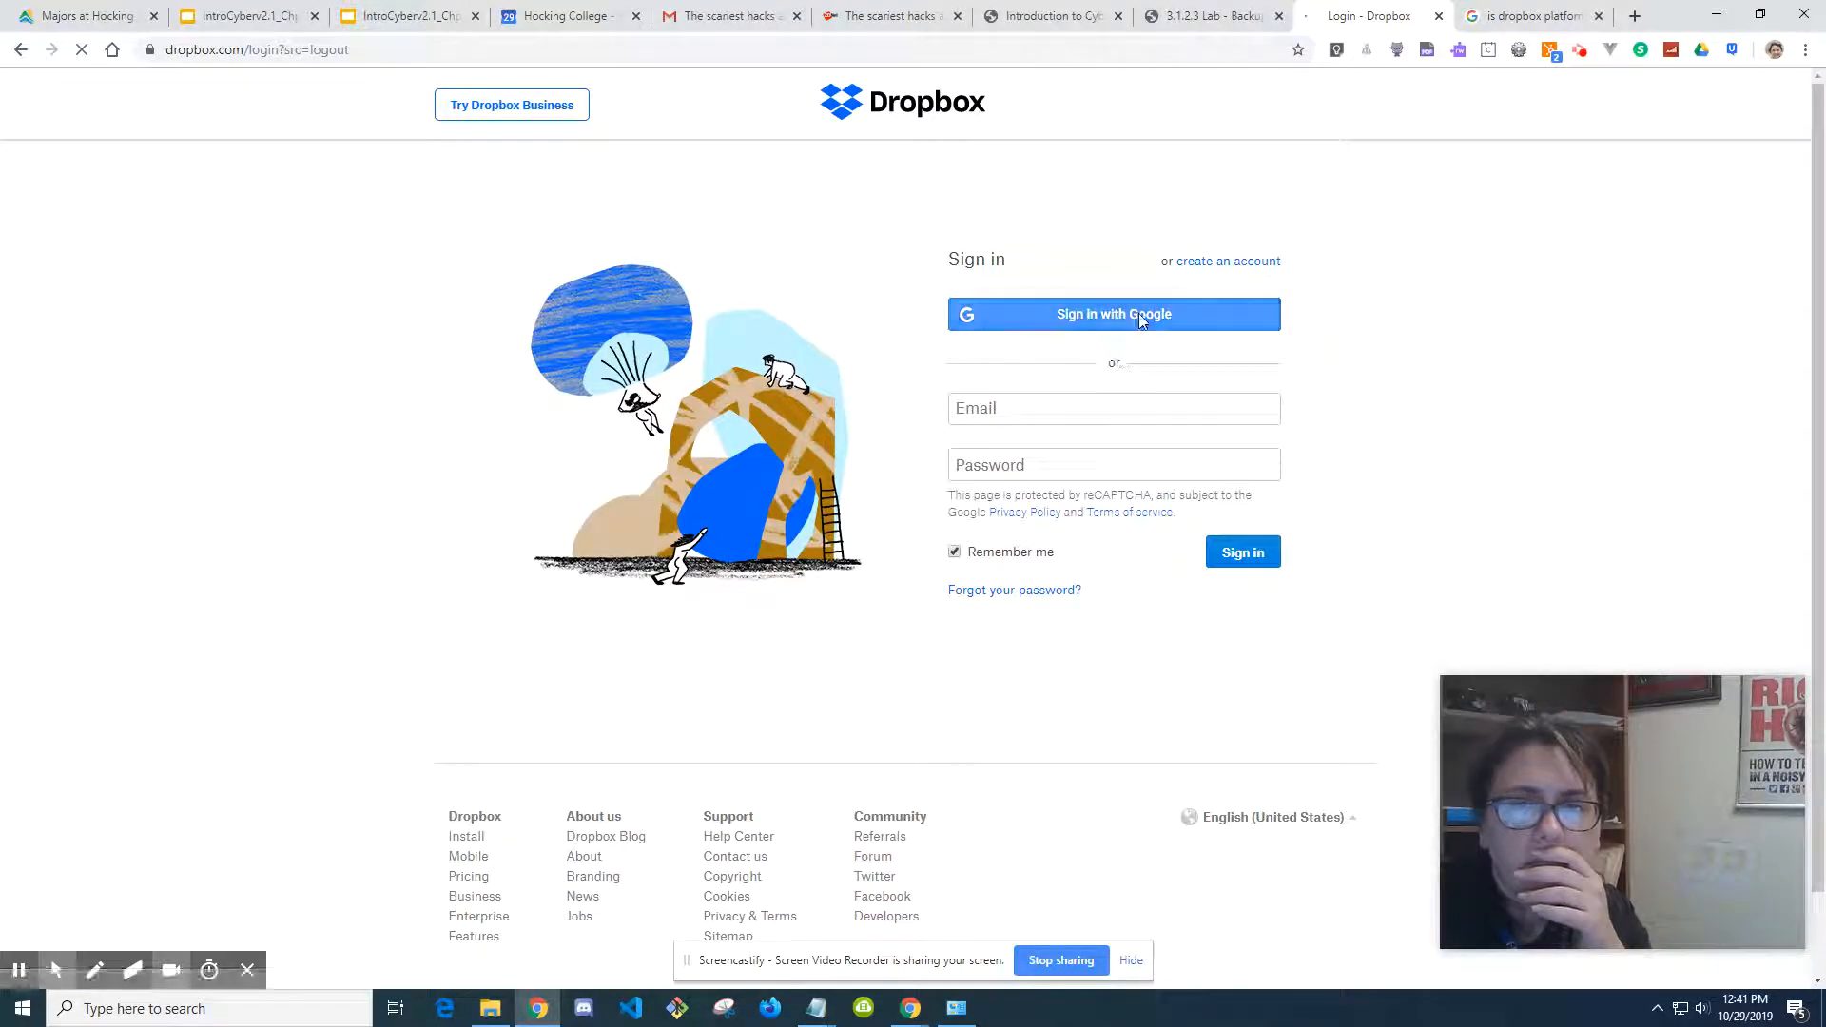
left_click(1112, 313)
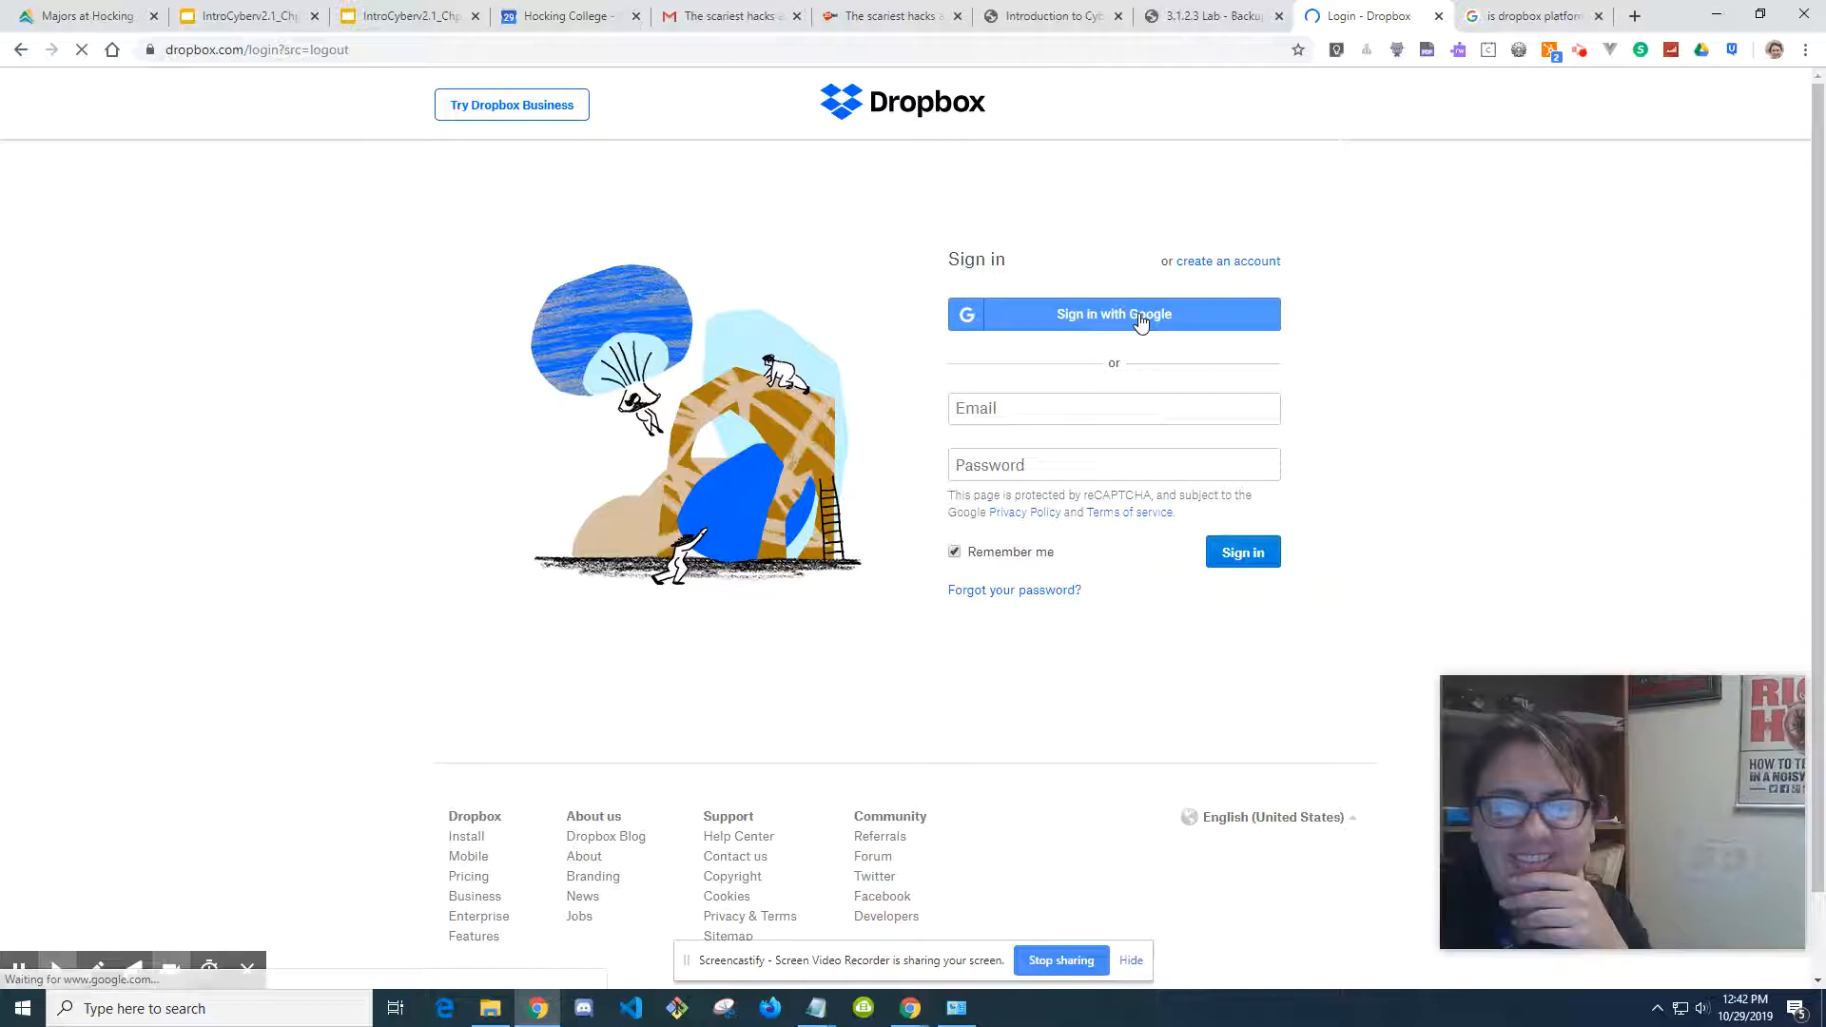
left_click(1111, 315)
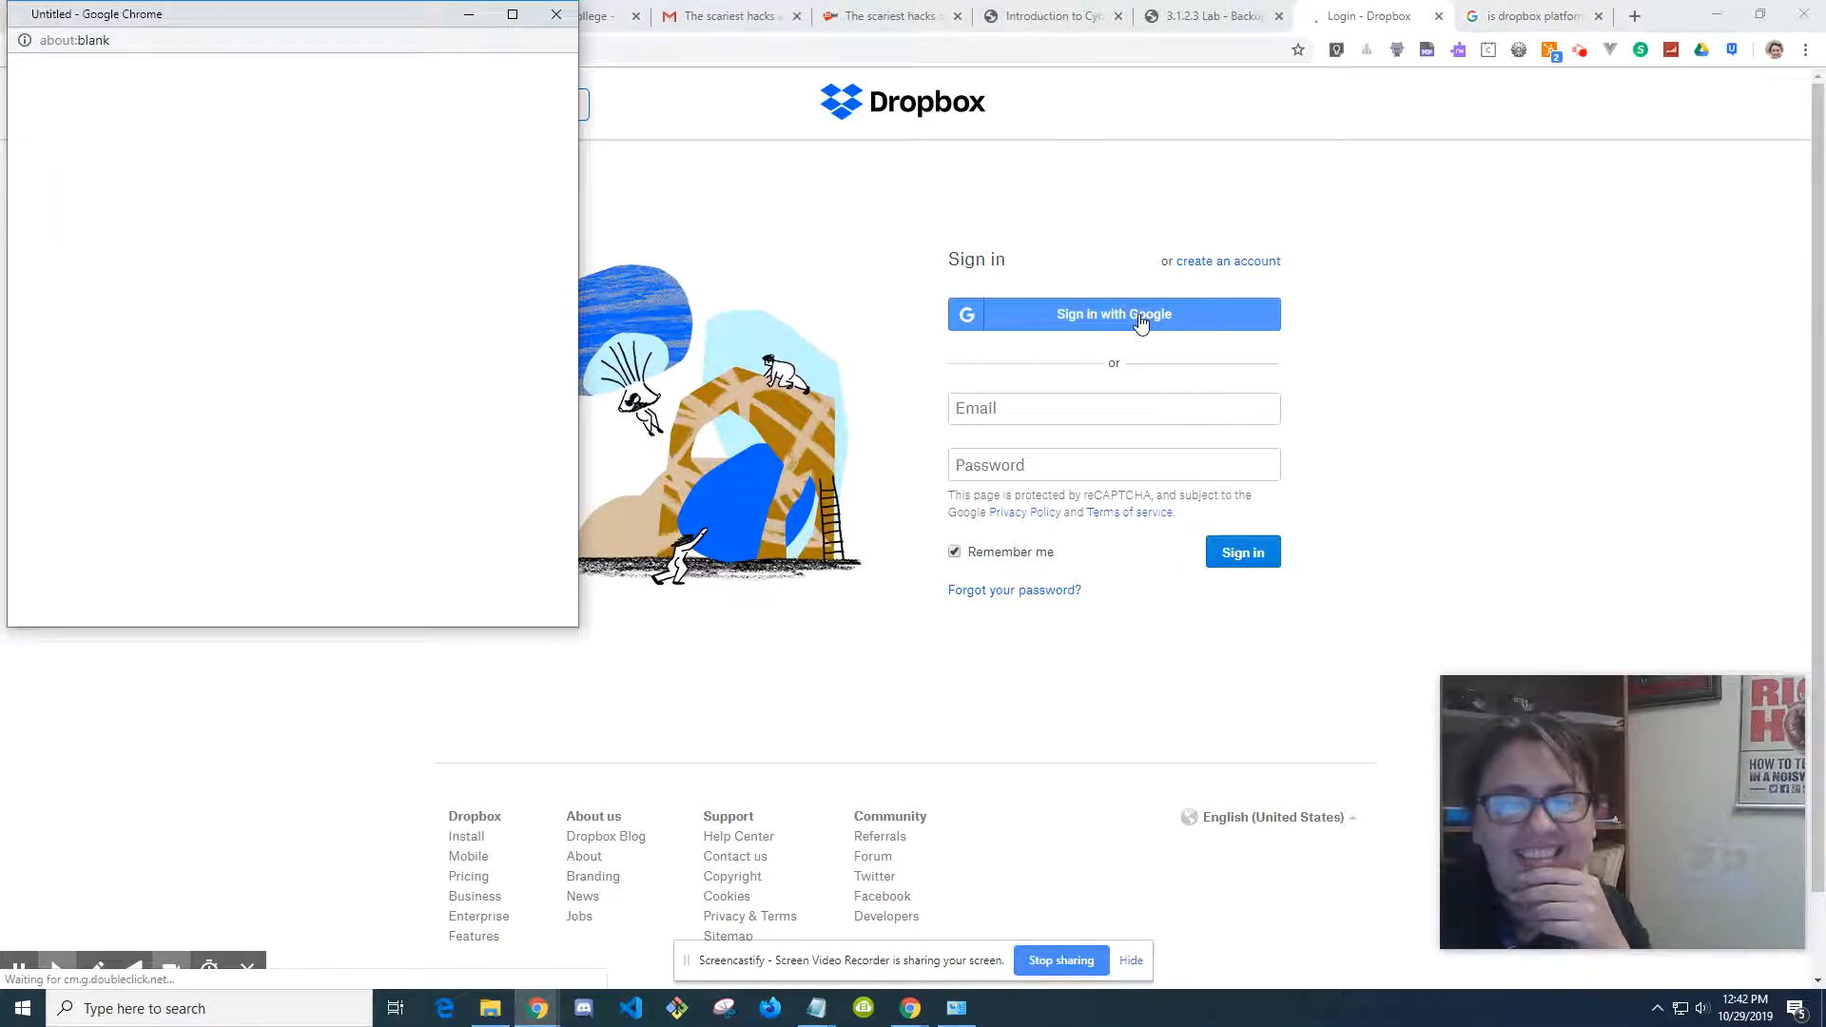
Step: Choose the school Google account and allow Dropbox access on the consent screen
left_click(1111, 313)
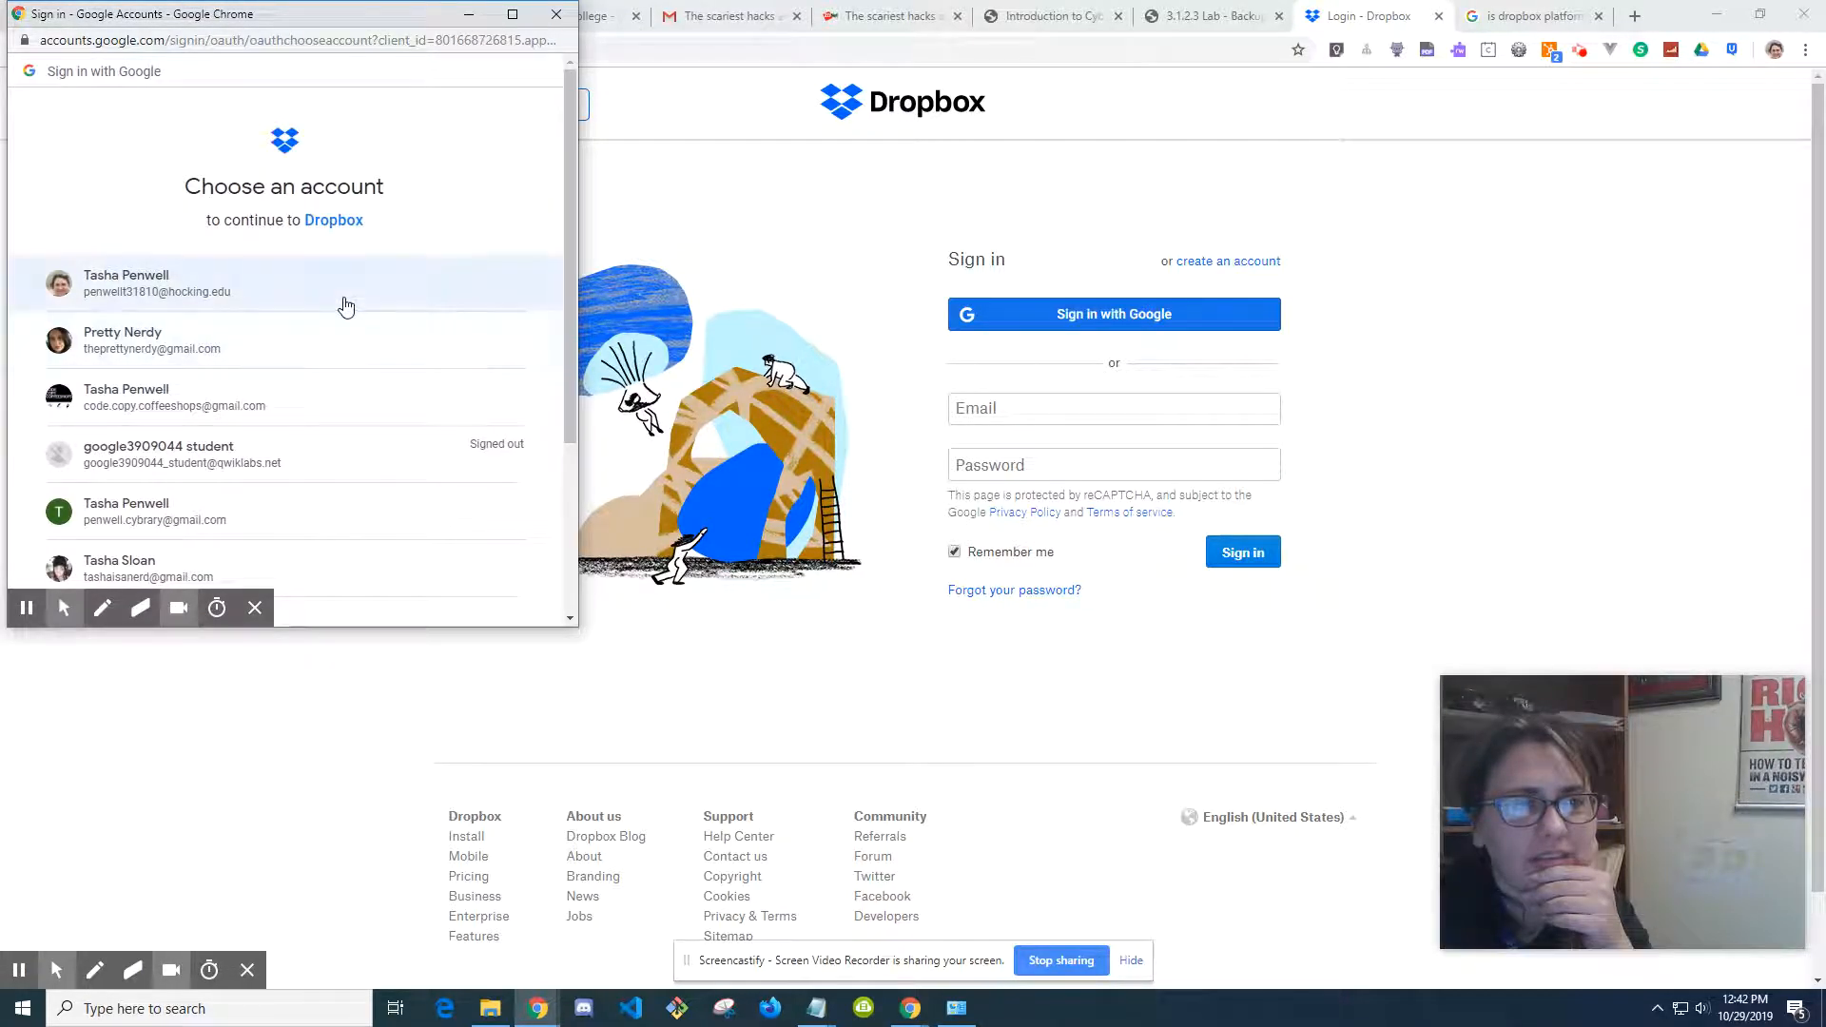
left_click(175, 283)
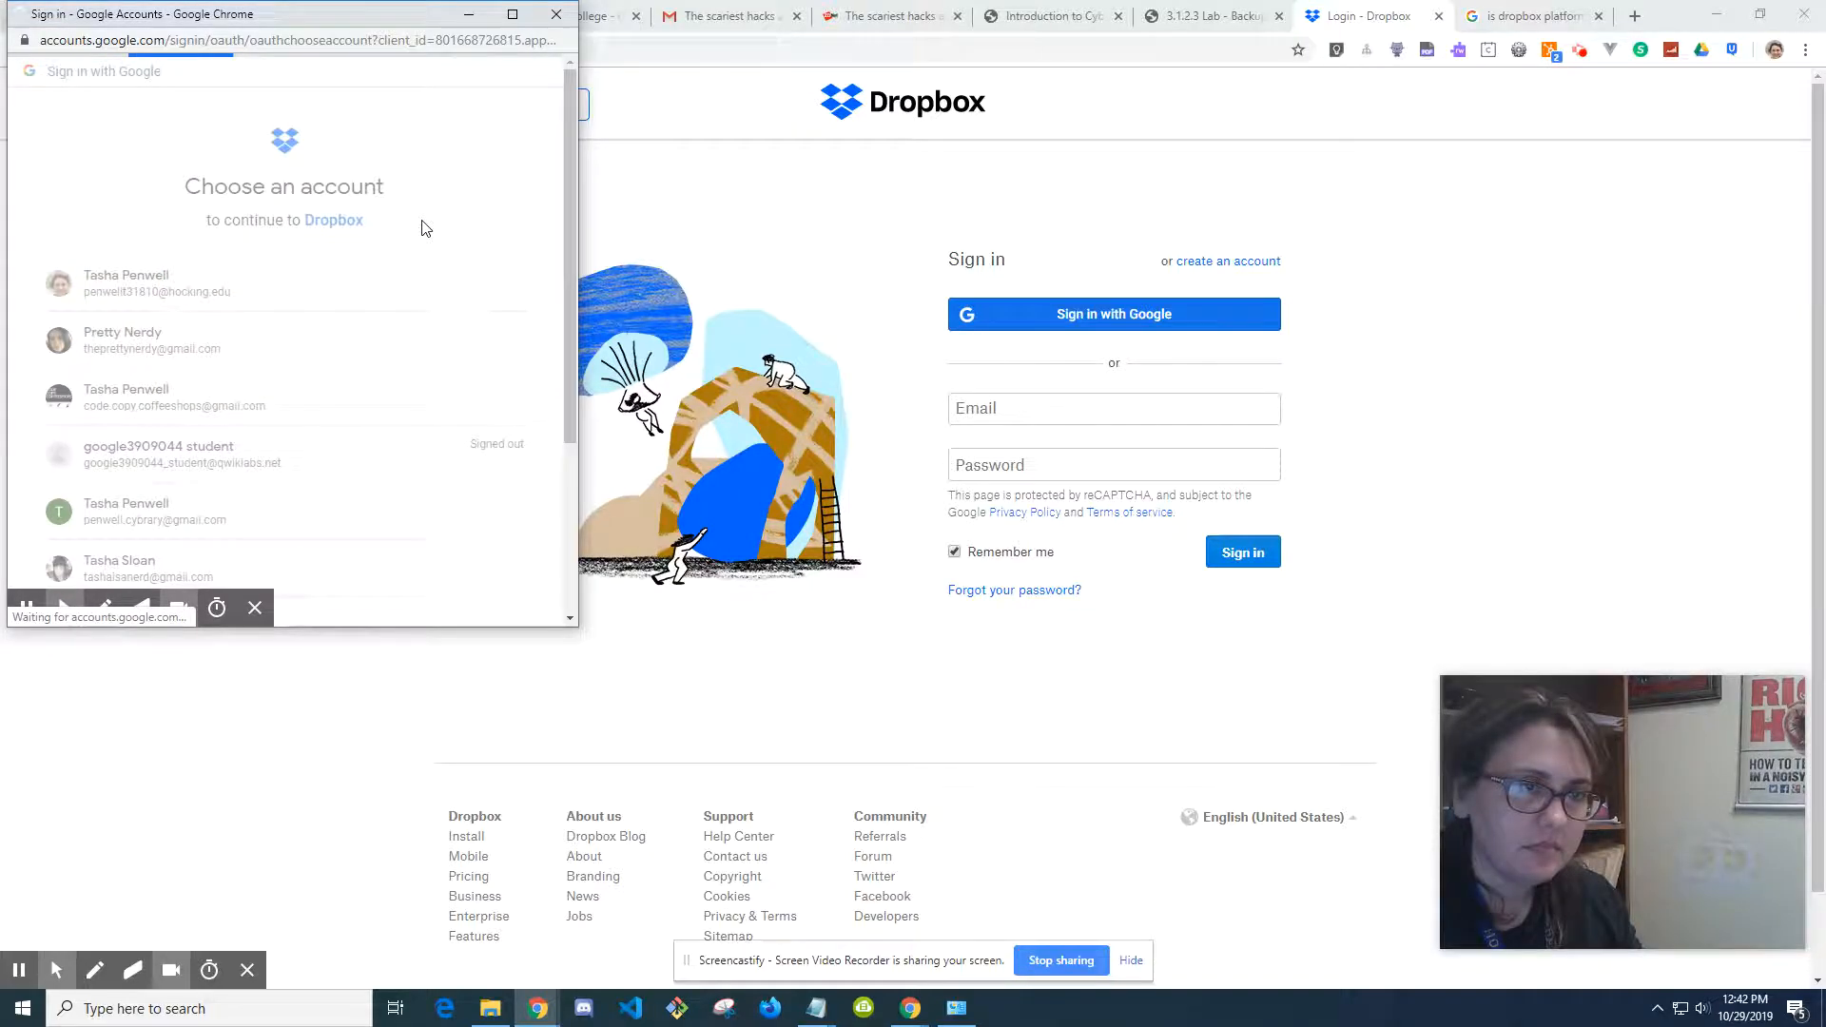
left_click(125, 283)
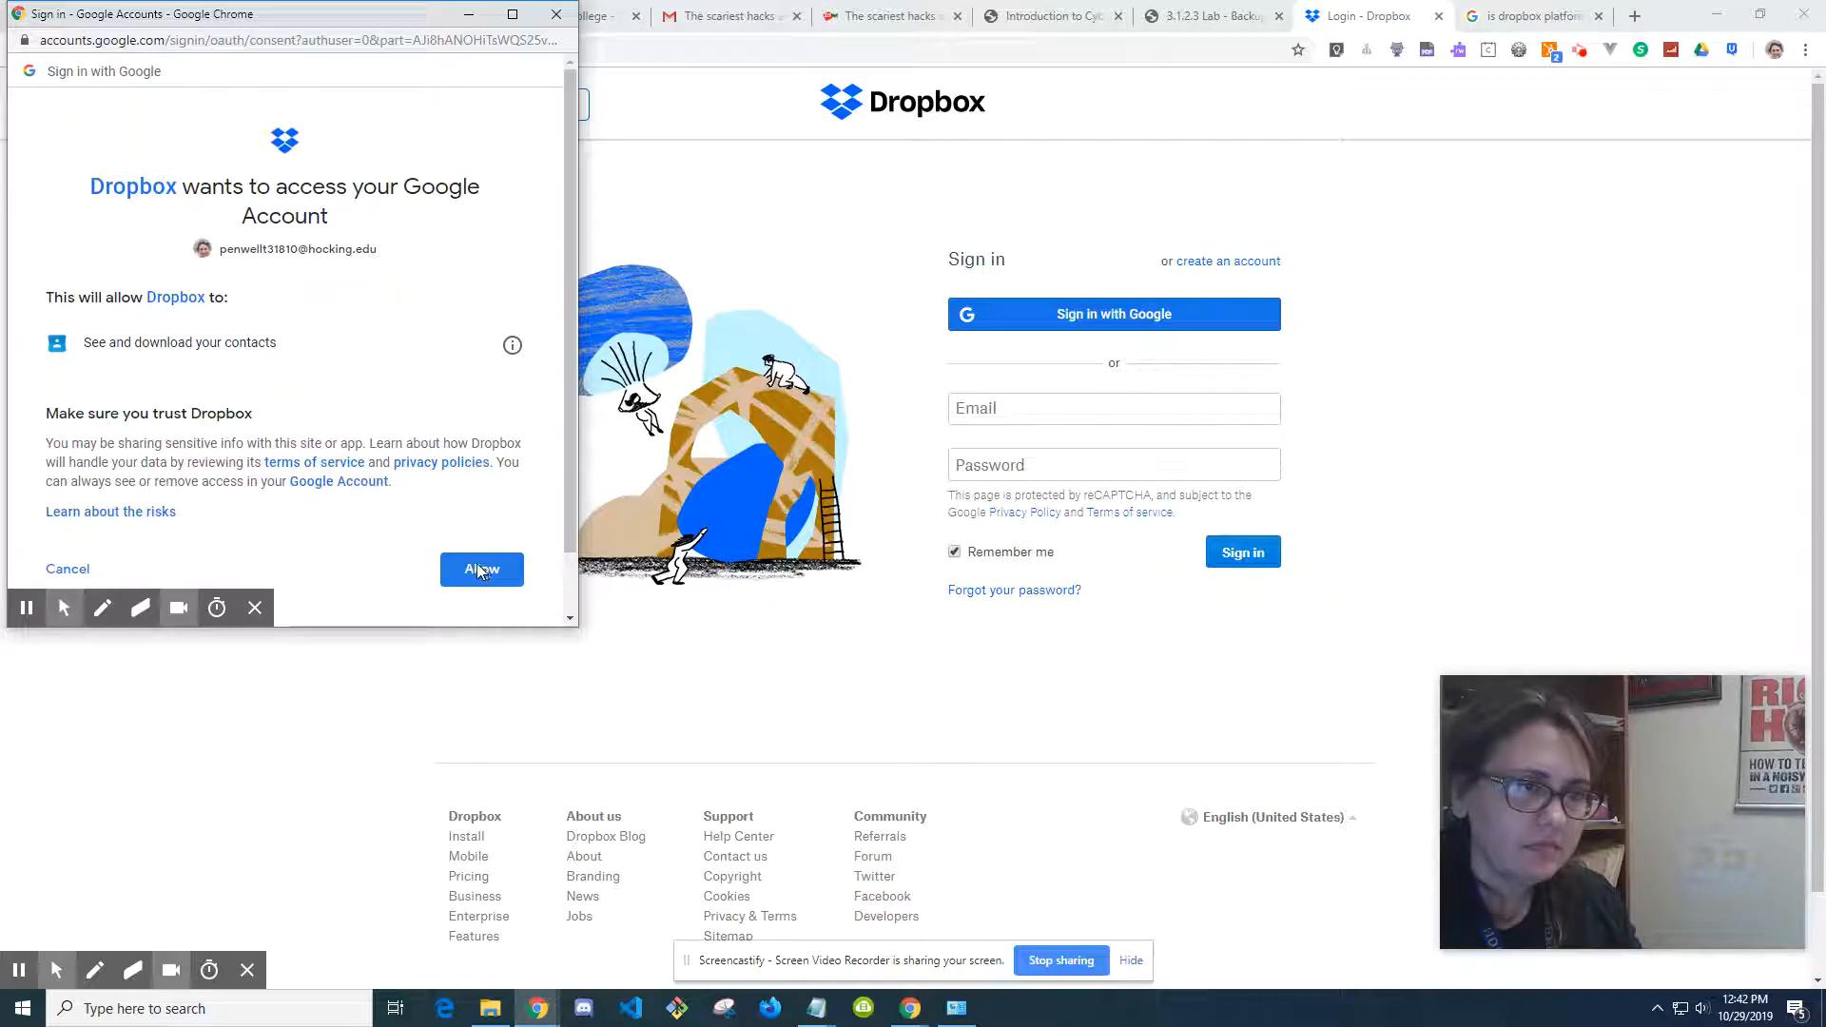
left_click(481, 570)
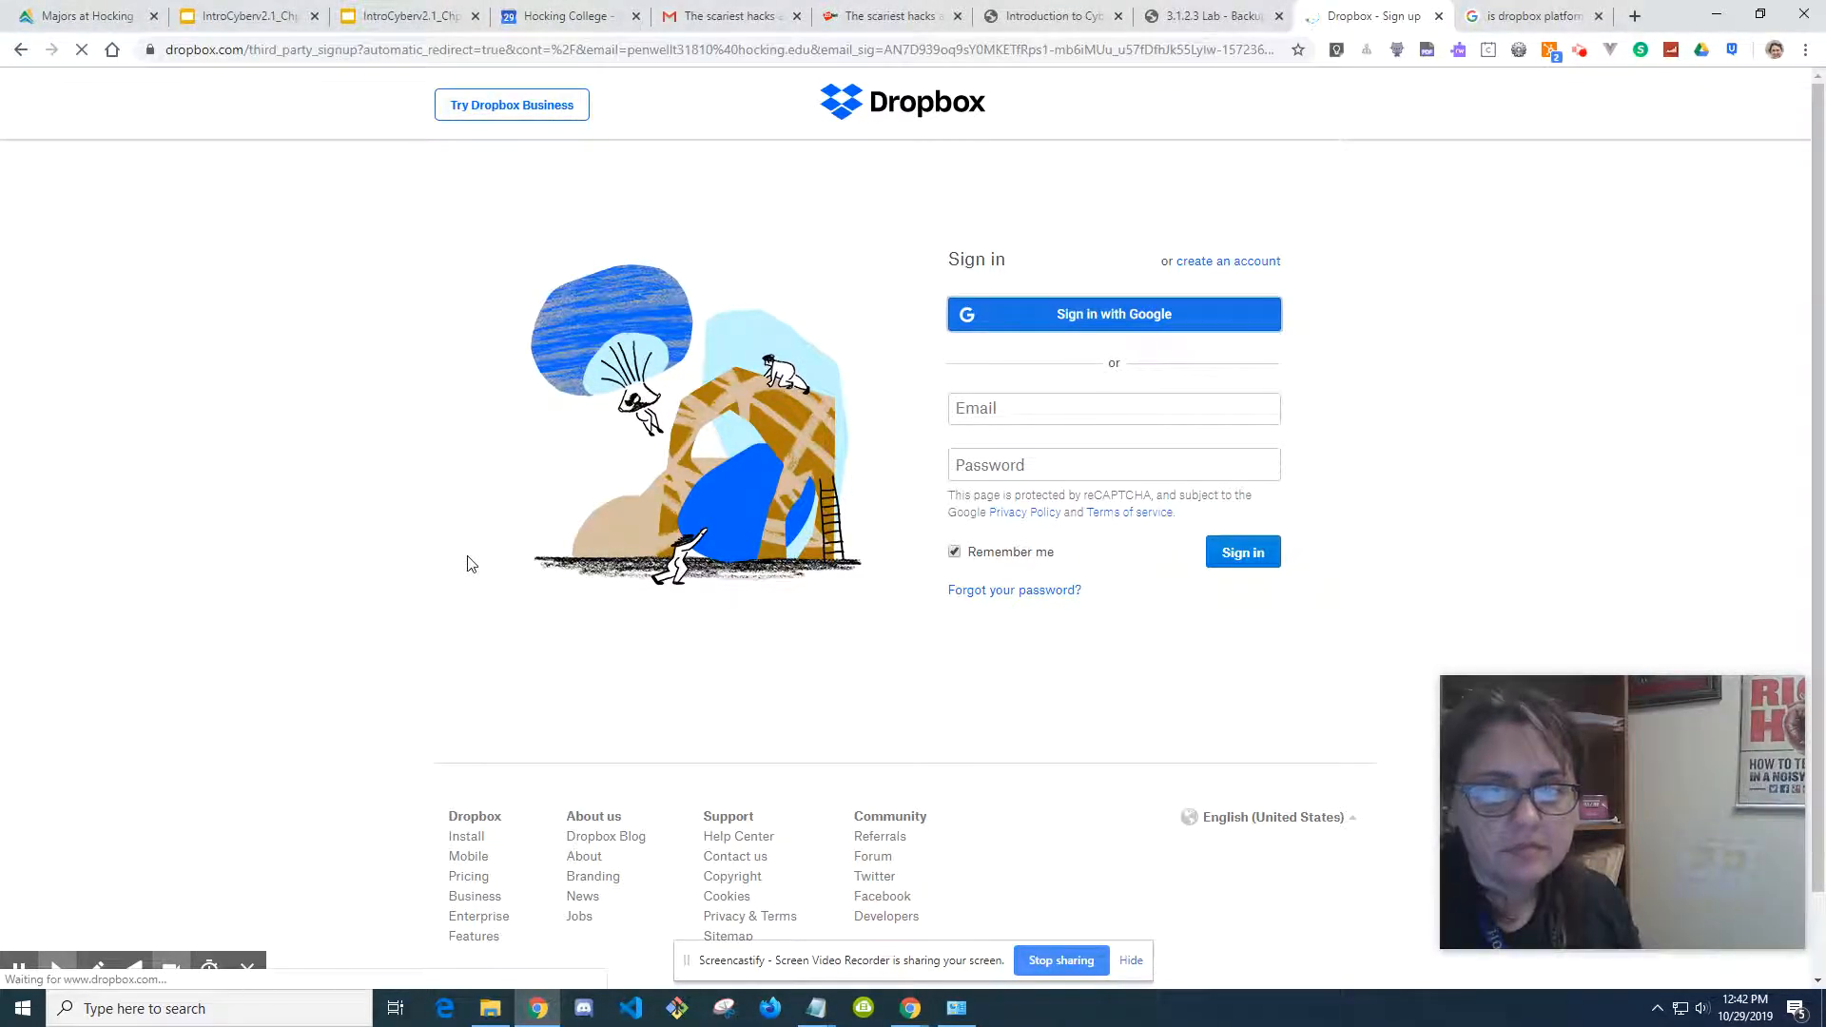
Step: Submit the prefilled 'Create an account' form to create the Dropbox account
left_click(1225, 259)
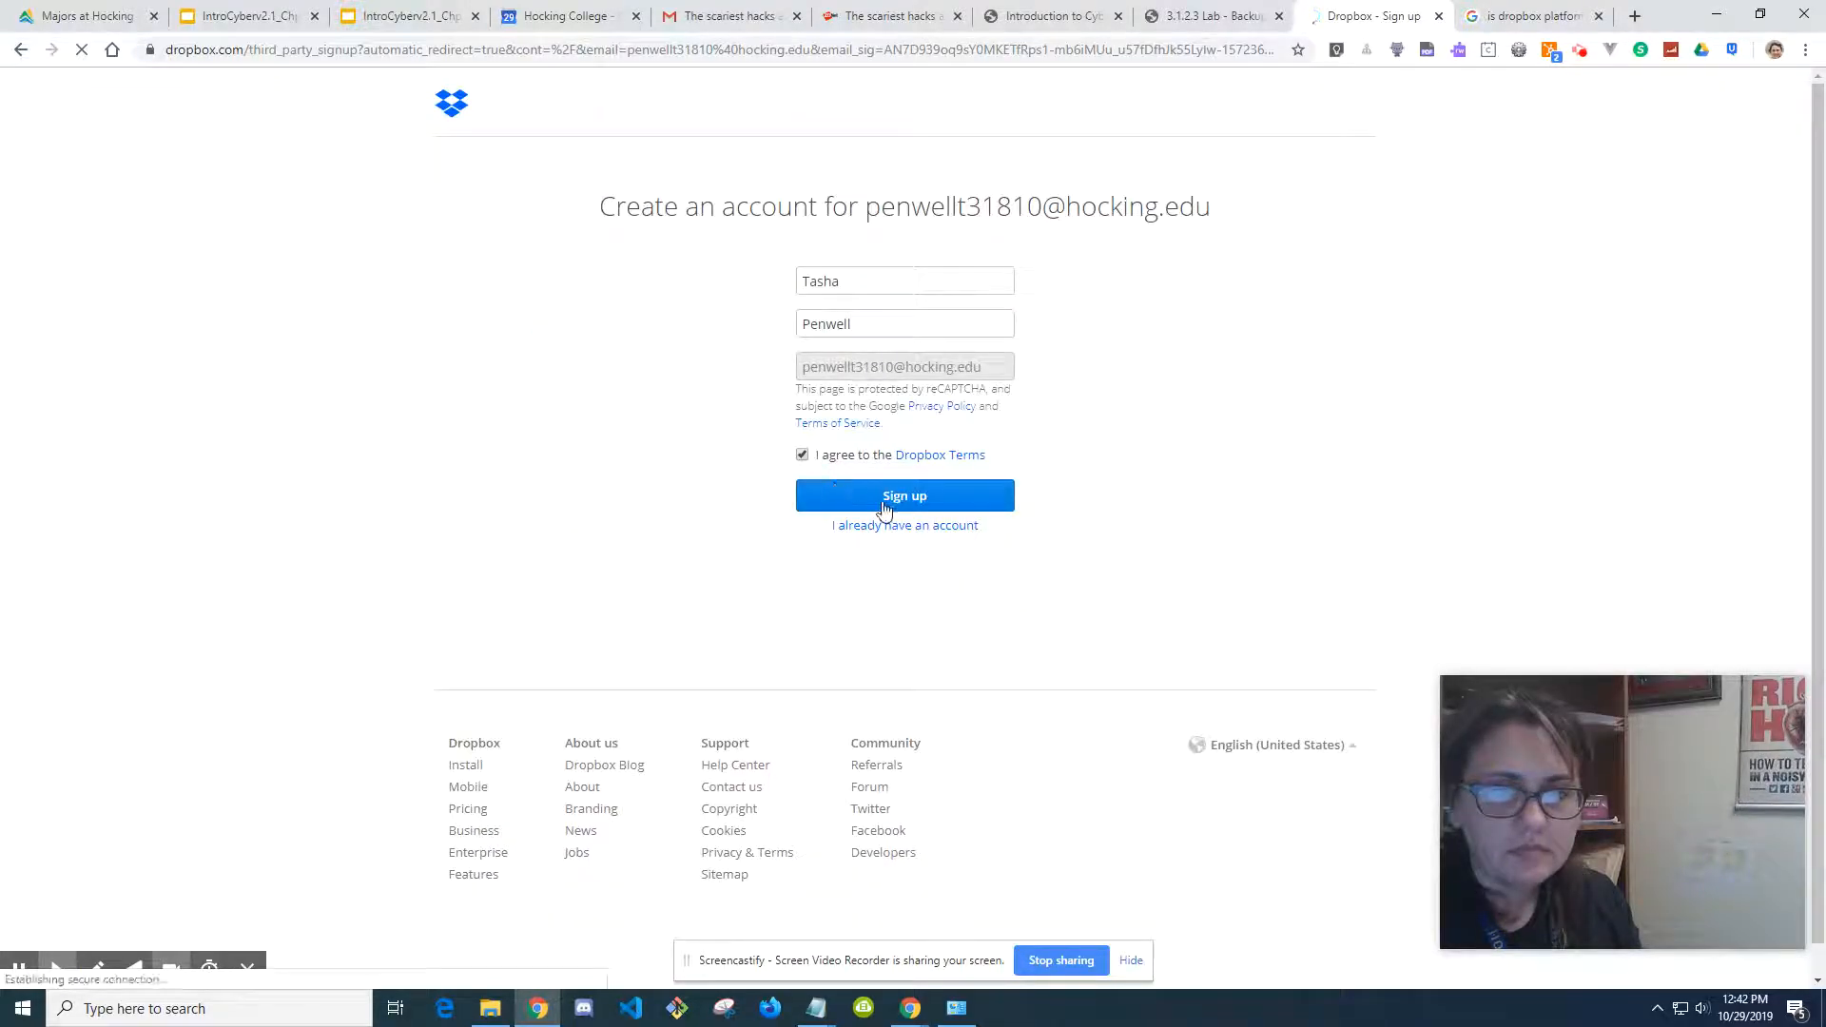
left_click(904, 495)
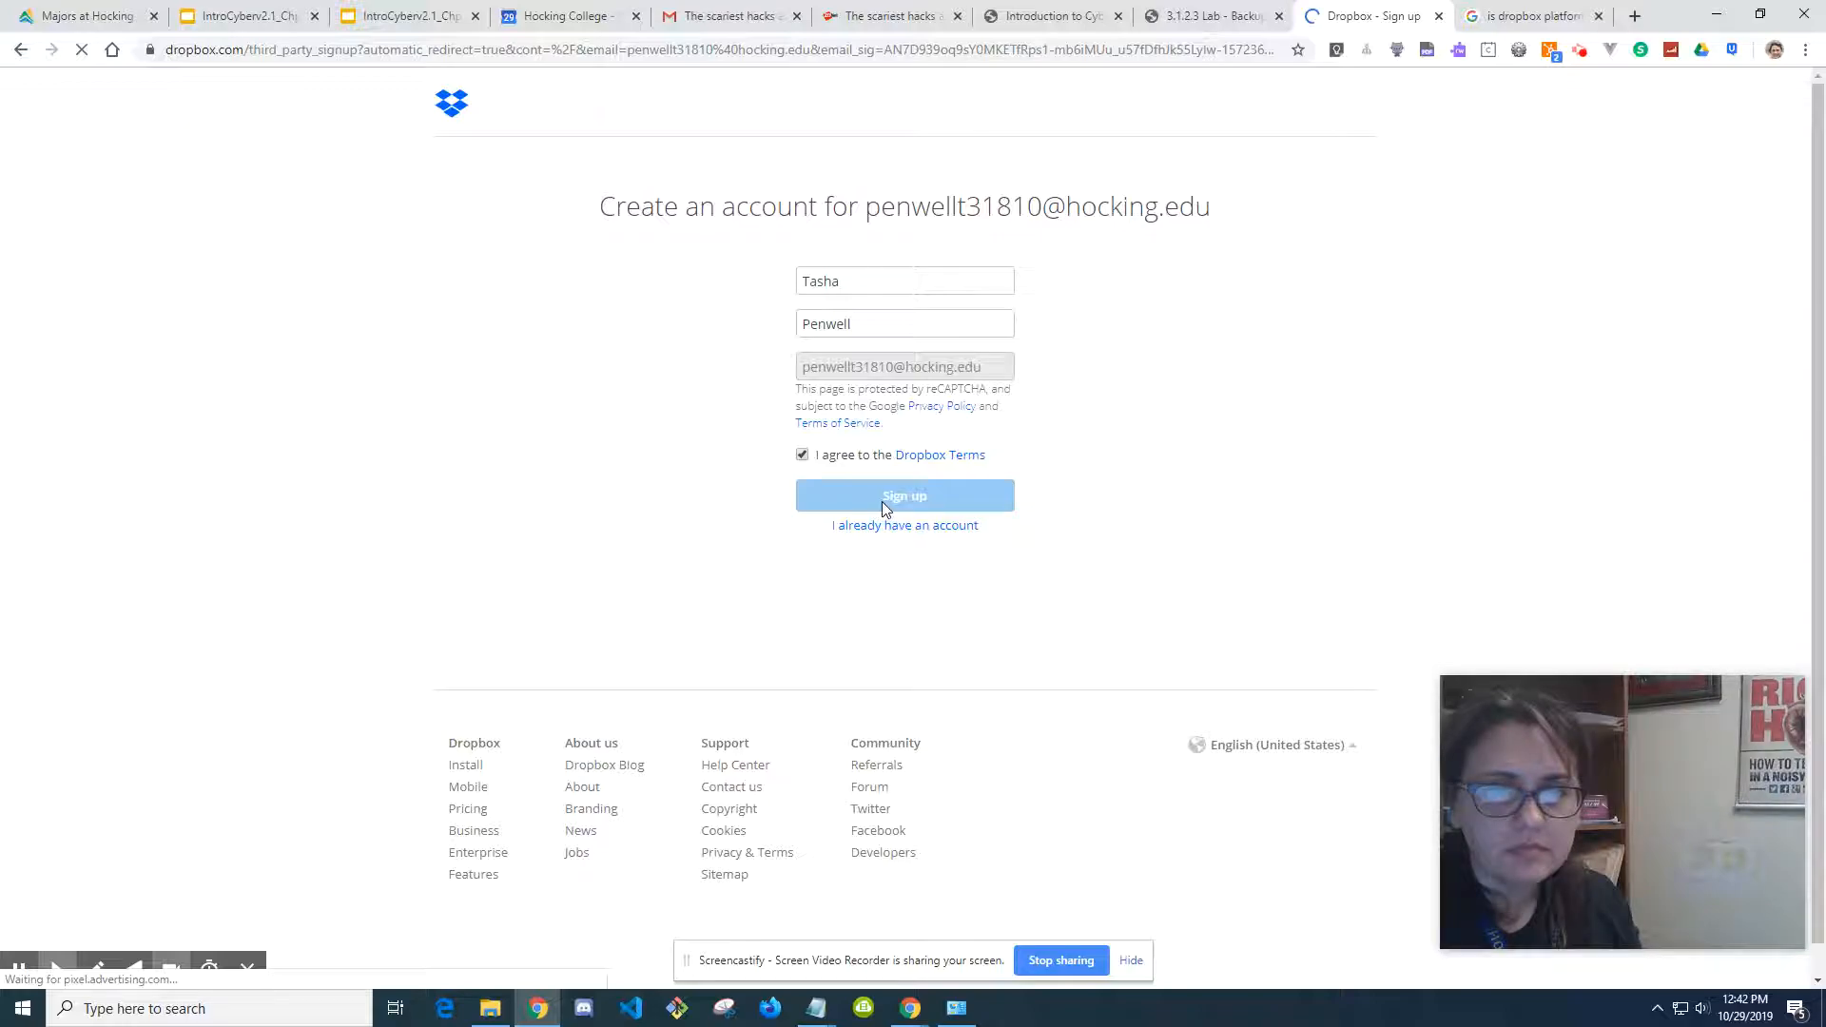
left_click(904, 494)
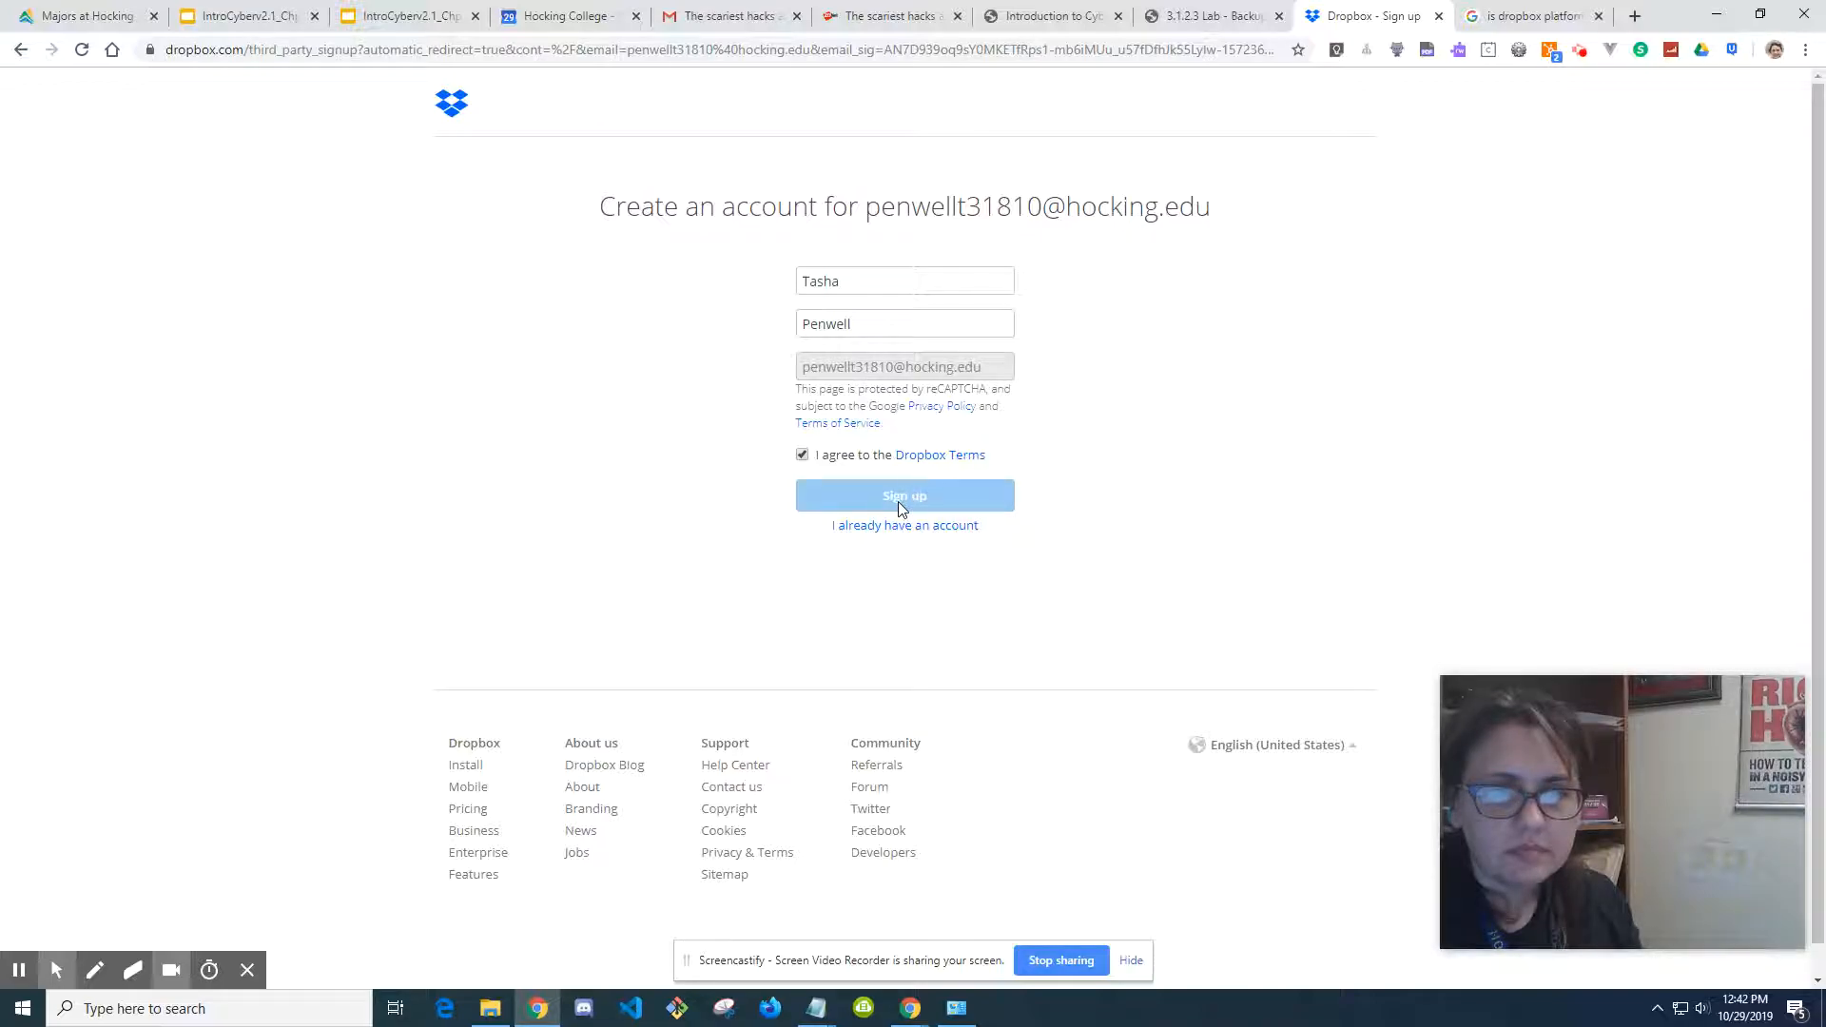
mouse_move(965, 580)
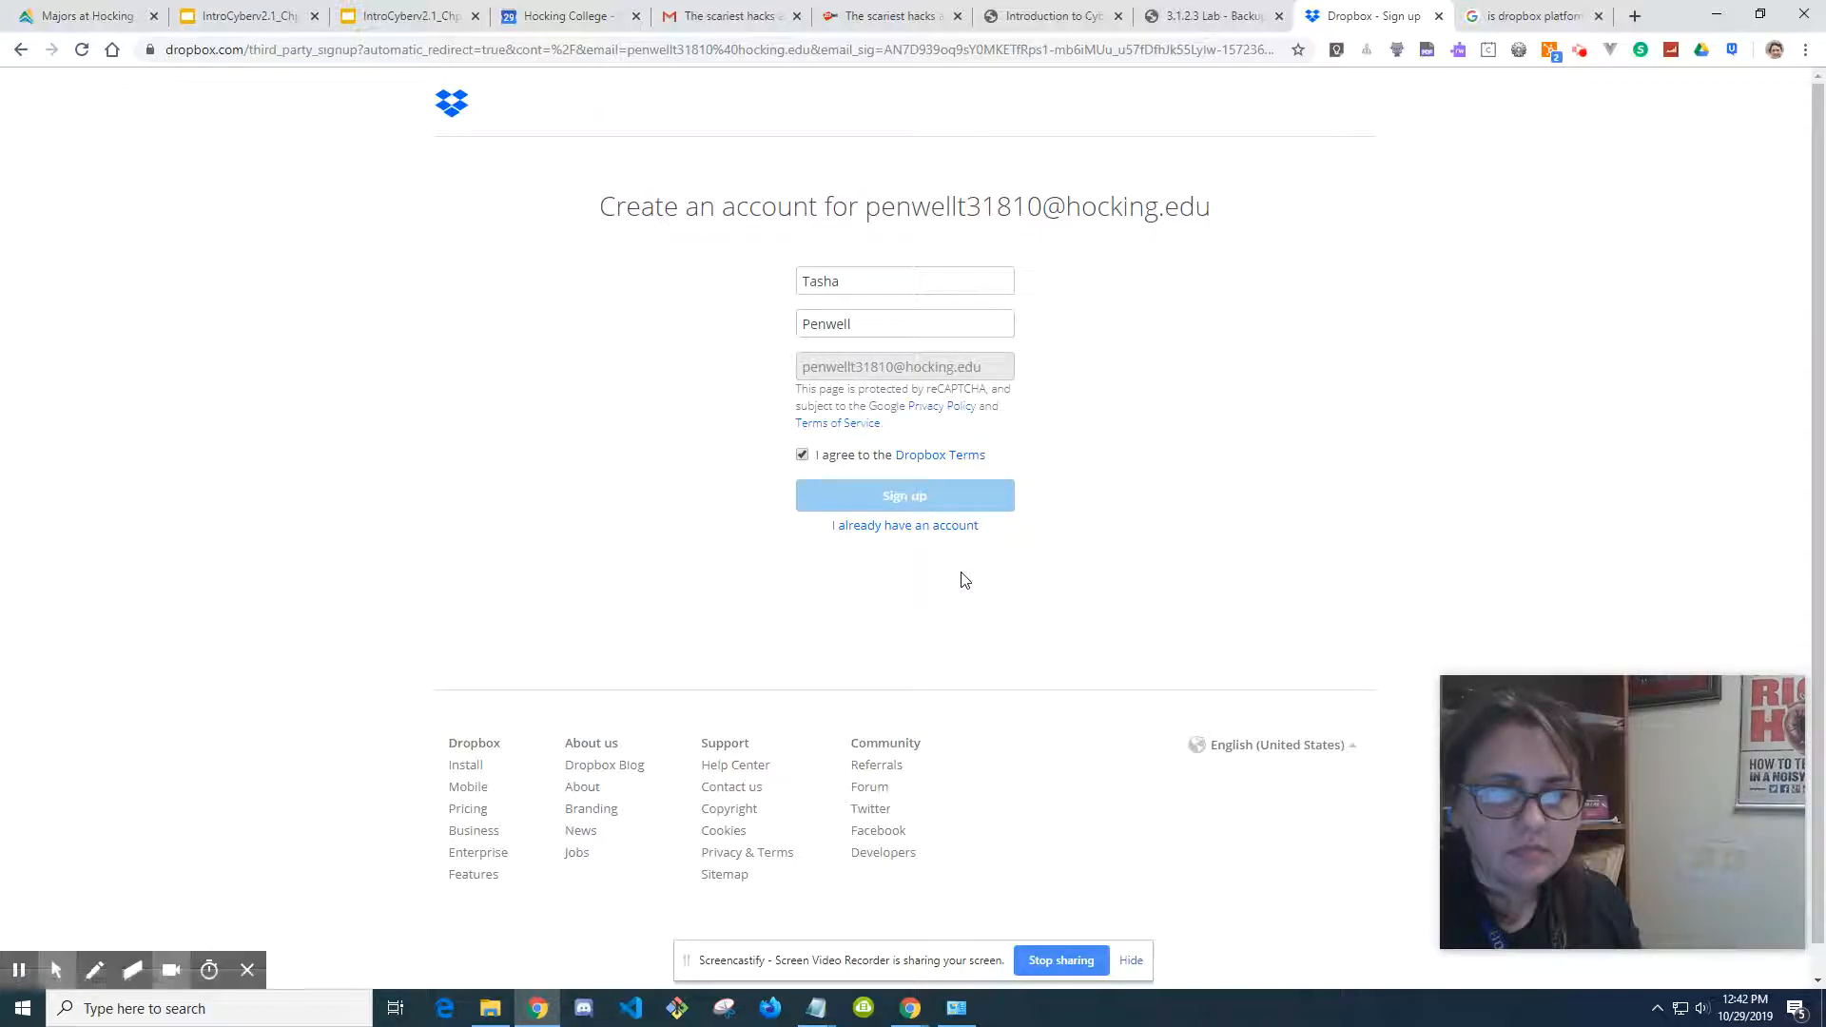
left_click(903, 494)
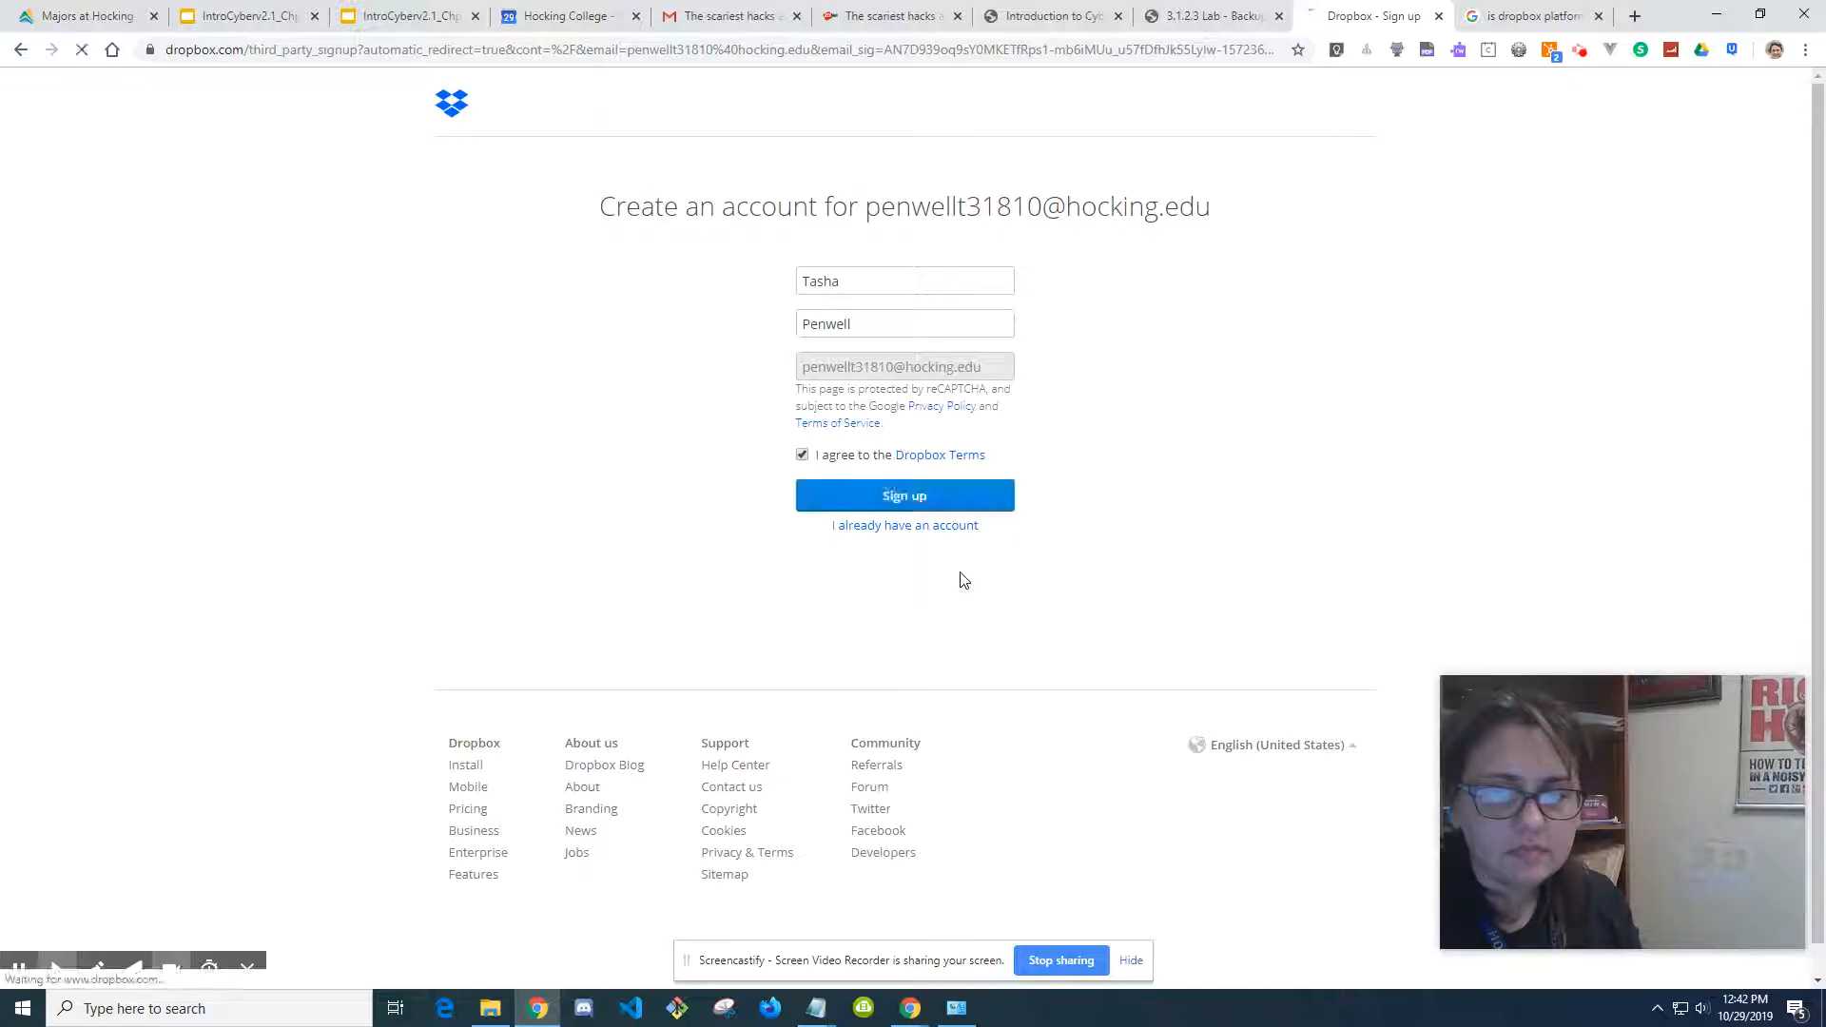
left_click(904, 495)
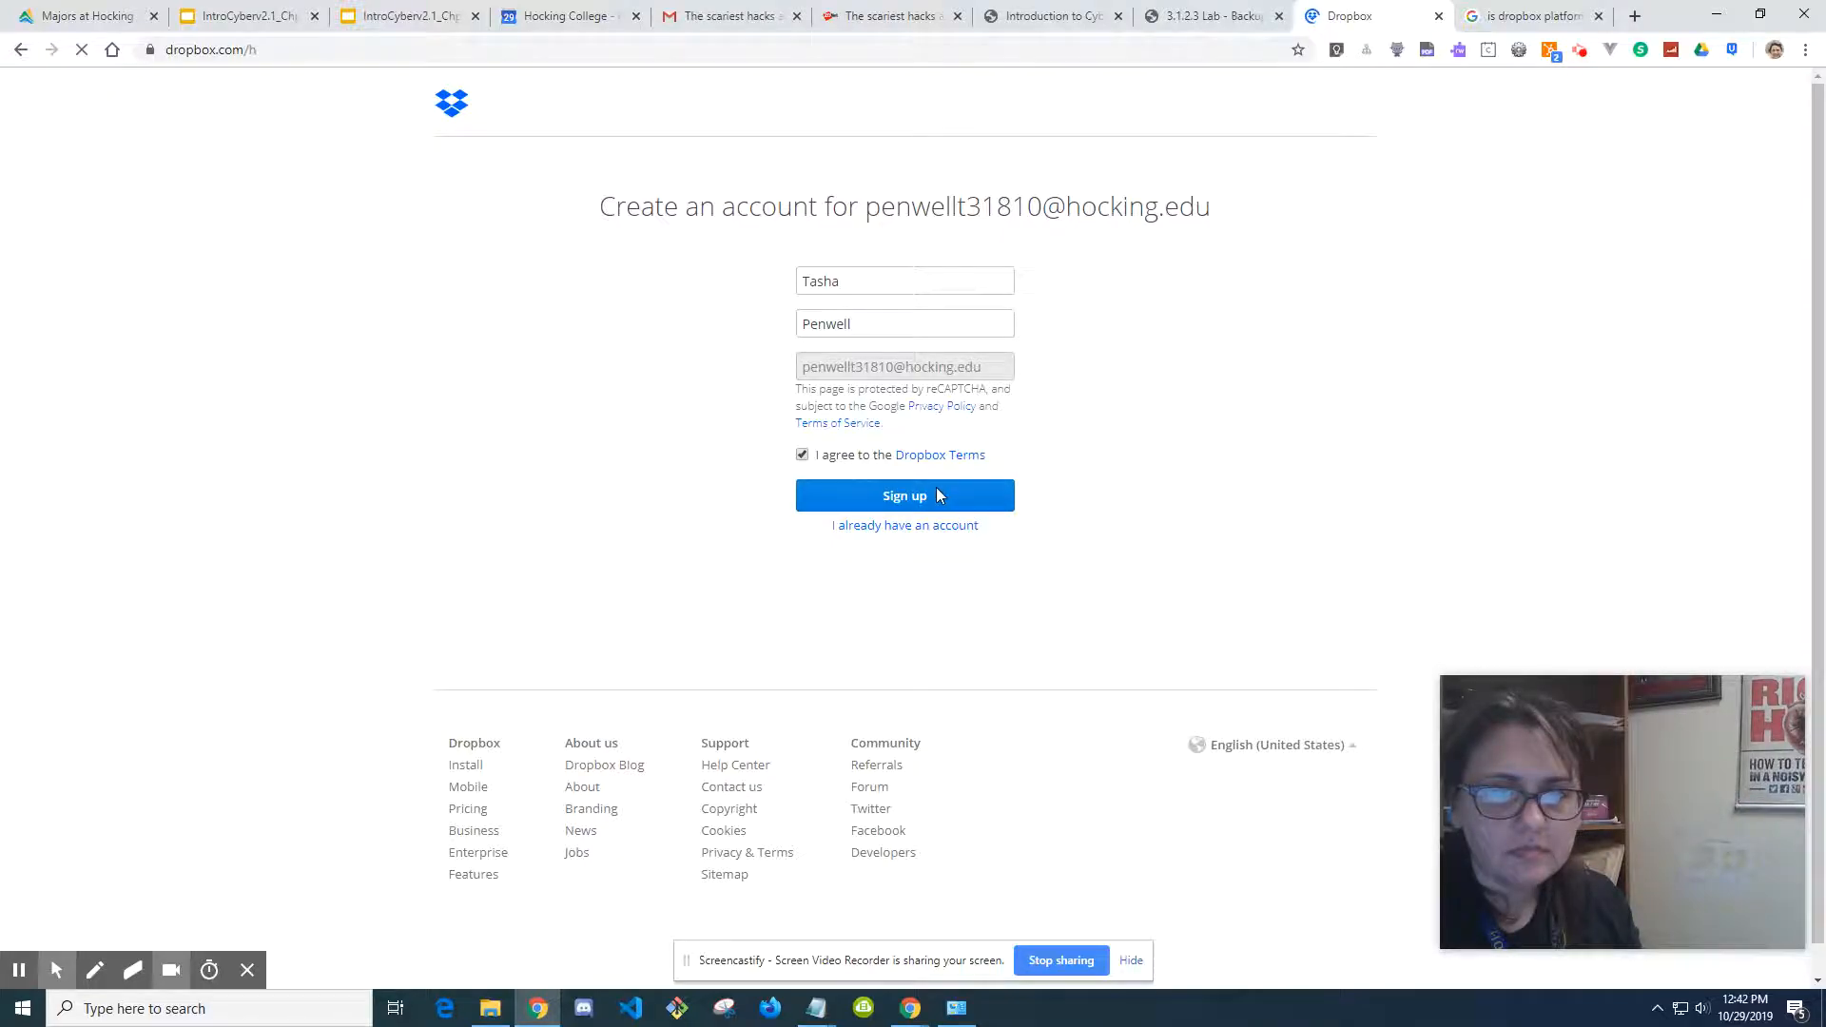
left_click(903, 494)
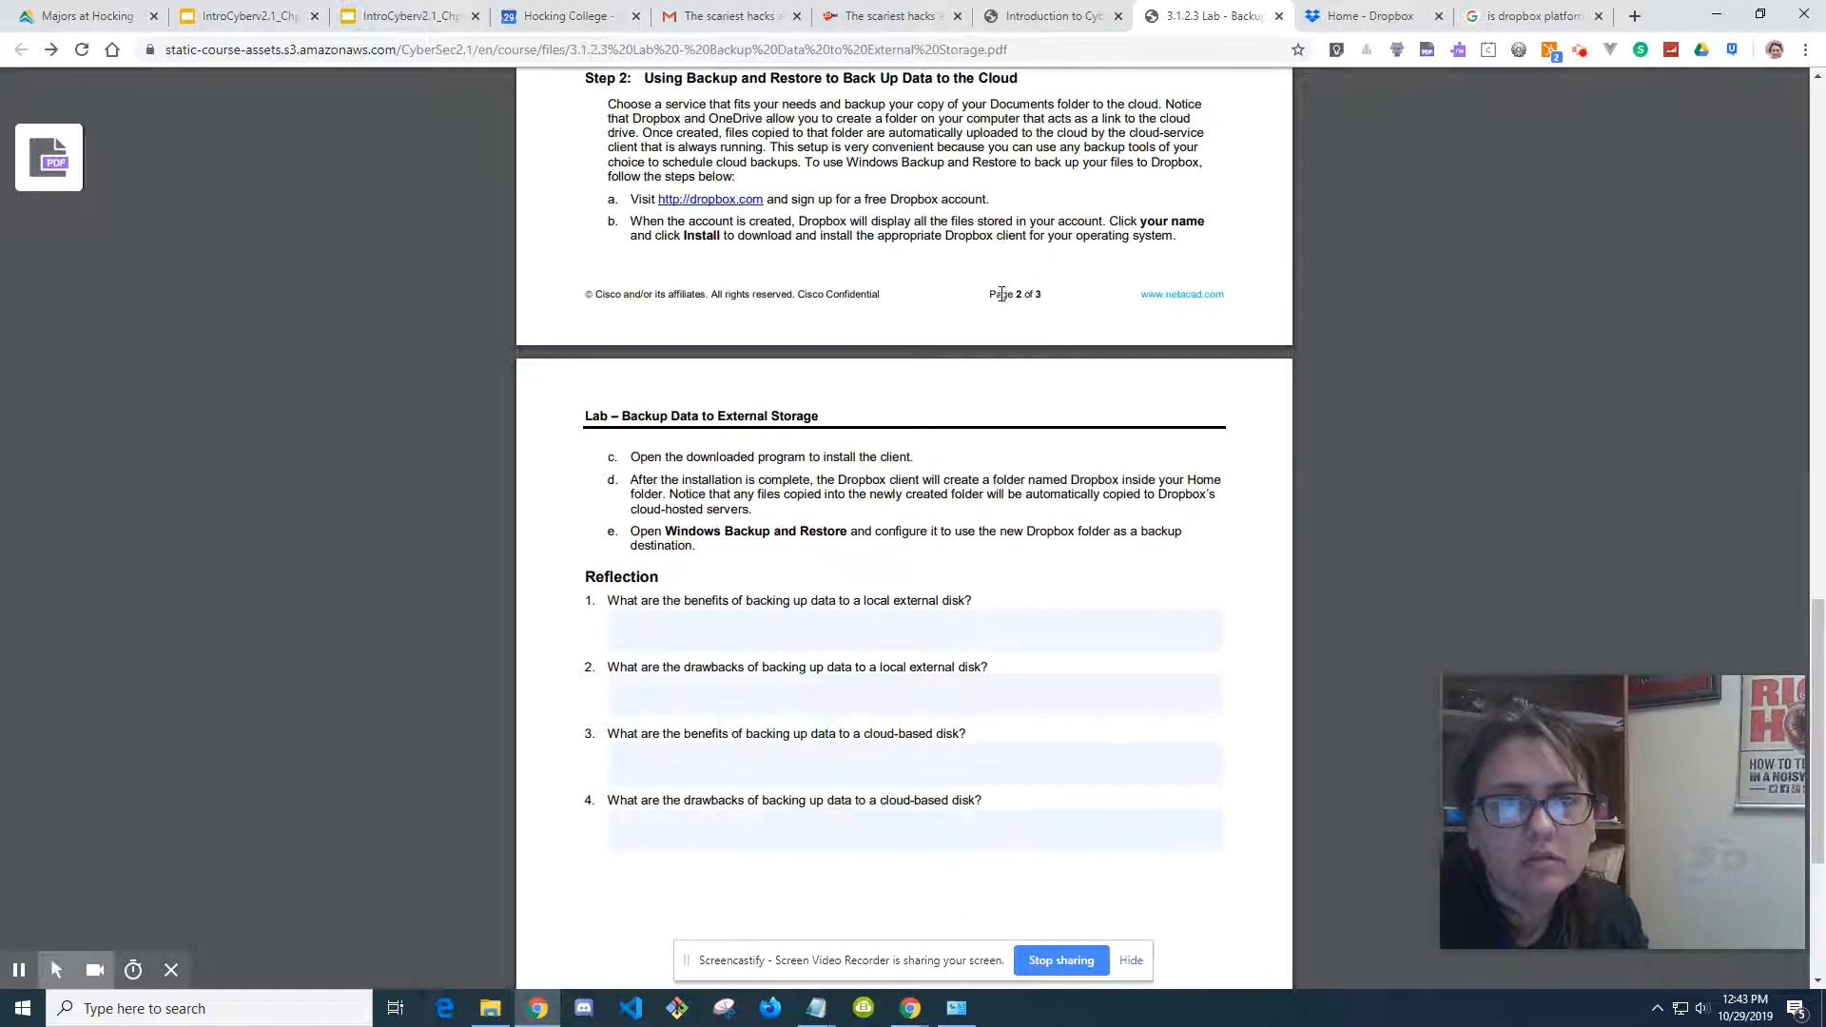
mouse_move(1375, 15)
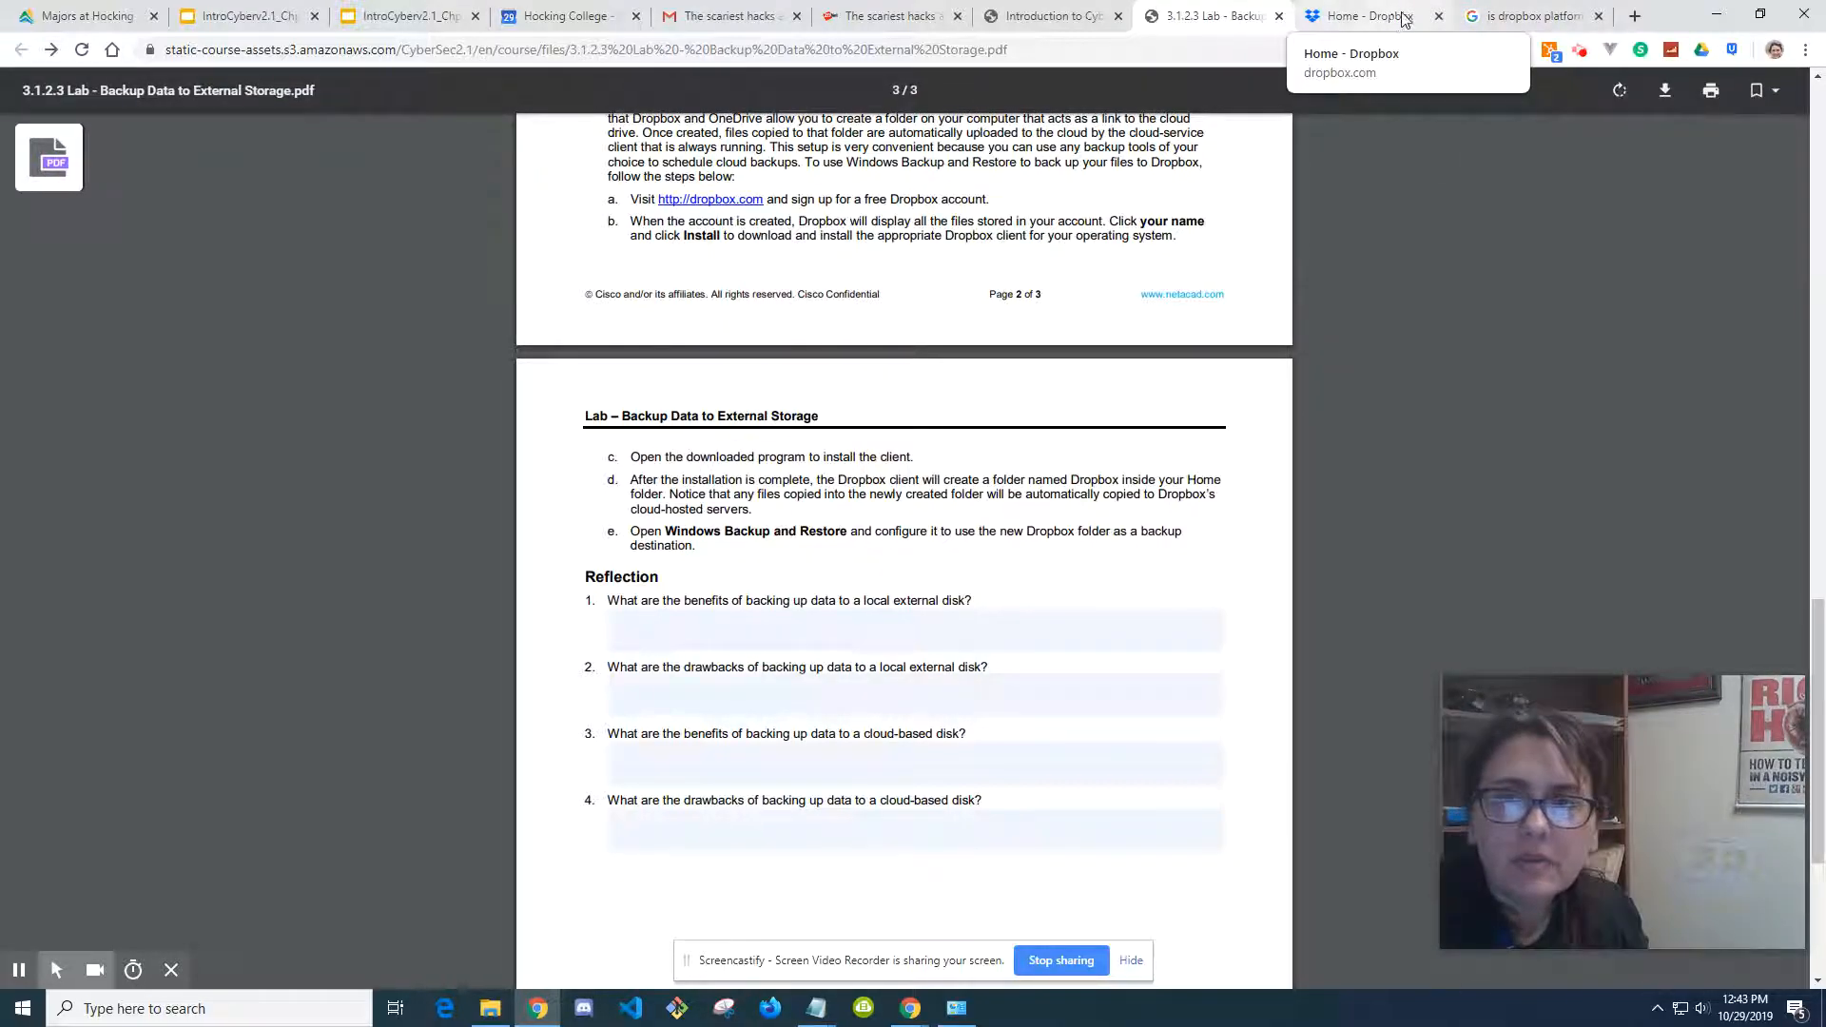
Step: Return to the Dropbox tab to reach the install page
left_click(1374, 15)
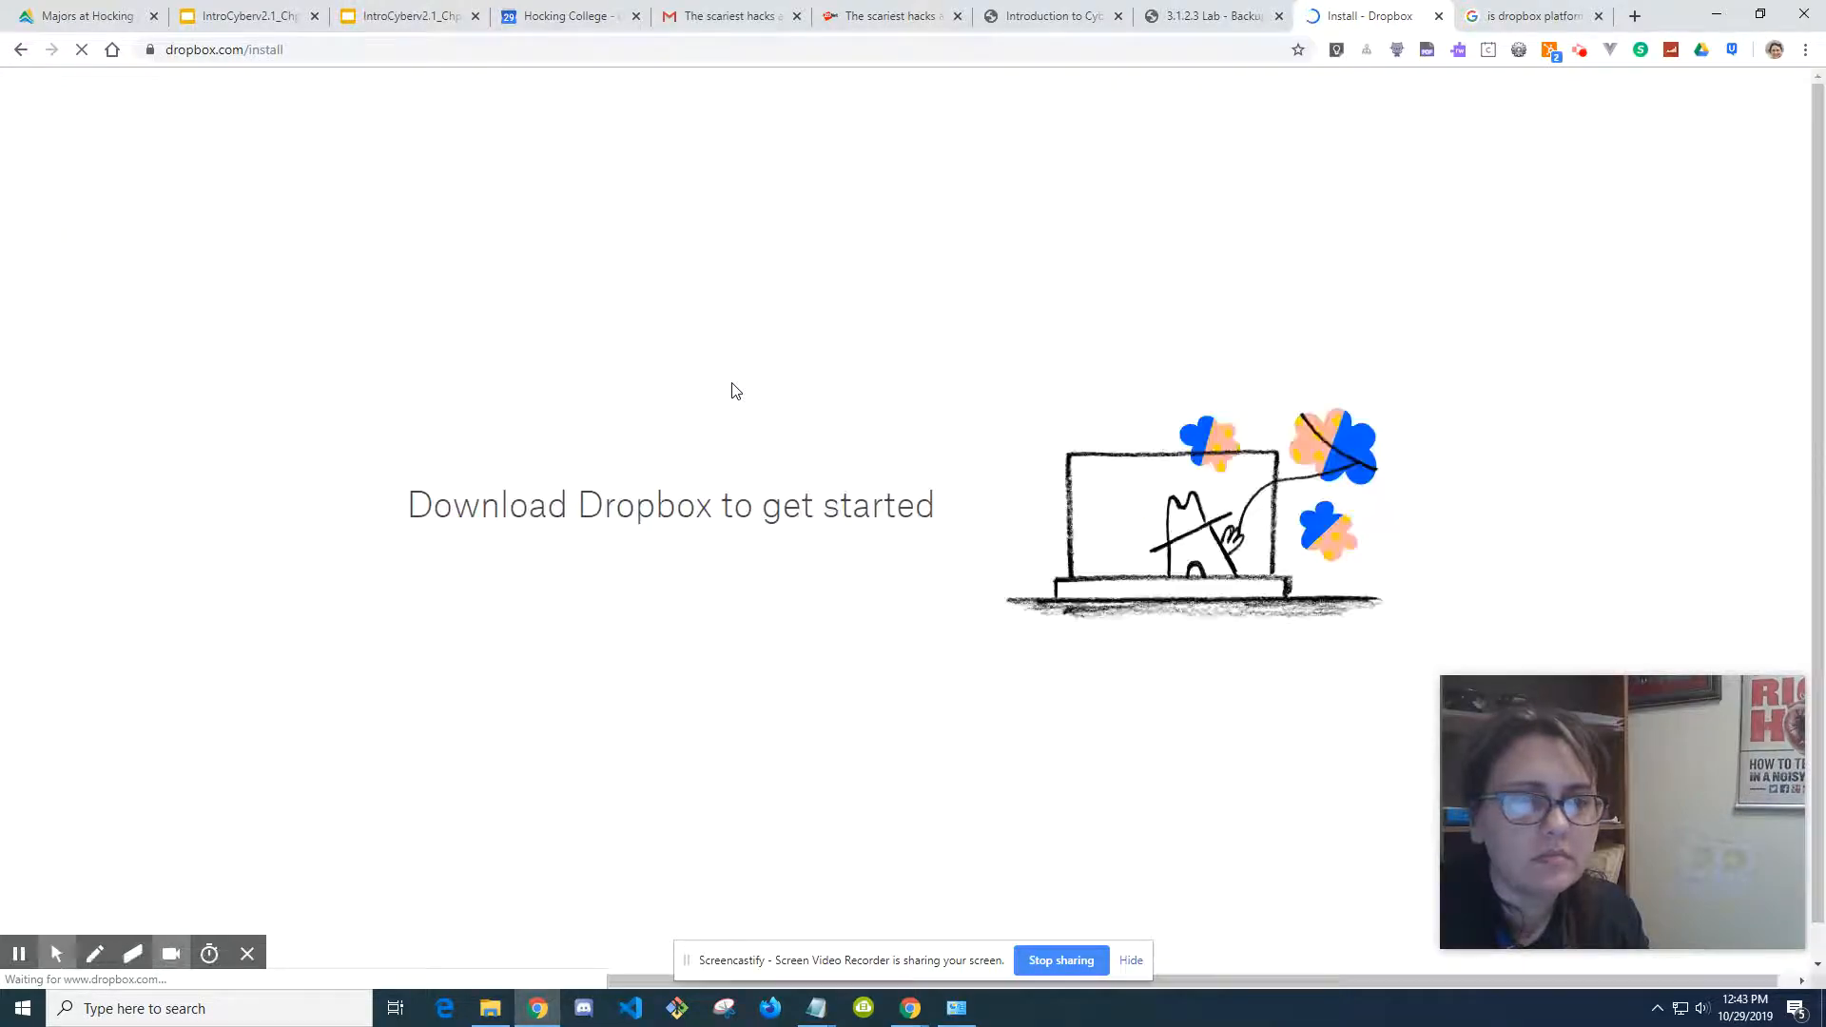
Step: Download DropboxInstaller.exe, then return to the lab PDF tab
left_click(669, 564)
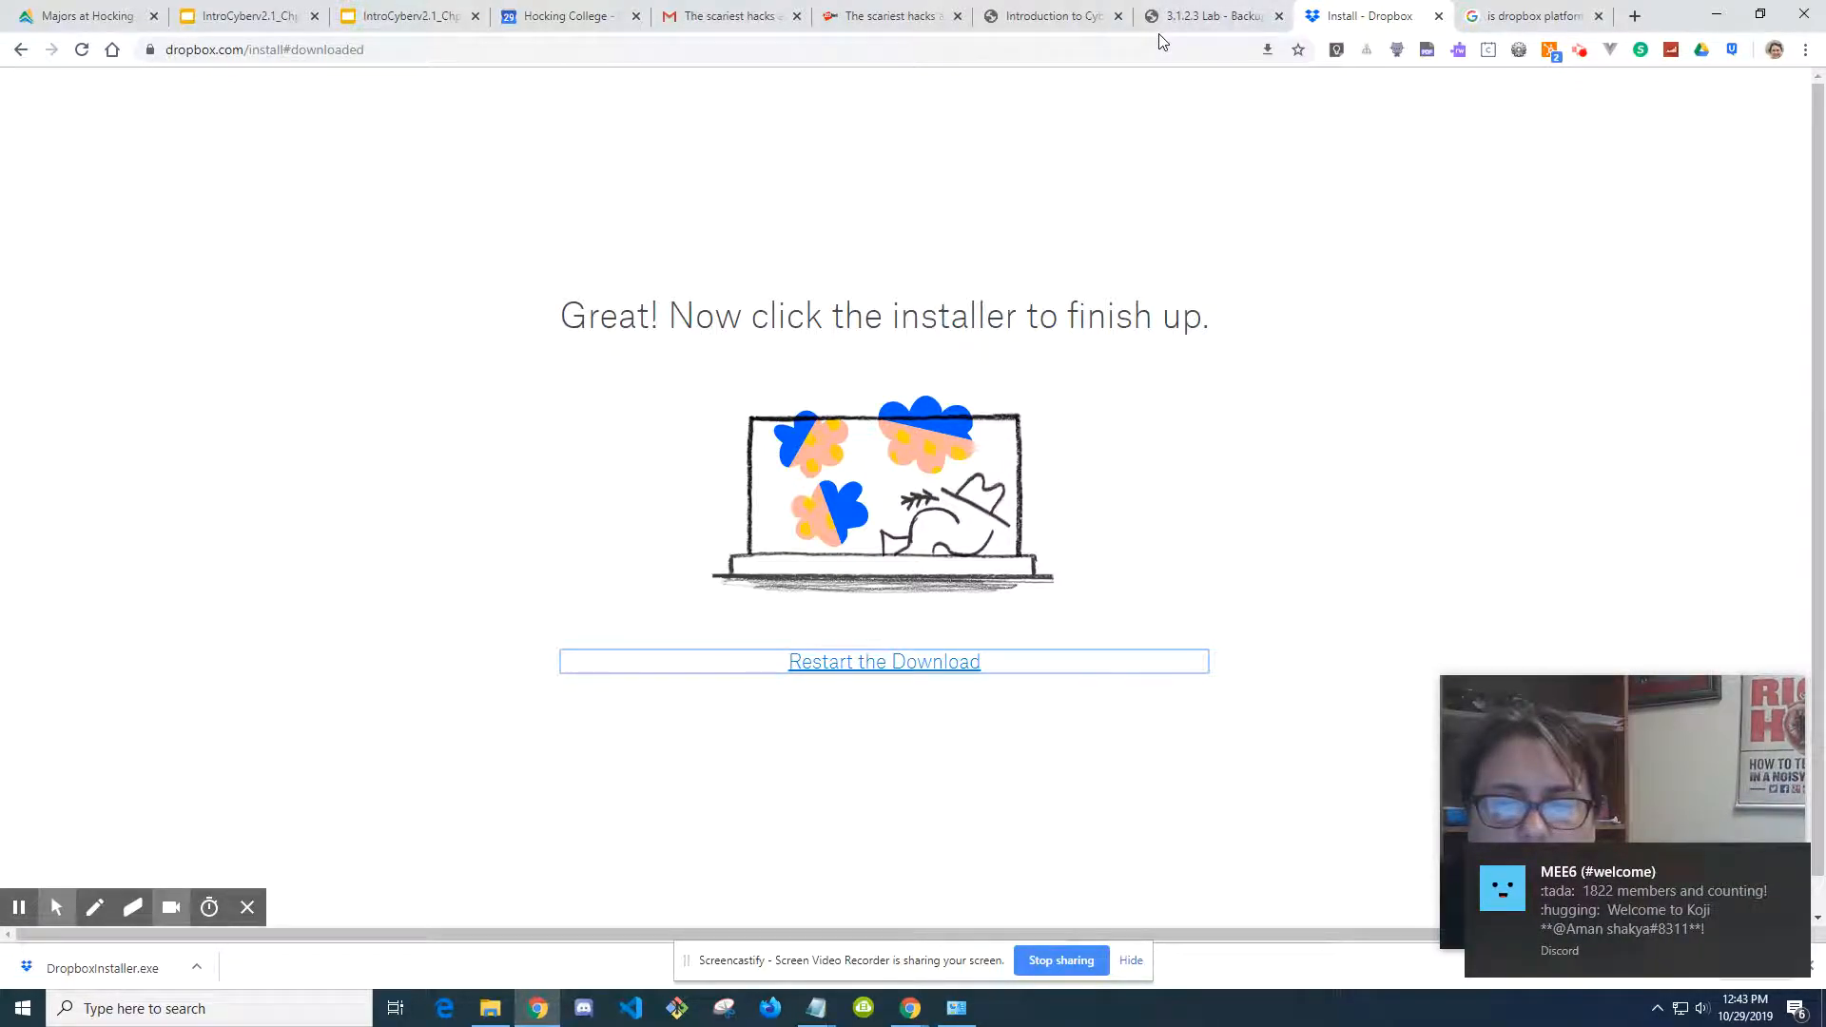
left_click(1210, 15)
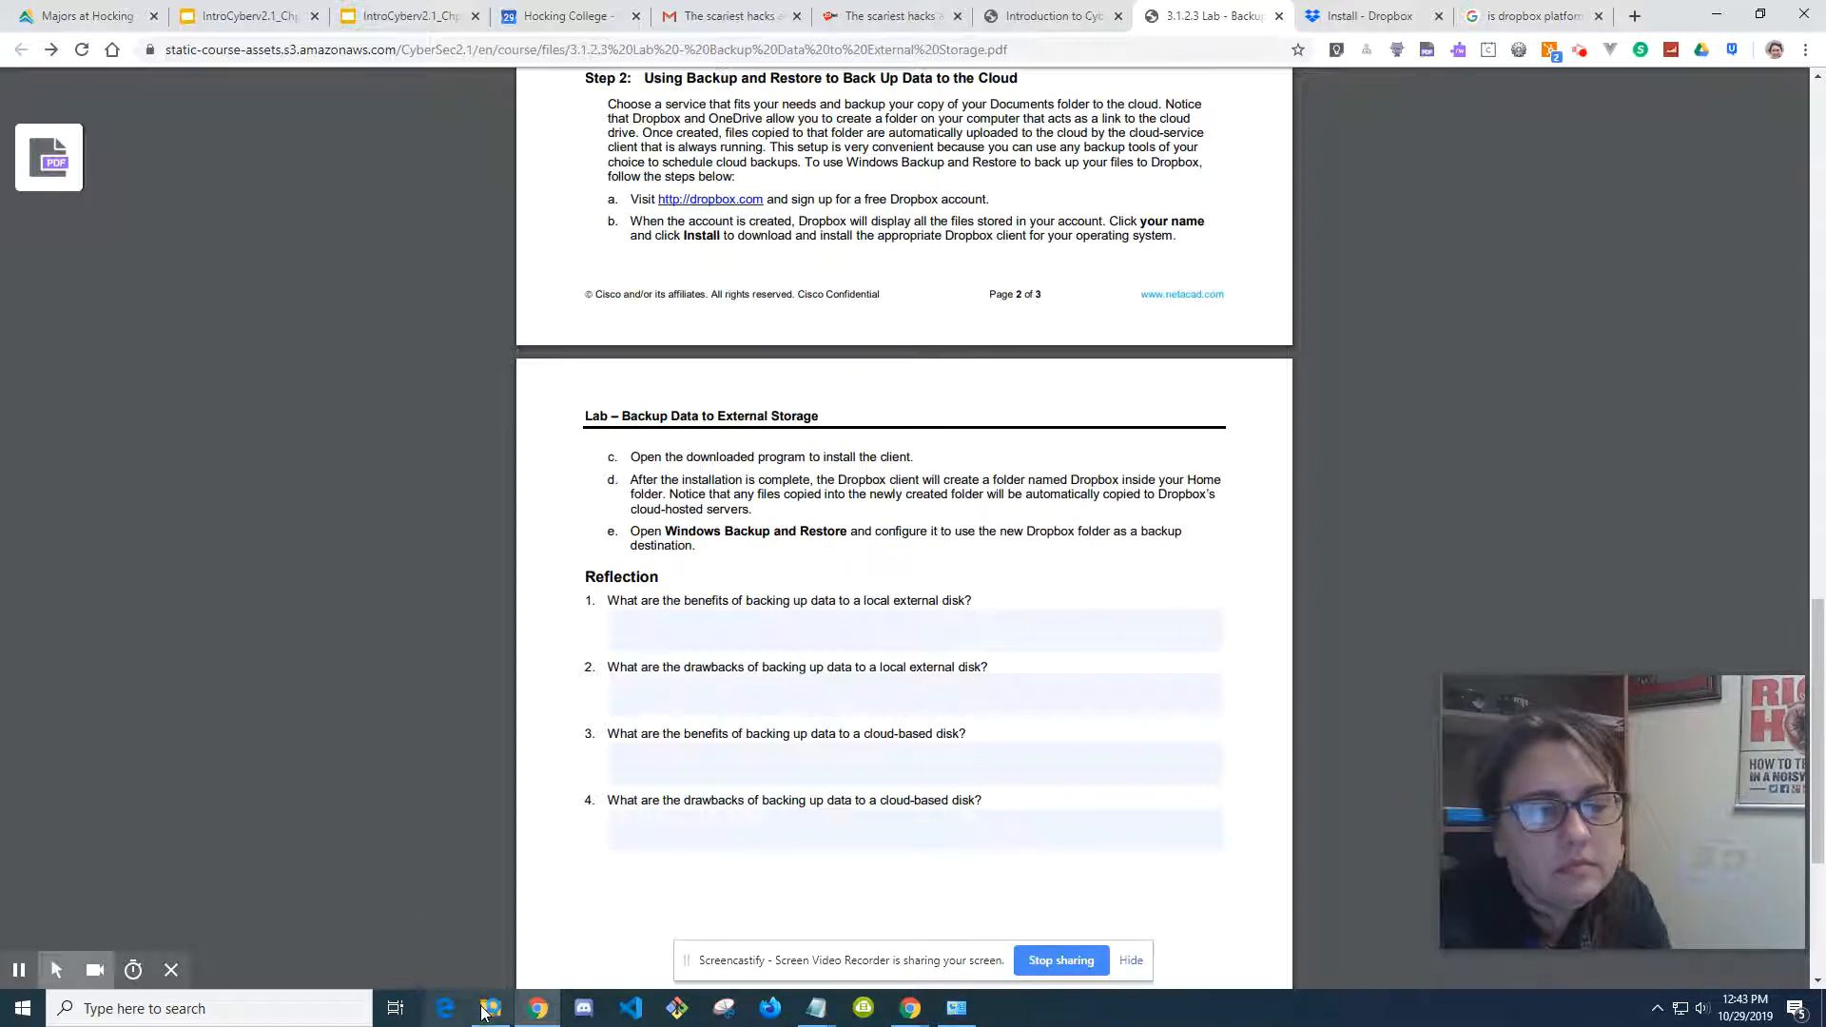
mouse_move(488, 1008)
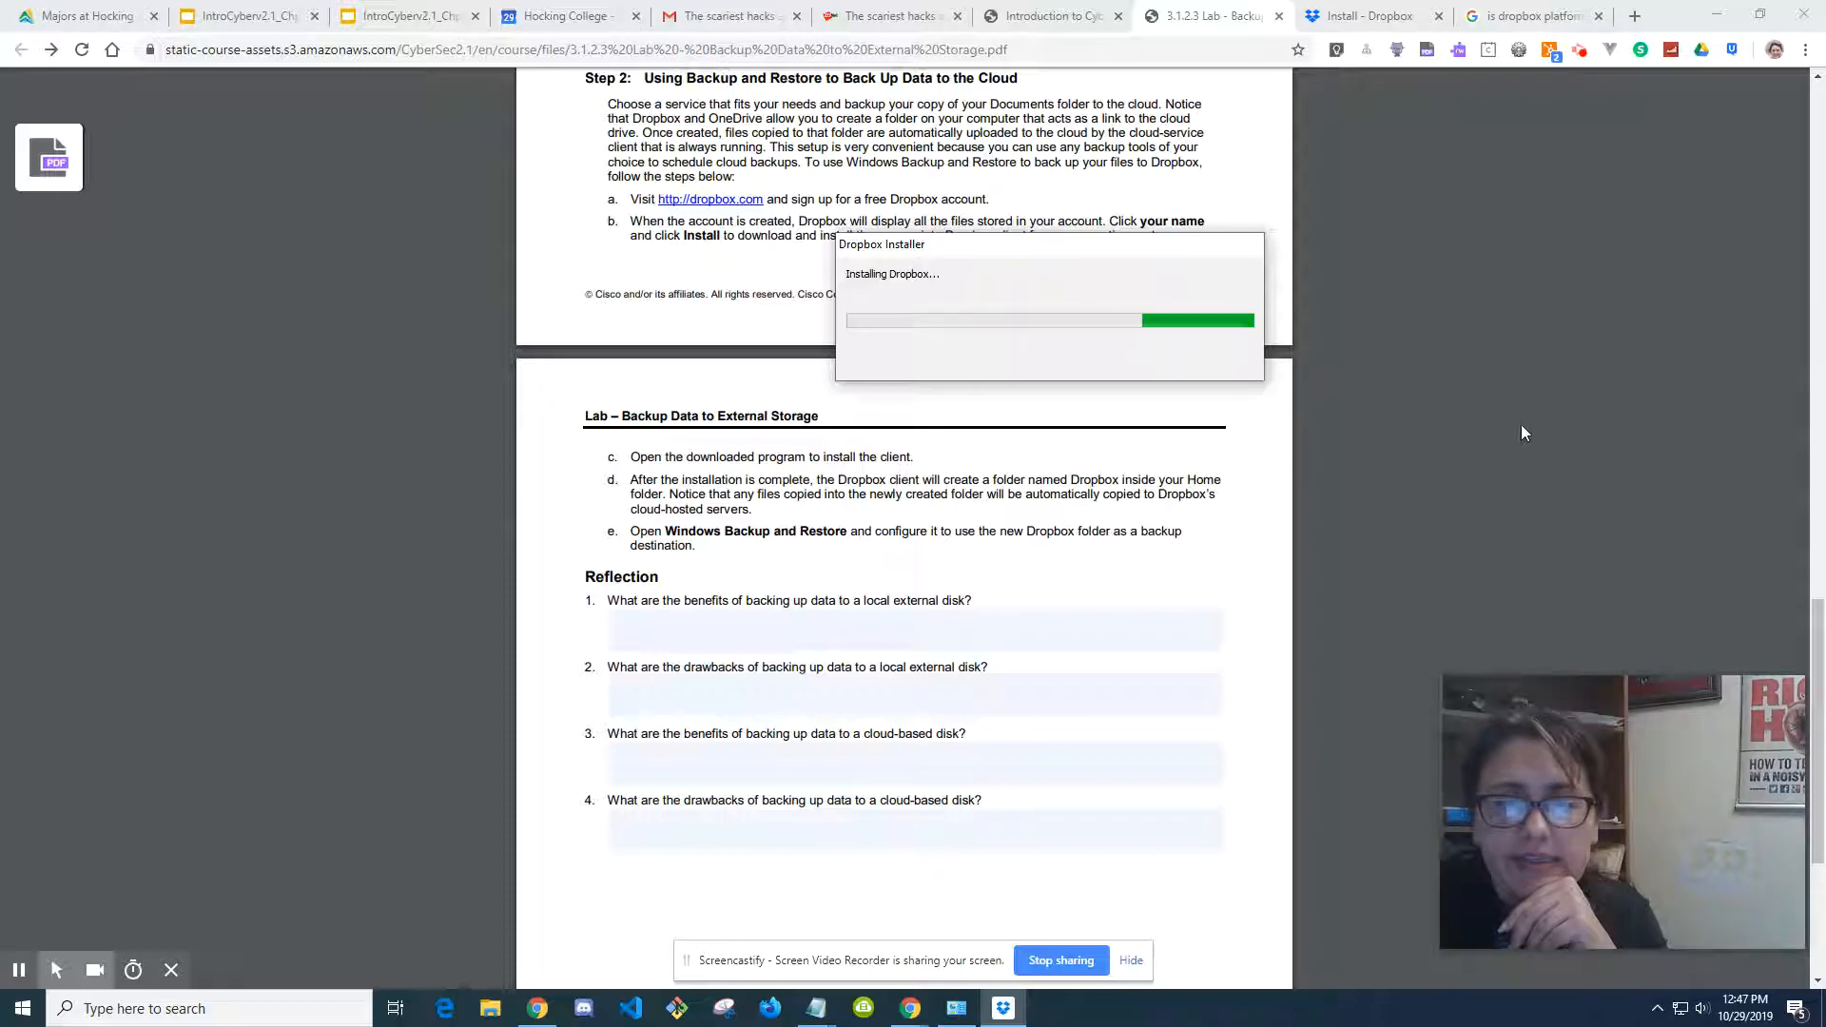
Step: Scroll the lab PDF down toward the Reflection questions
scroll("down", 3)
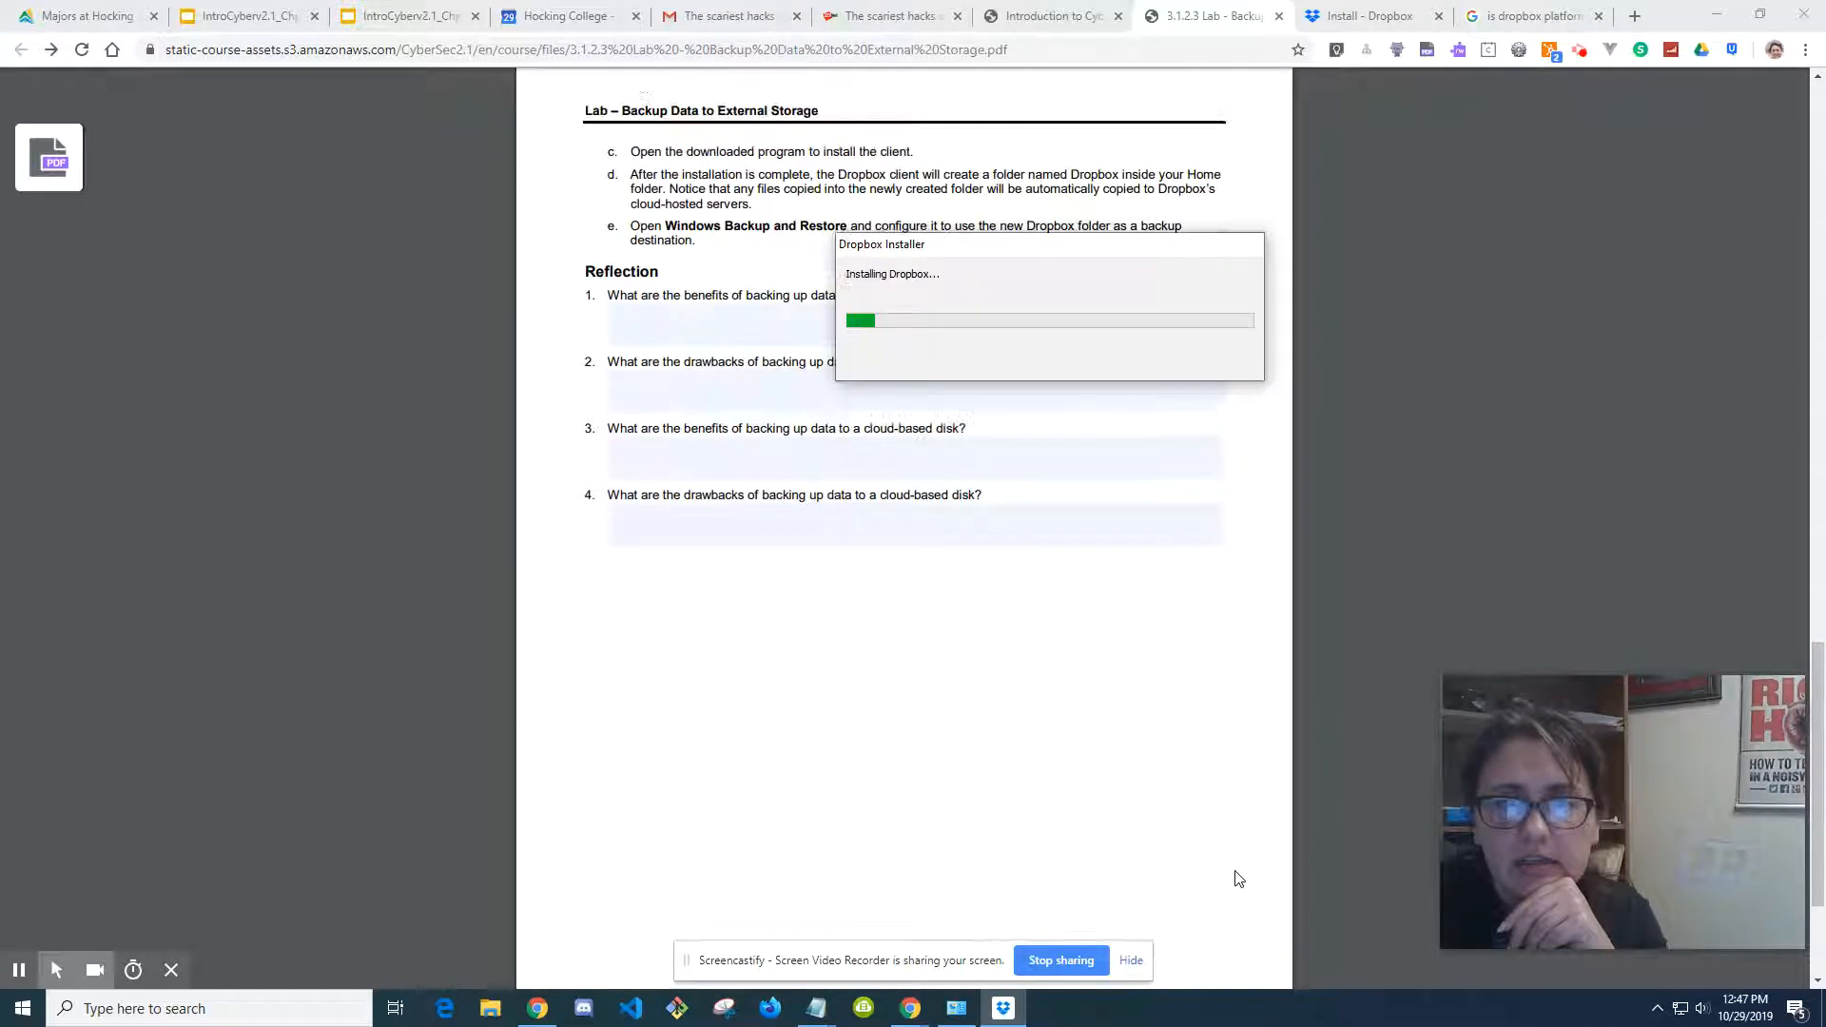